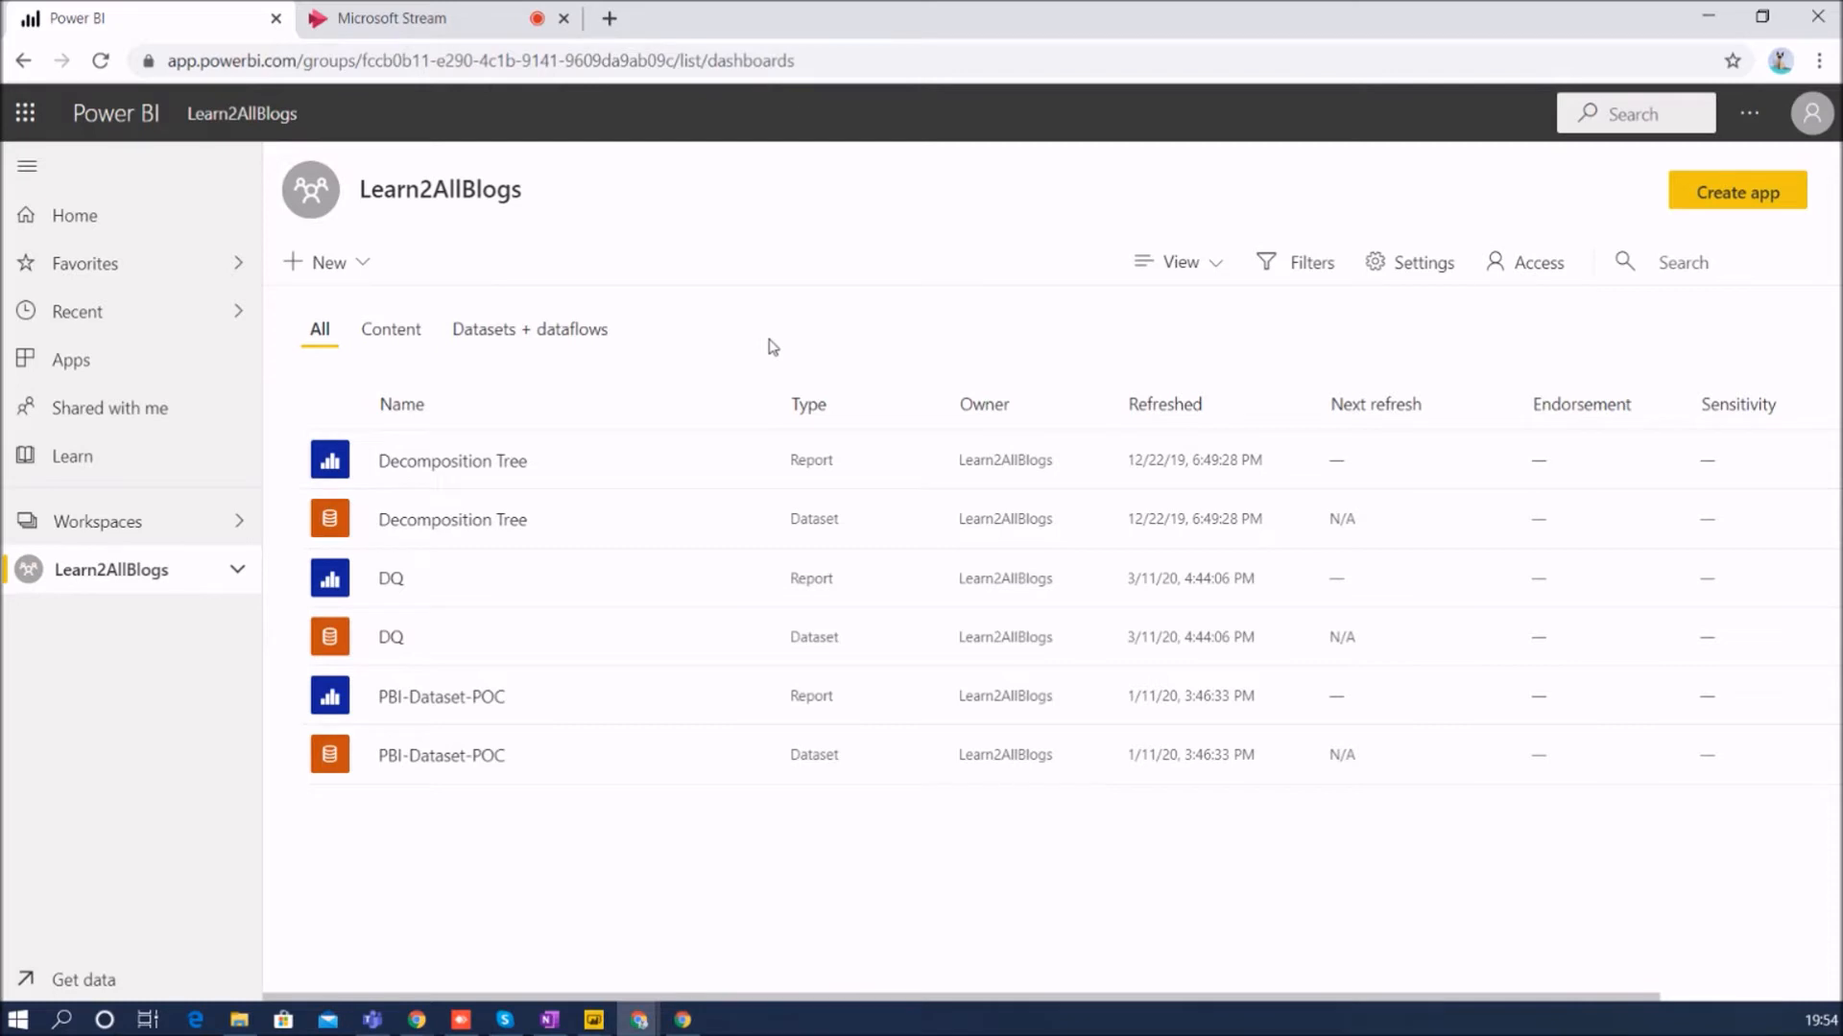
mouse_move(429, 211)
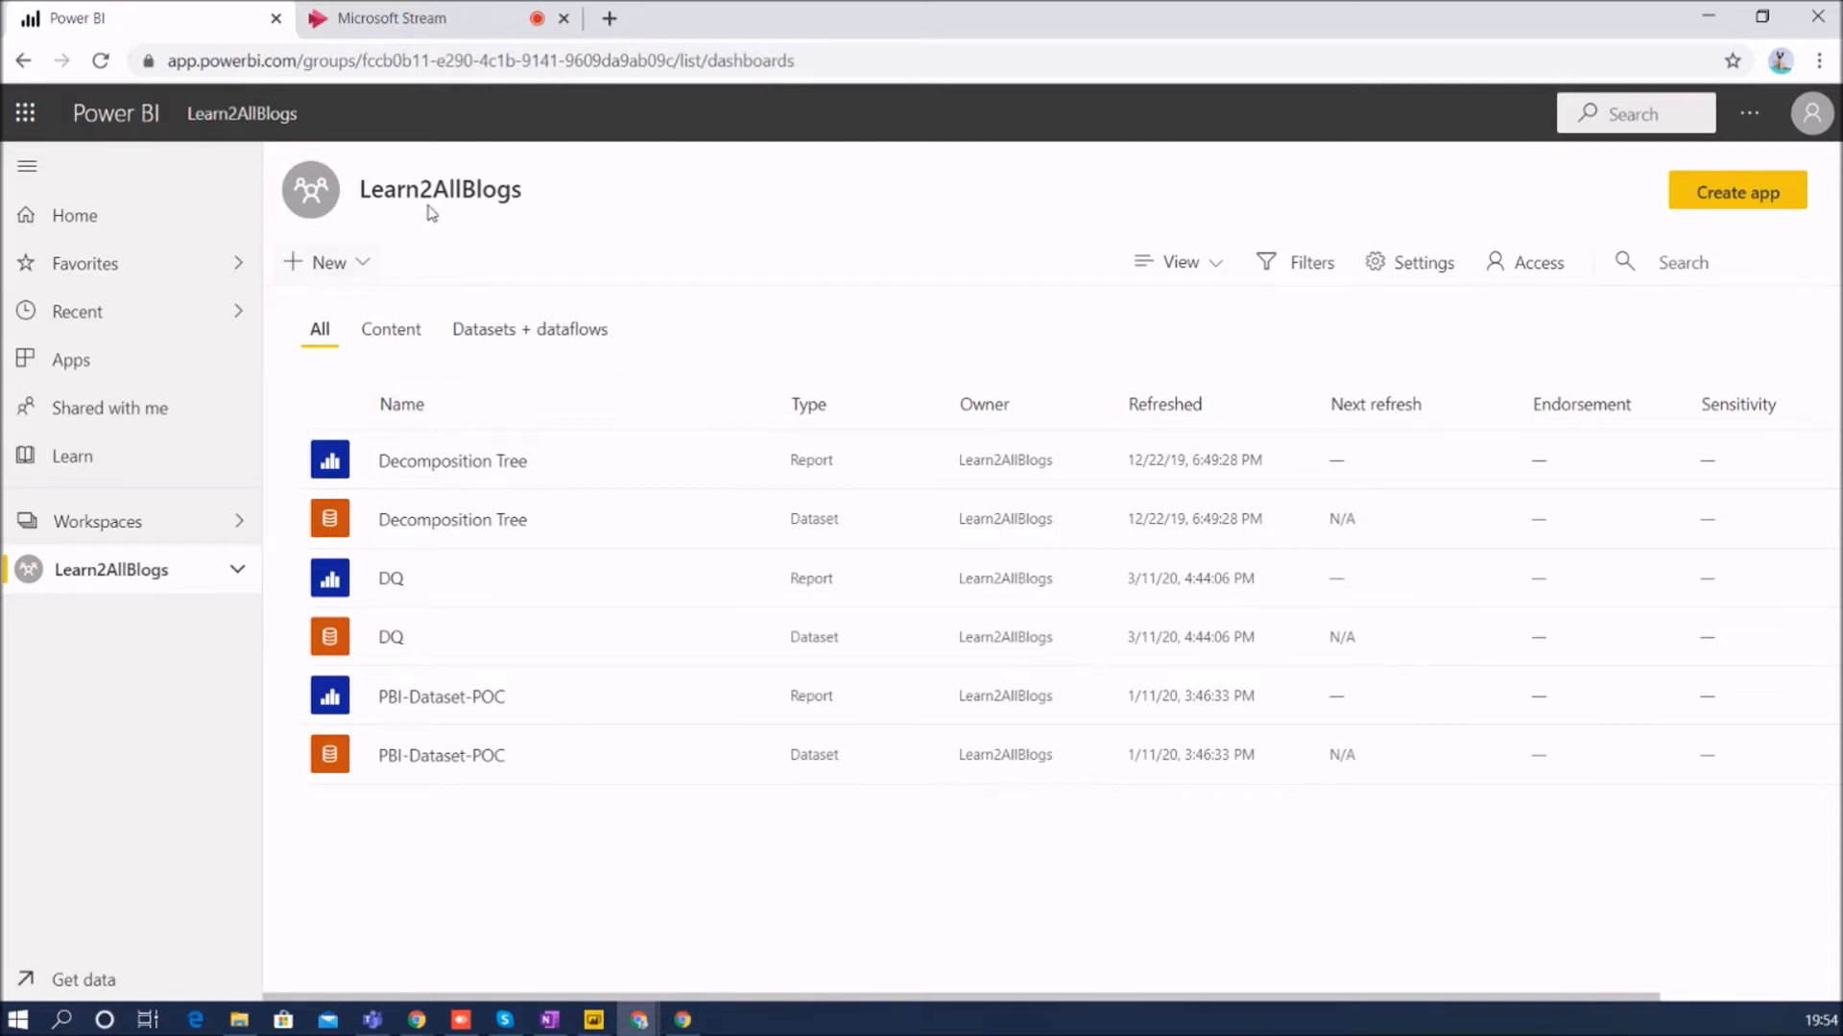
- Show the Learn2AllBlogs workspace's Access pane listing users with Contributor, Member and Admin roles
left_click(1536, 261)
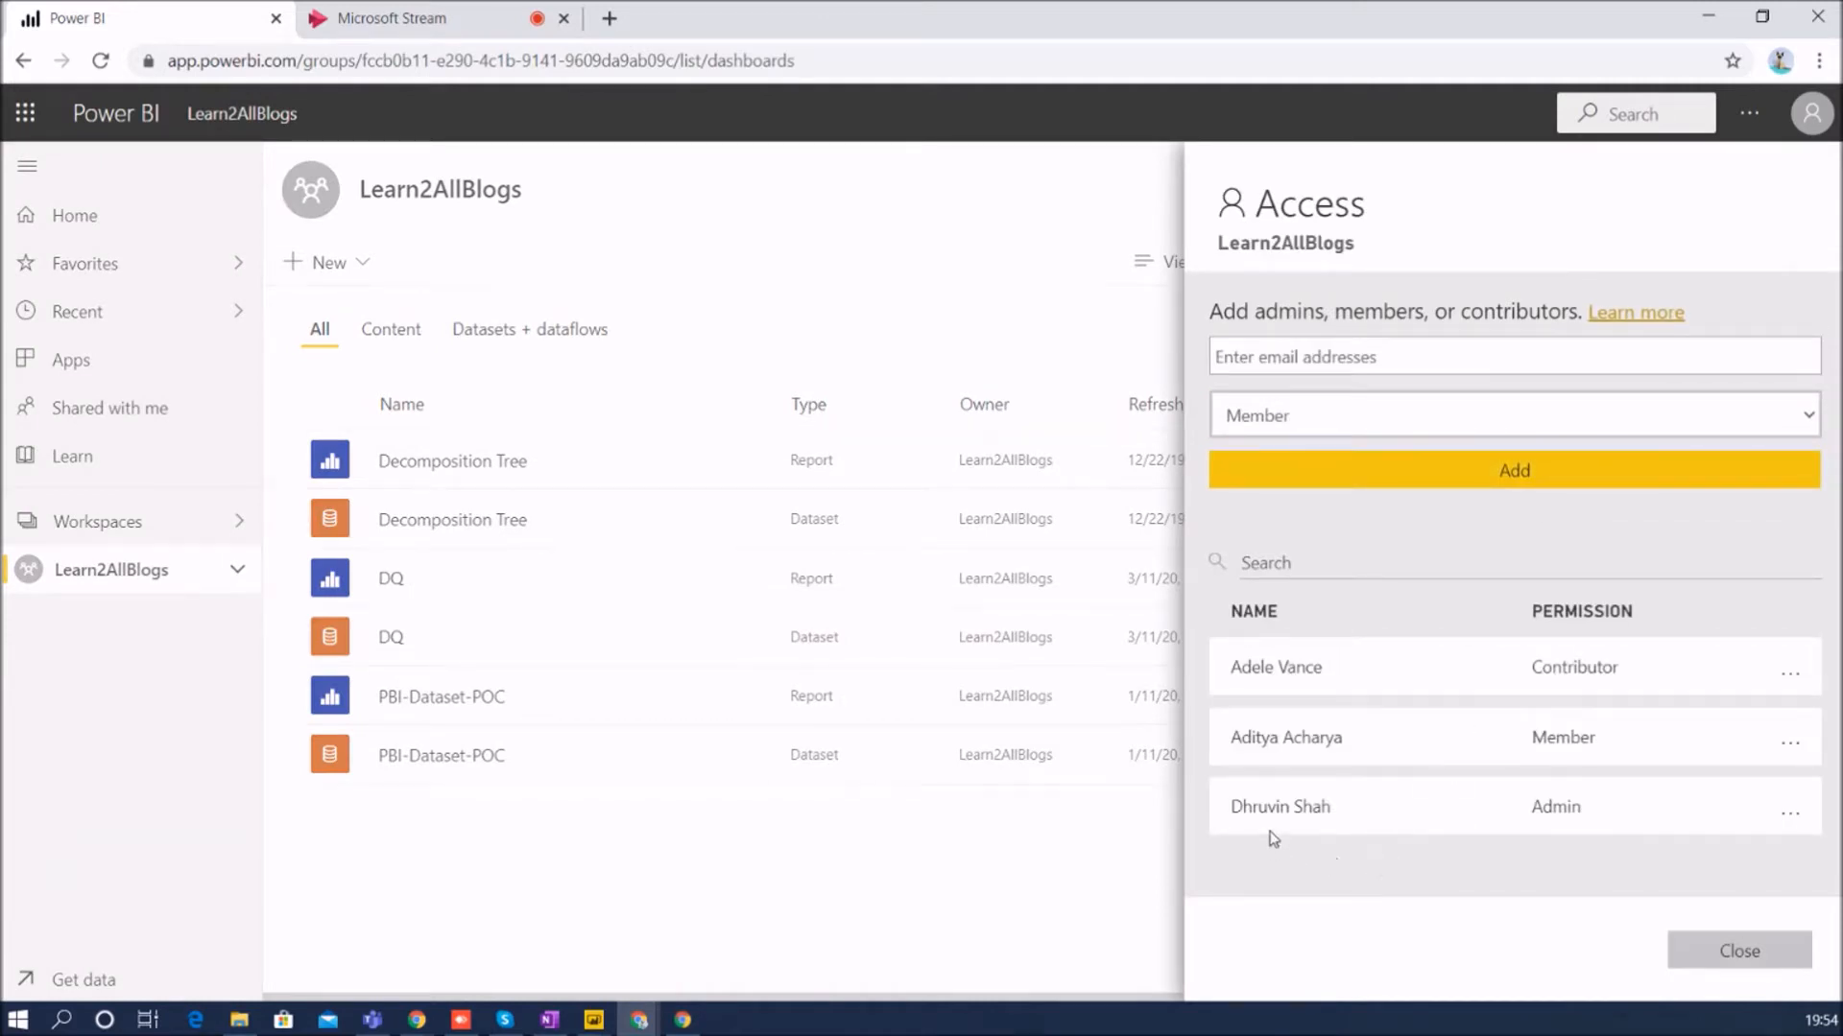
mouse_move(1384, 793)
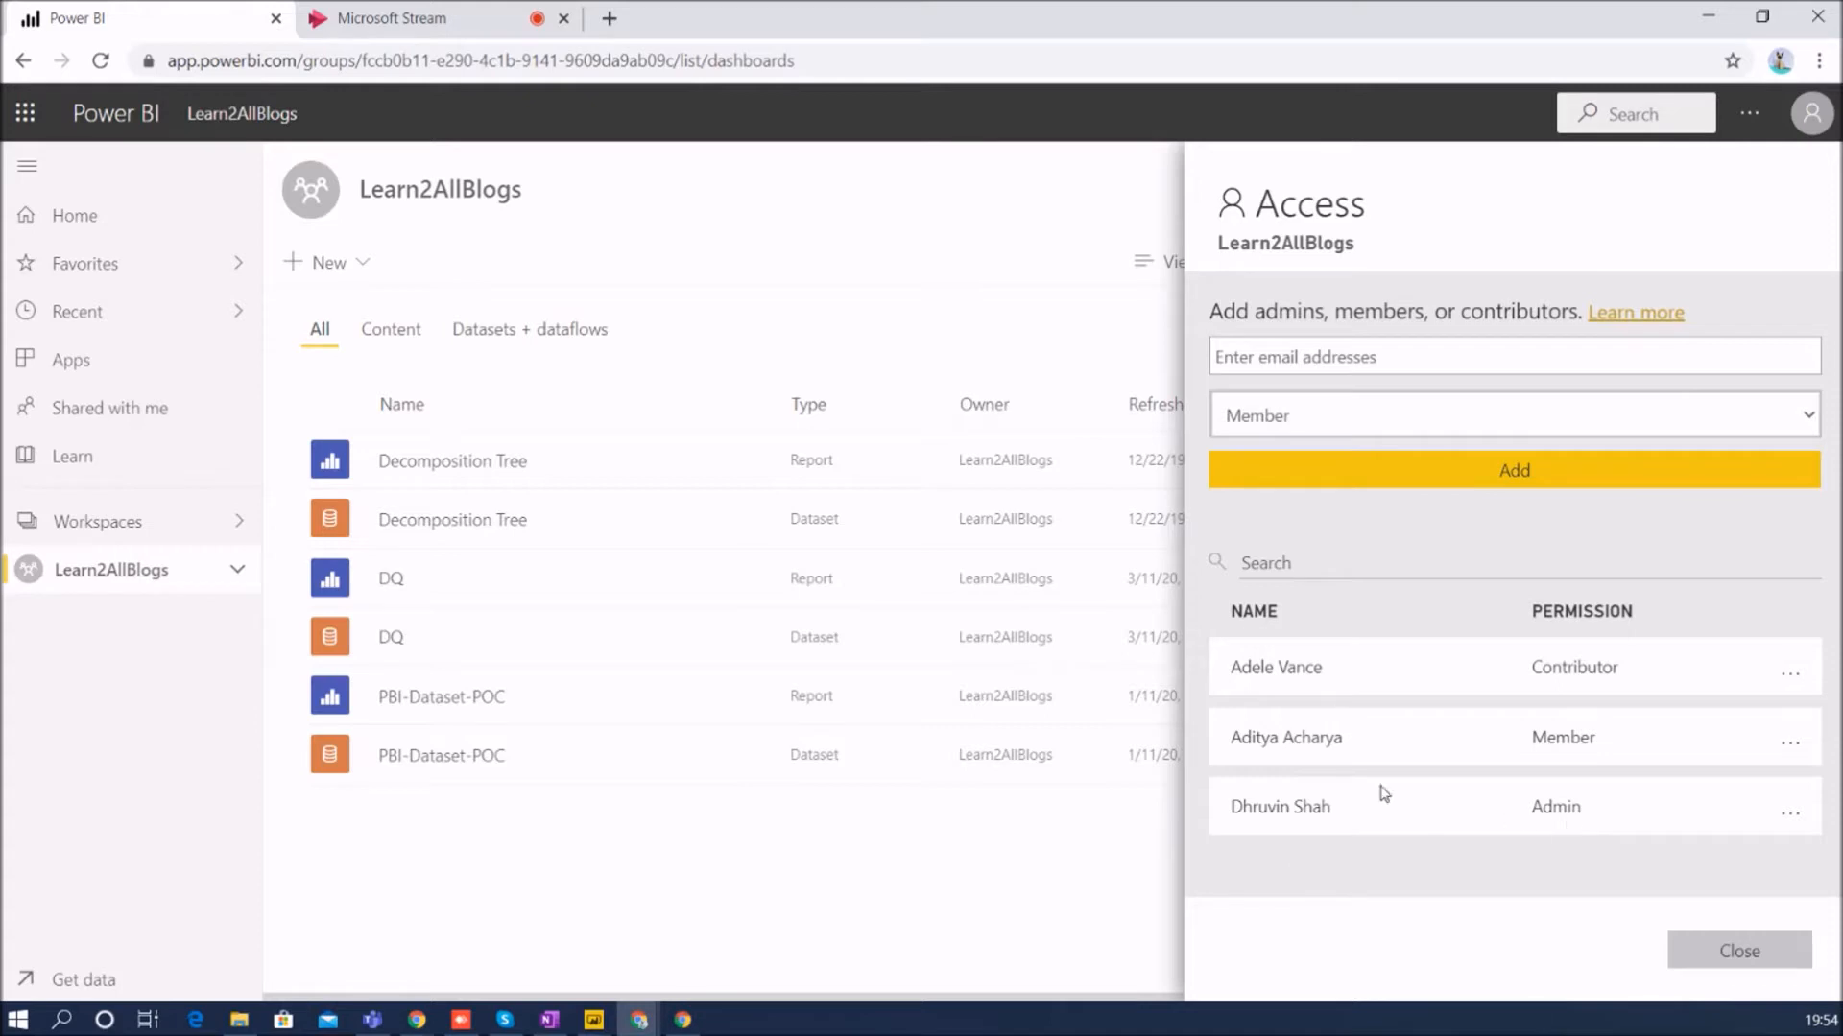
mouse_move(1409, 745)
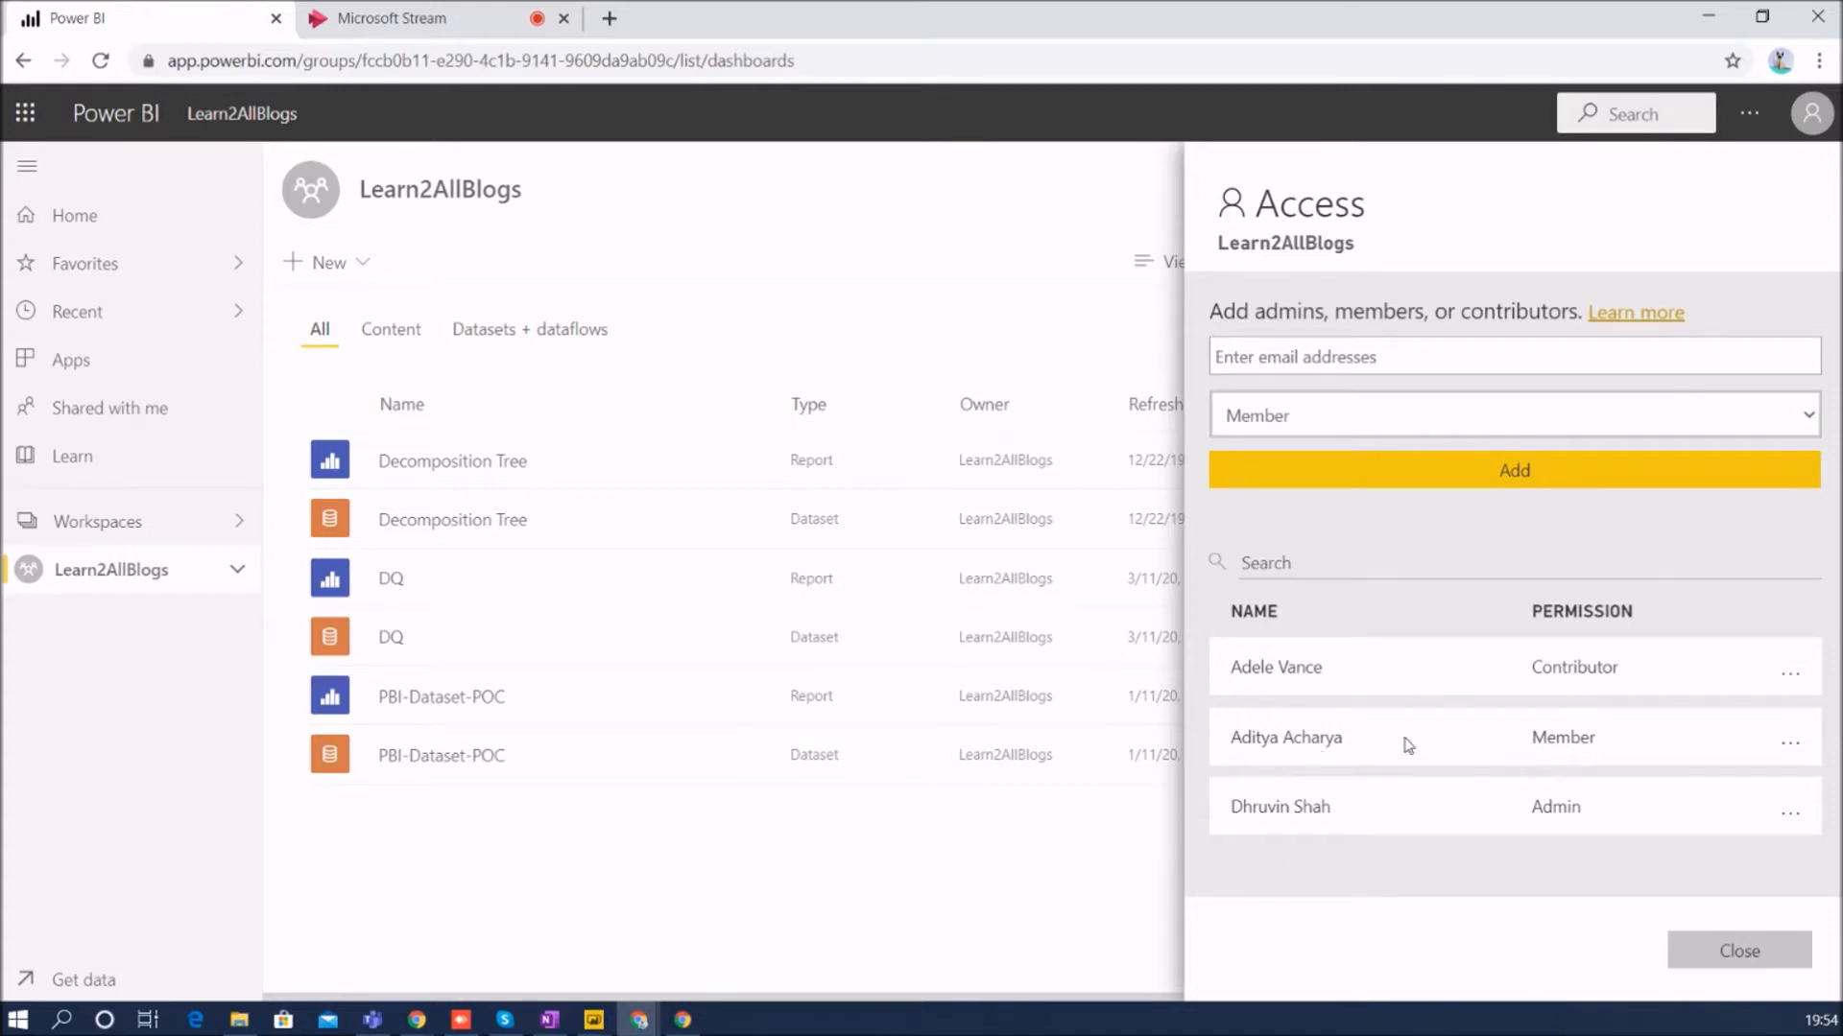
mouse_move(1605, 682)
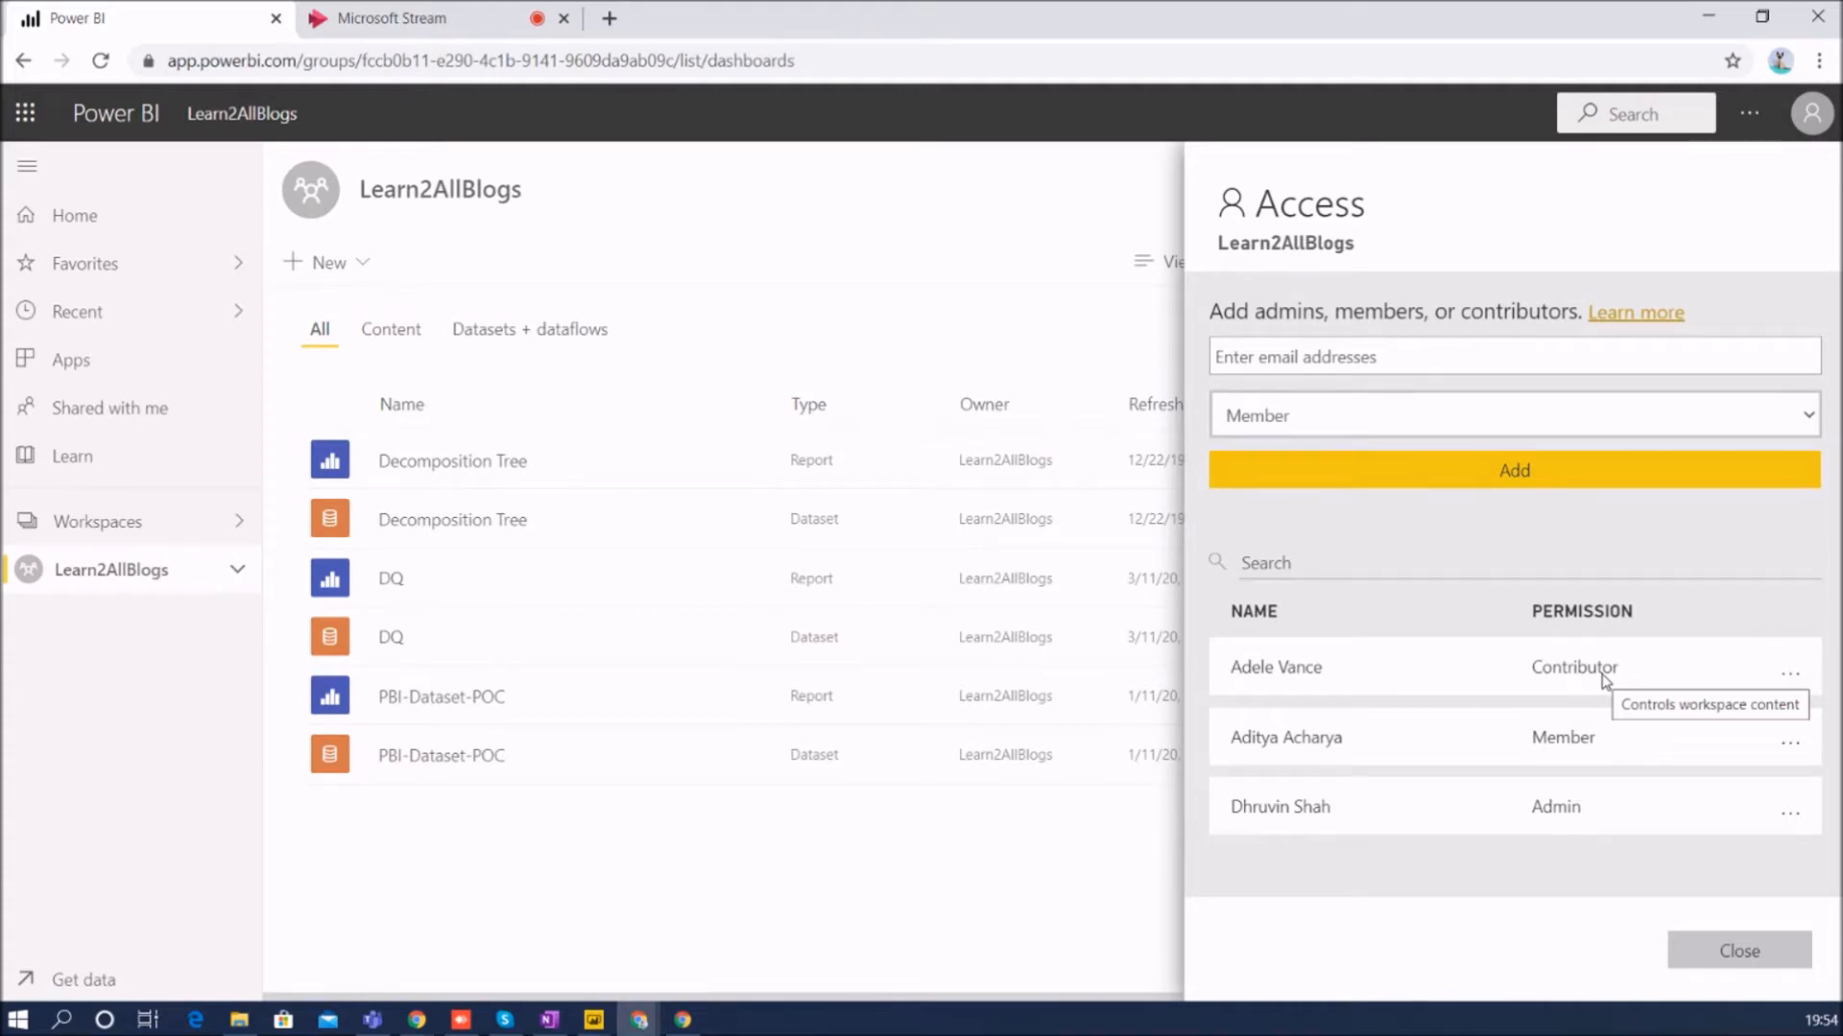
mouse_move(1599, 751)
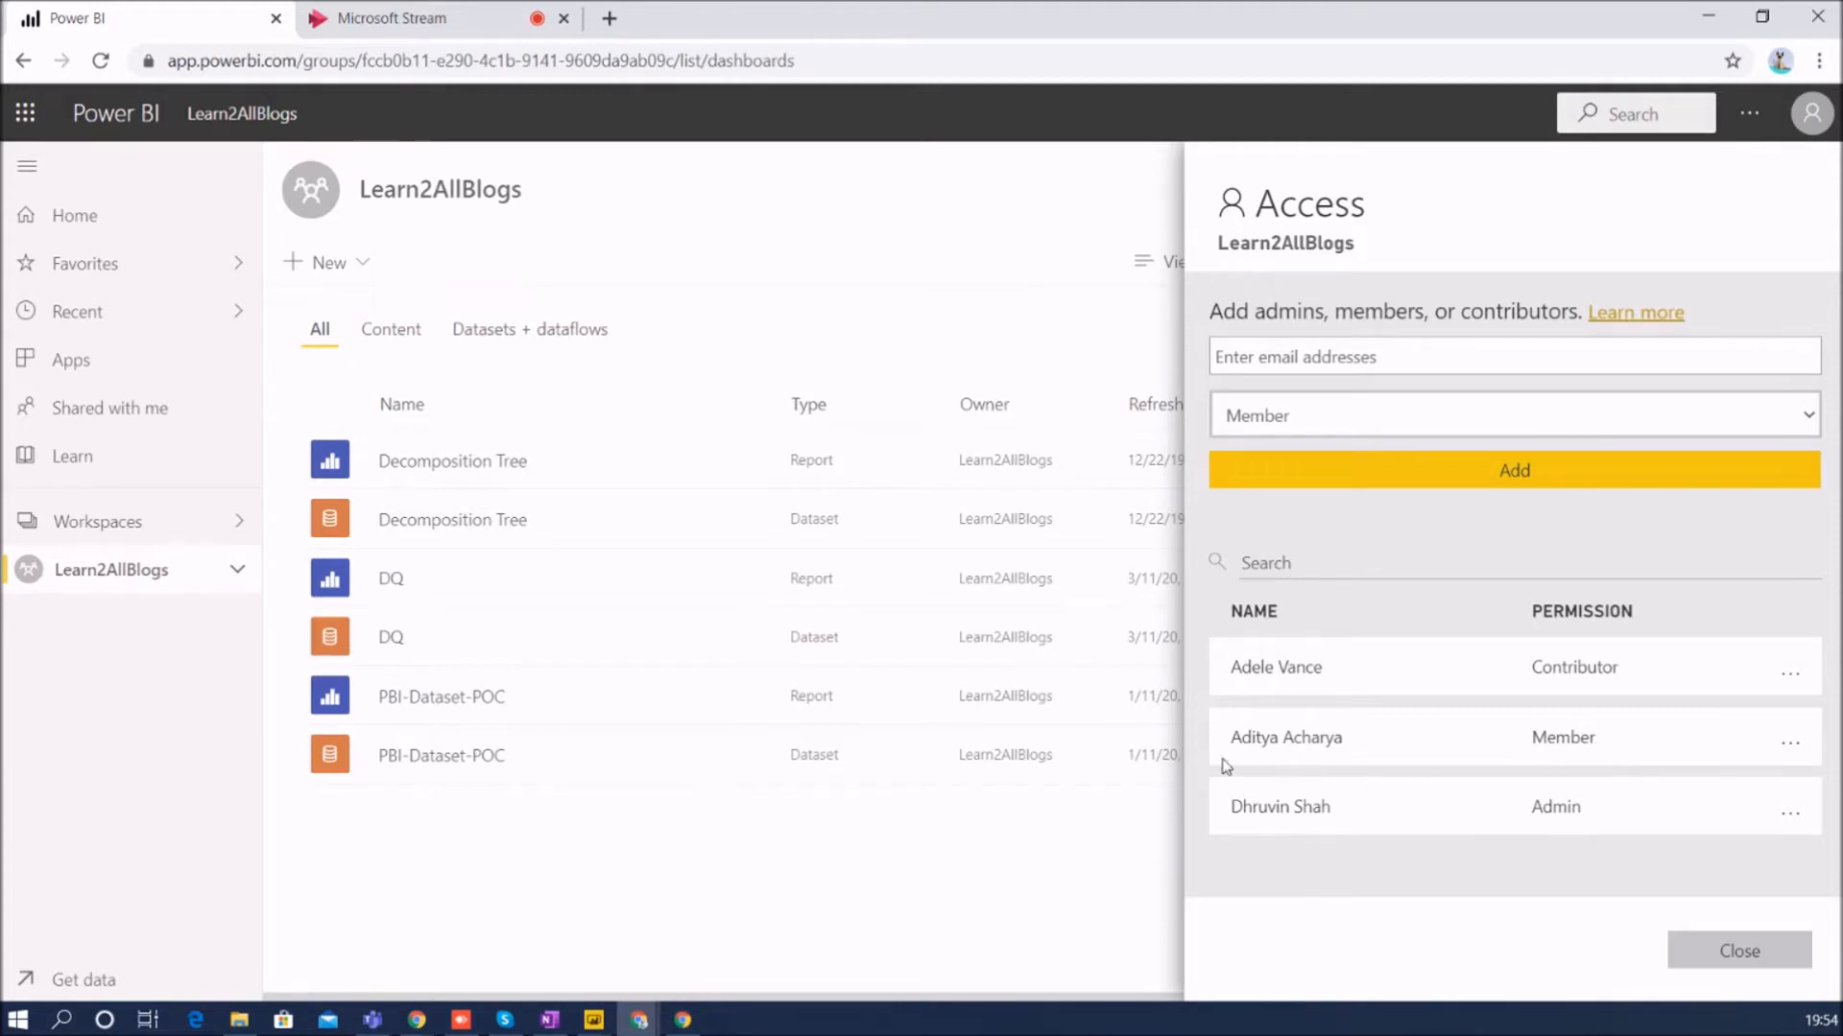
mouse_move(1244, 637)
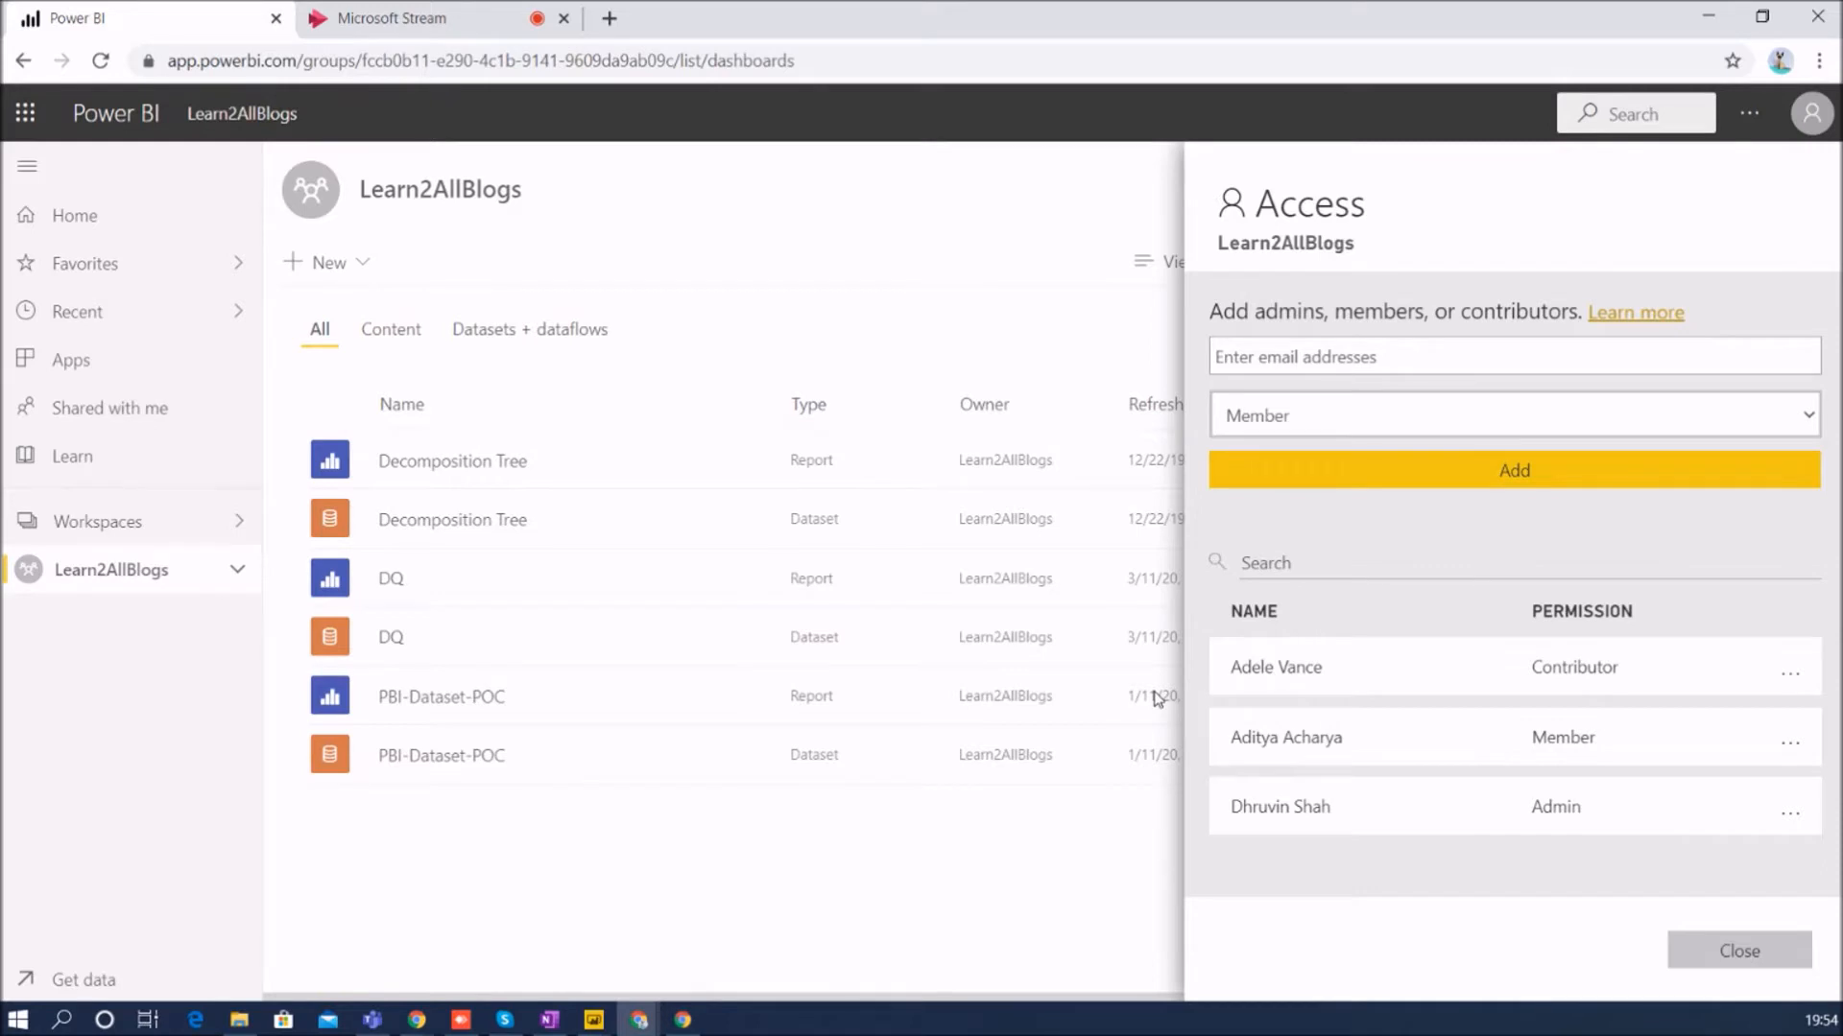
mouse_move(1064, 174)
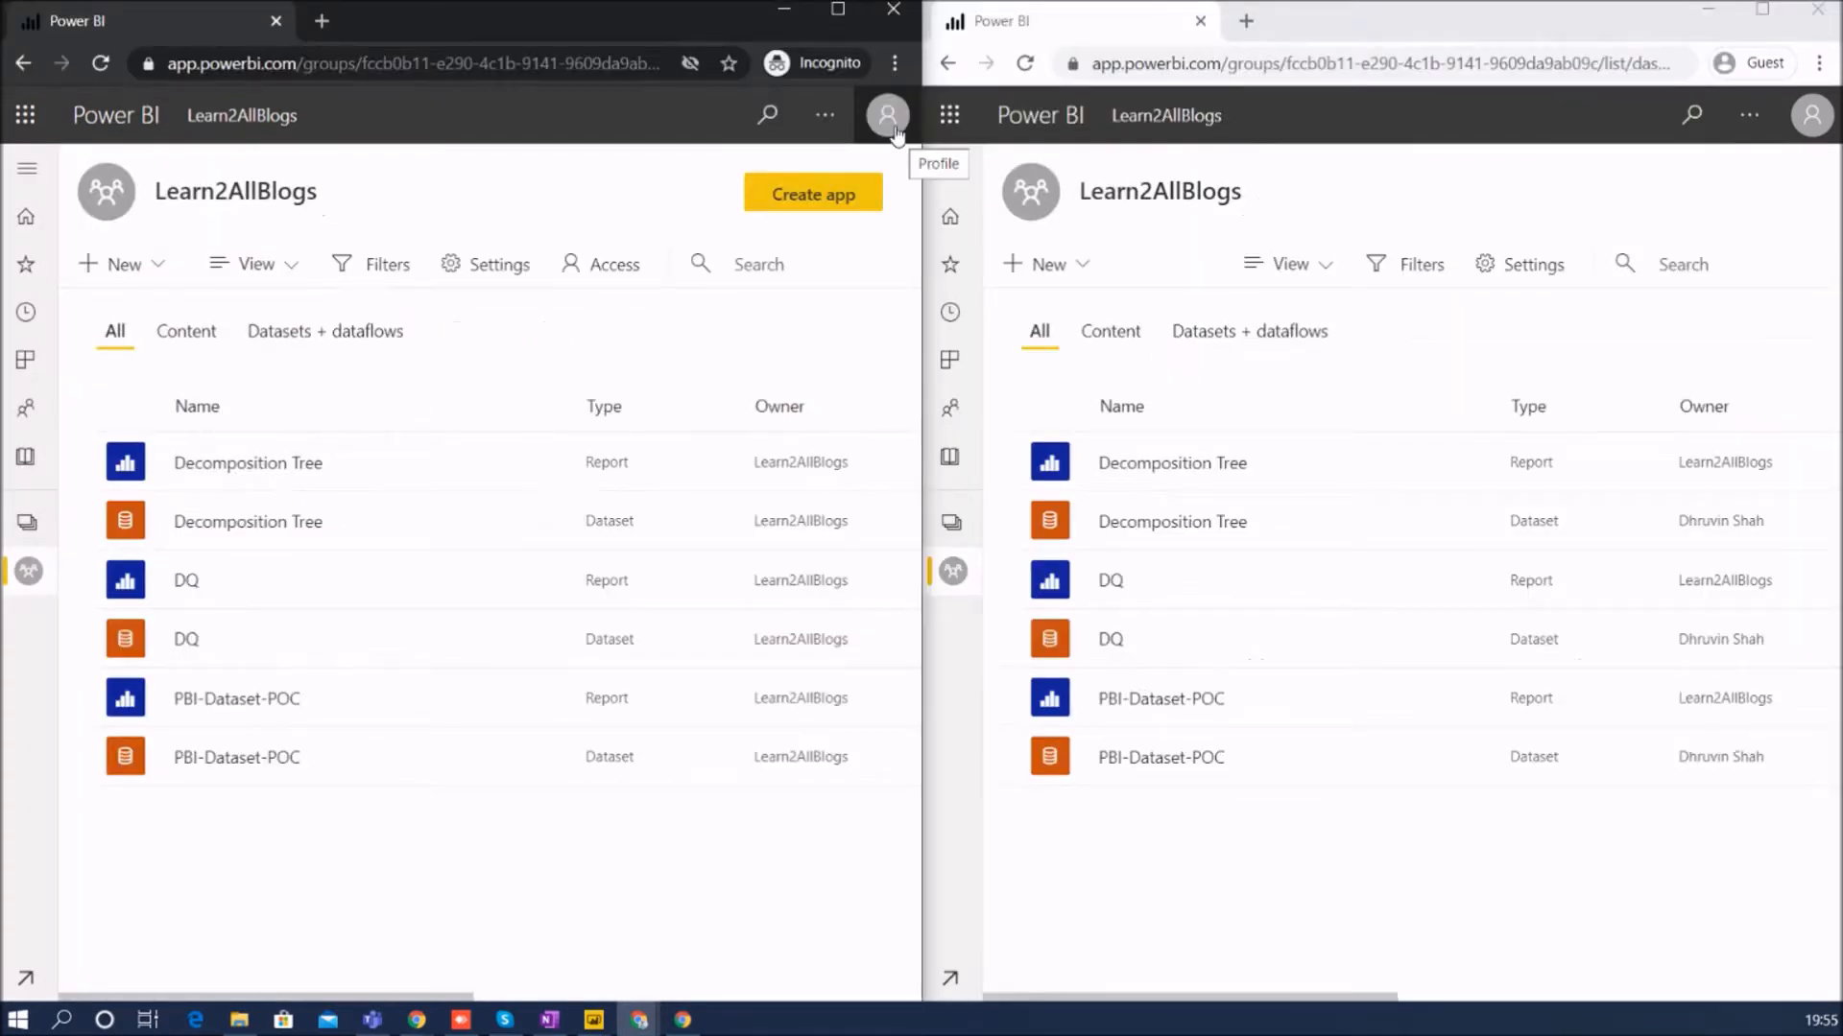
left_click(886, 115)
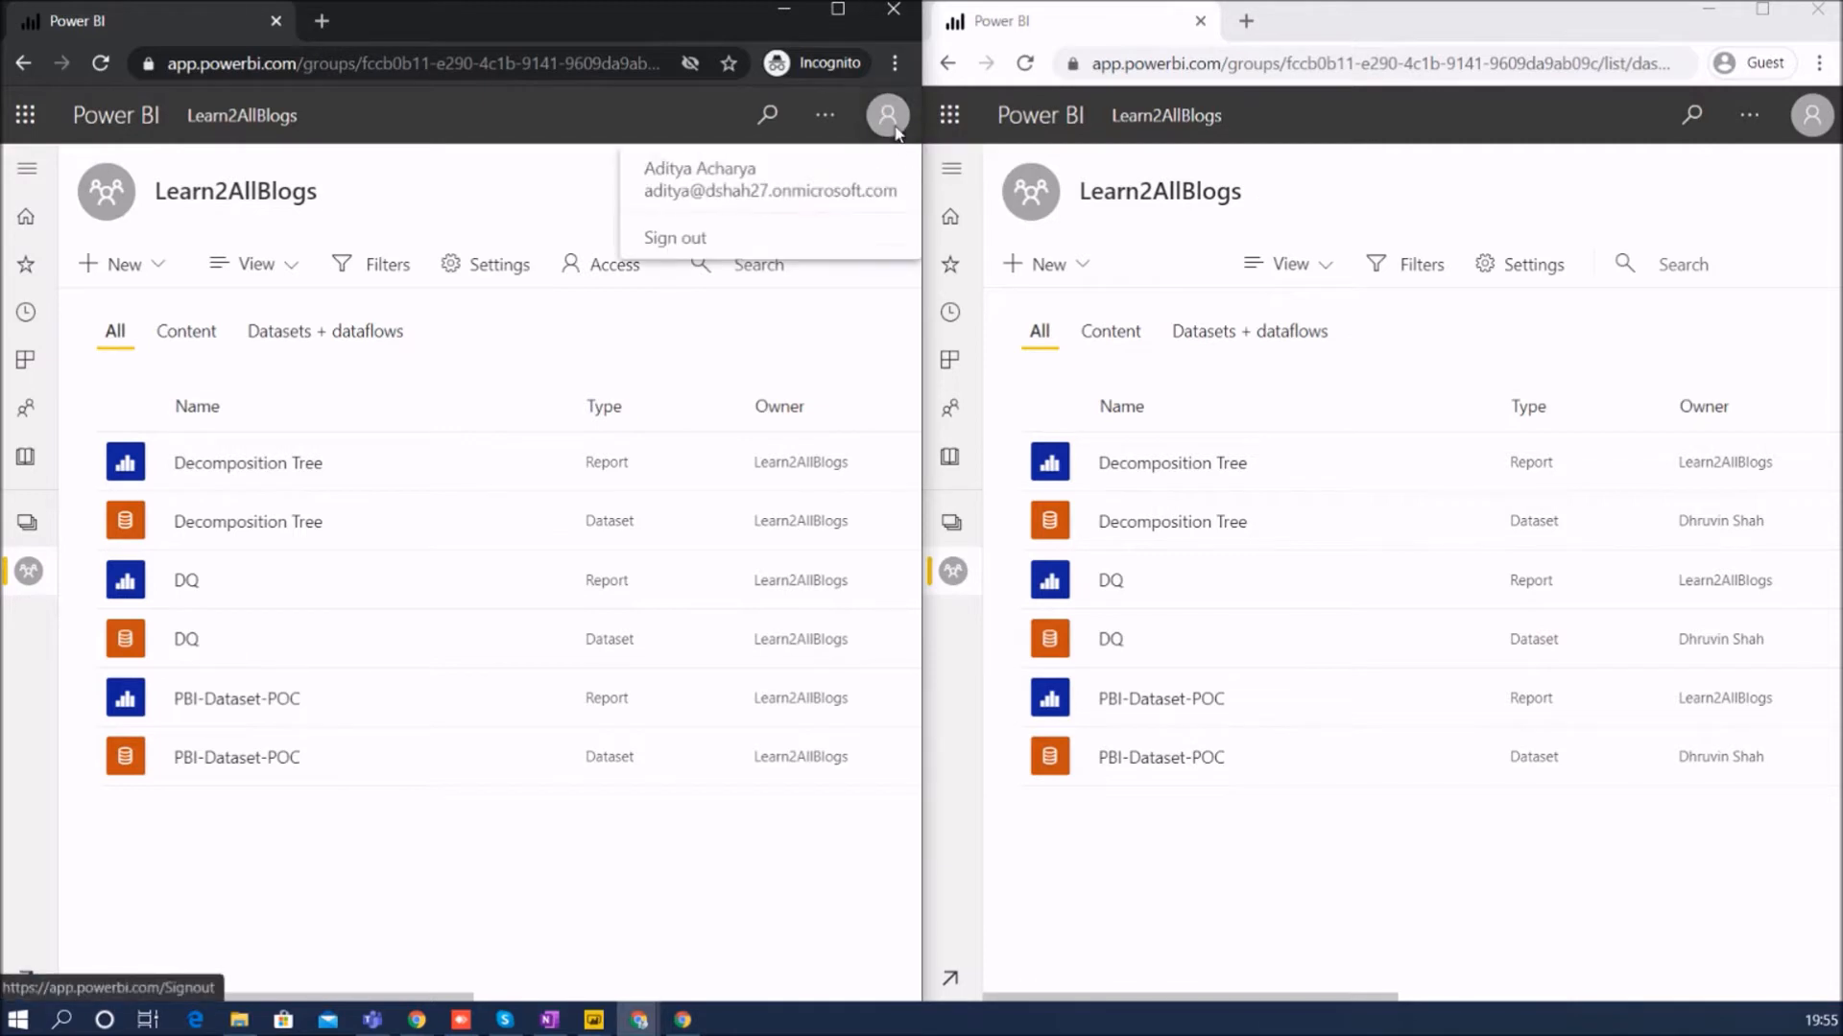
left_click(1810, 115)
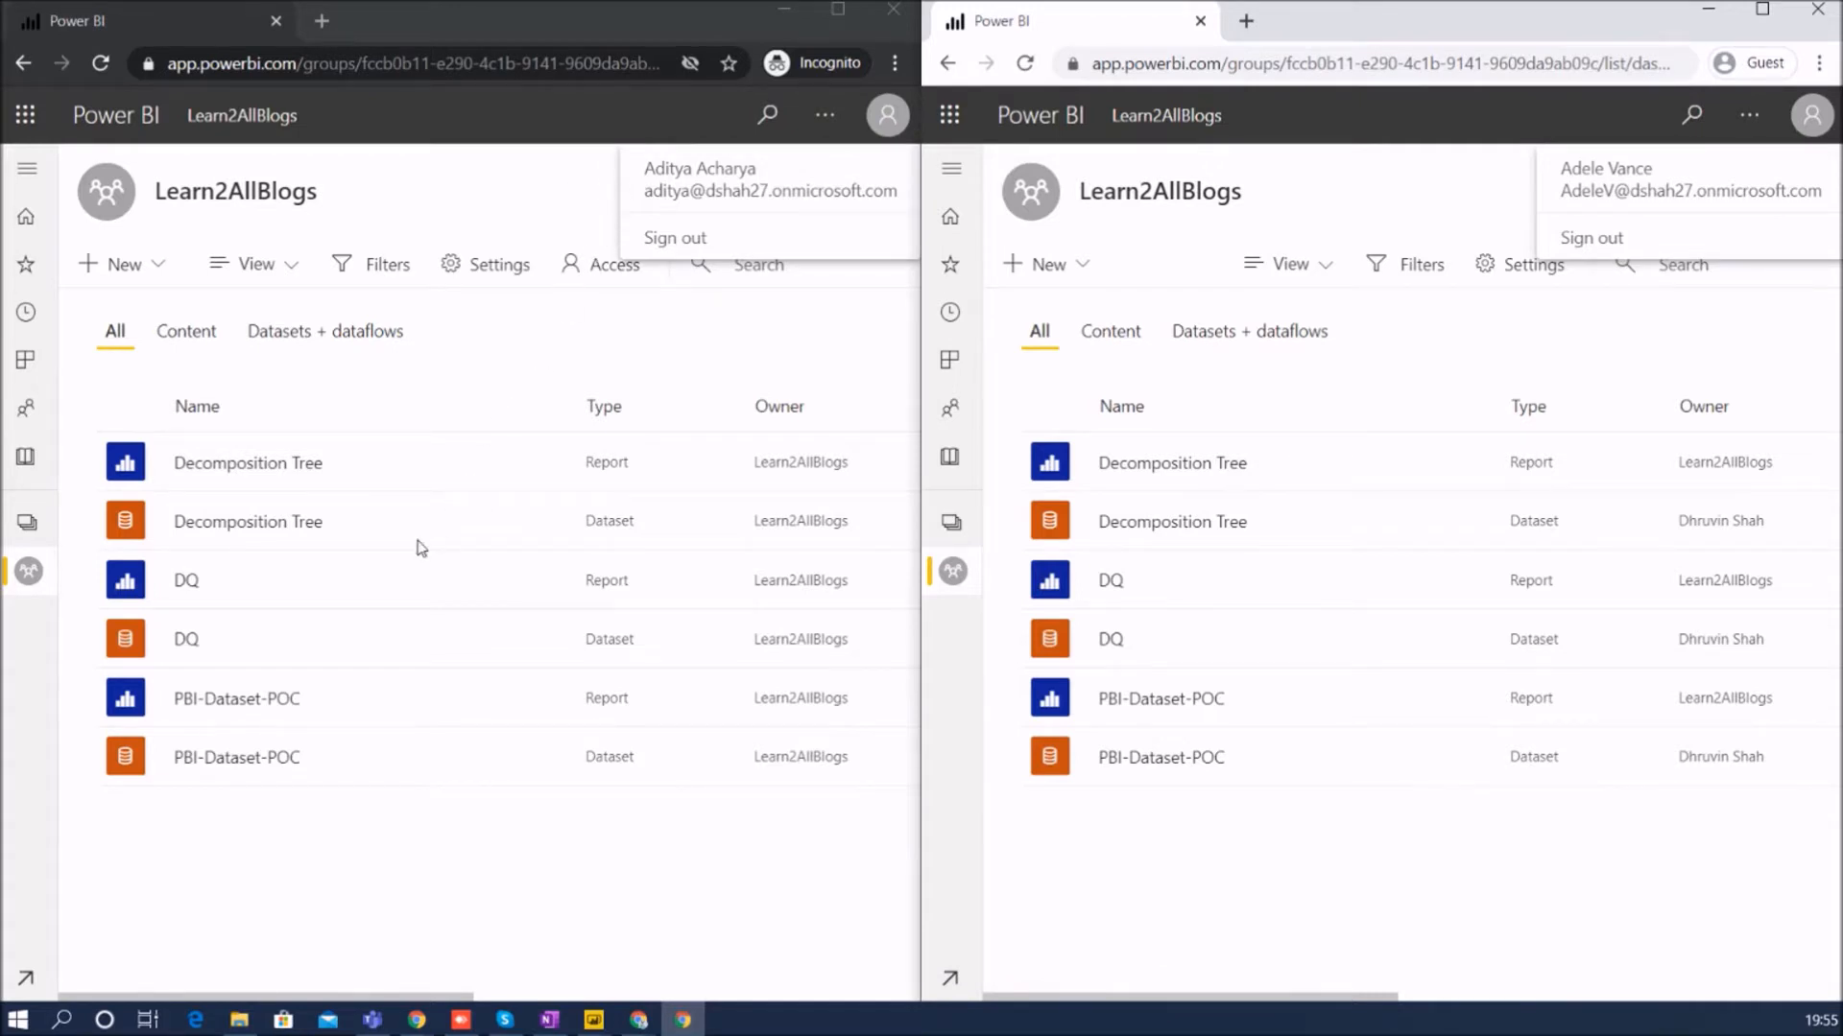
mouse_move(1601, 659)
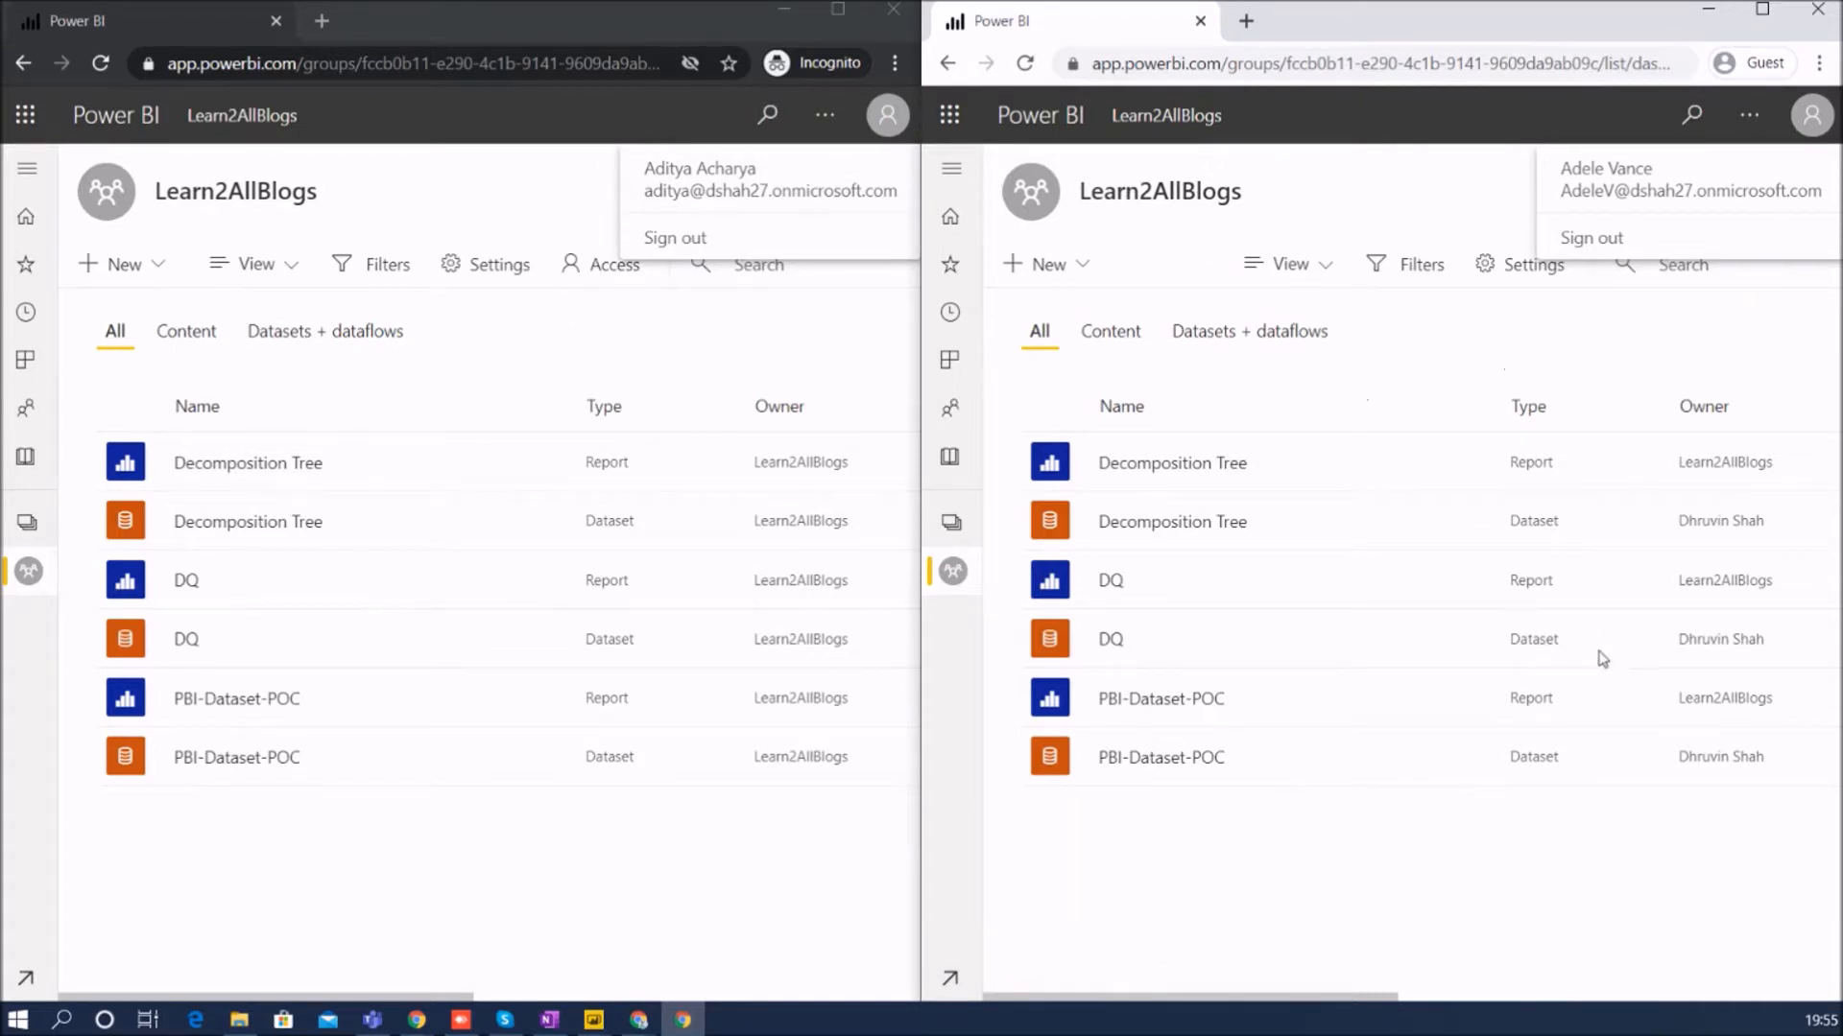
mouse_move(1368, 361)
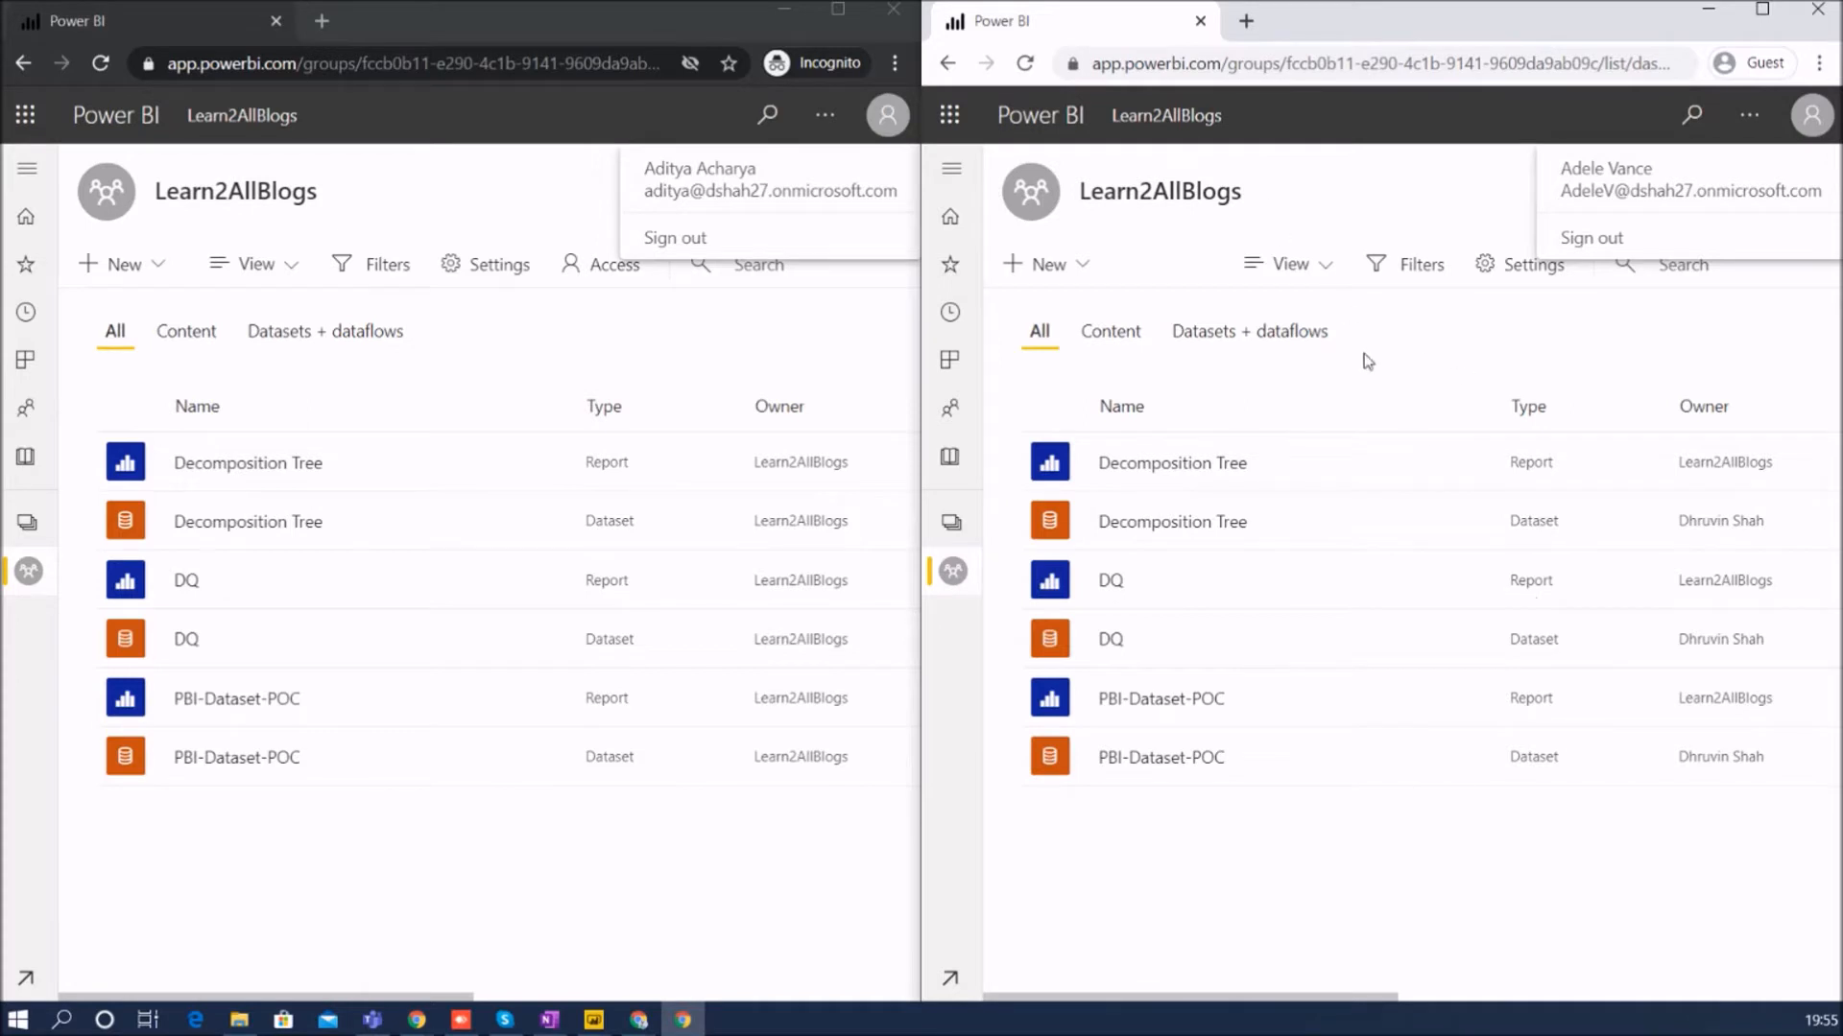
mouse_move(1184, 196)
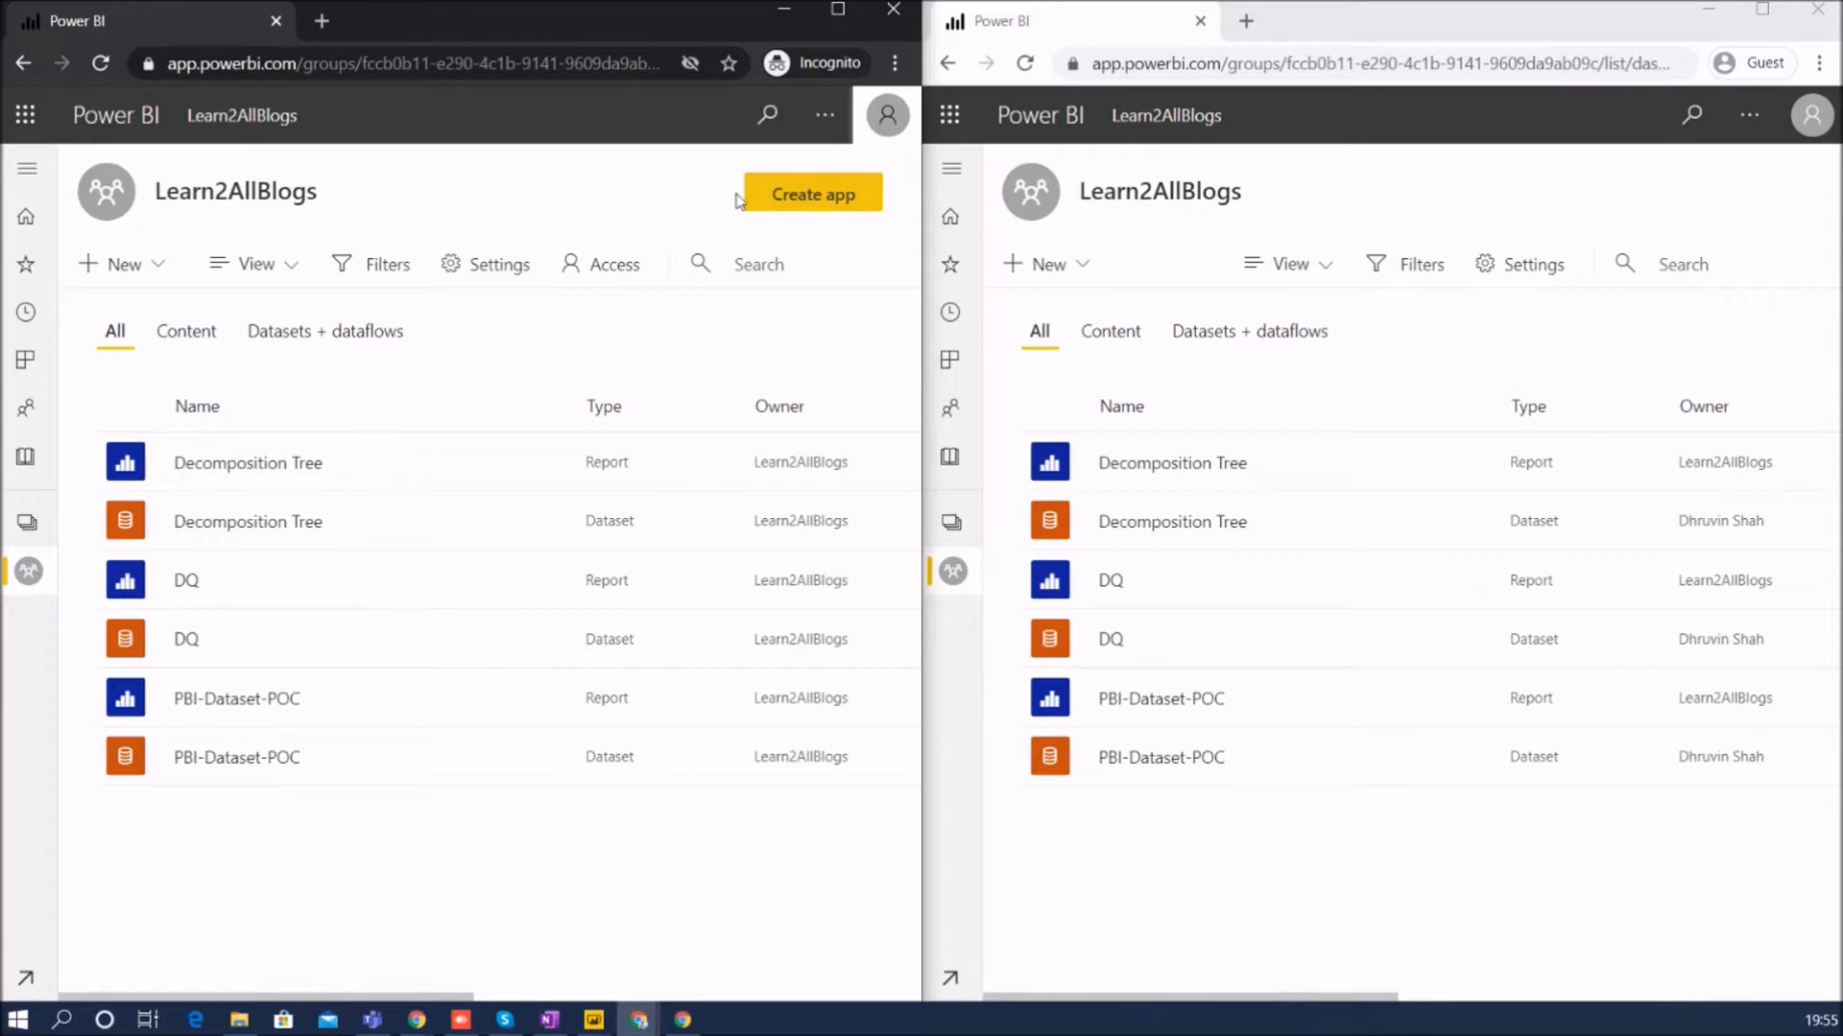
mouse_move(680, 217)
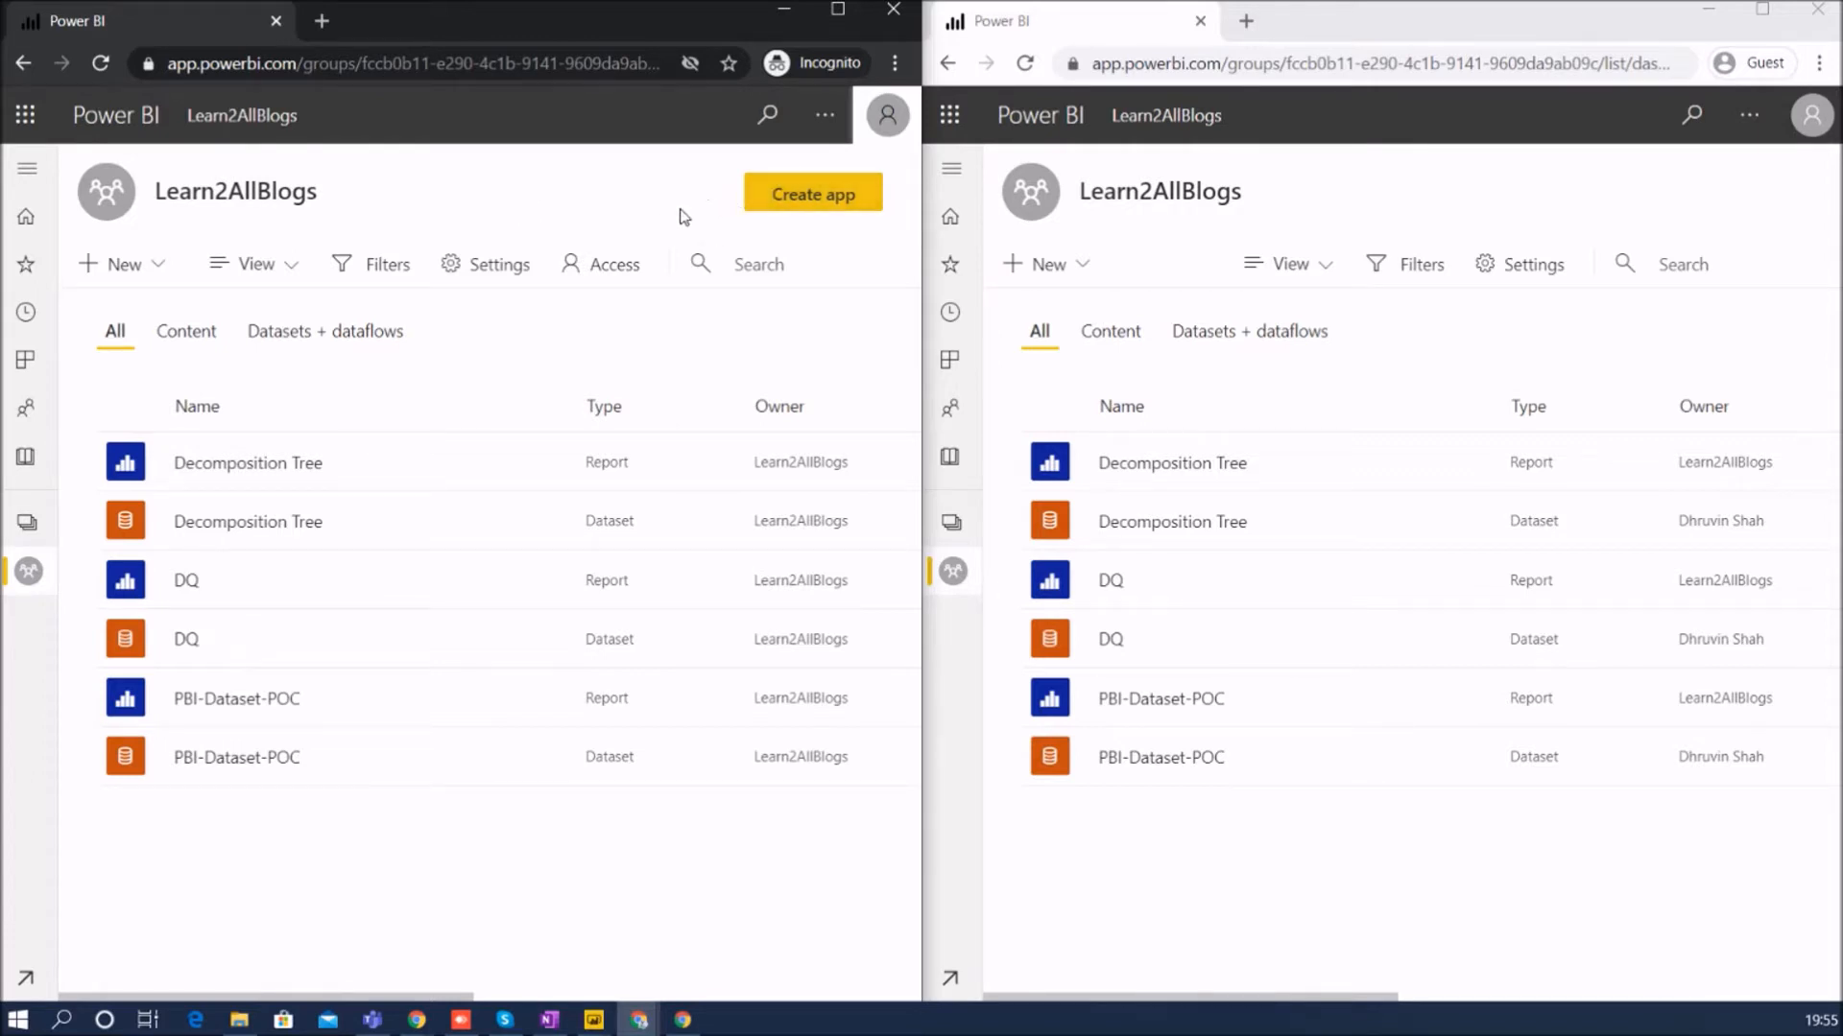
mouse_move(698, 209)
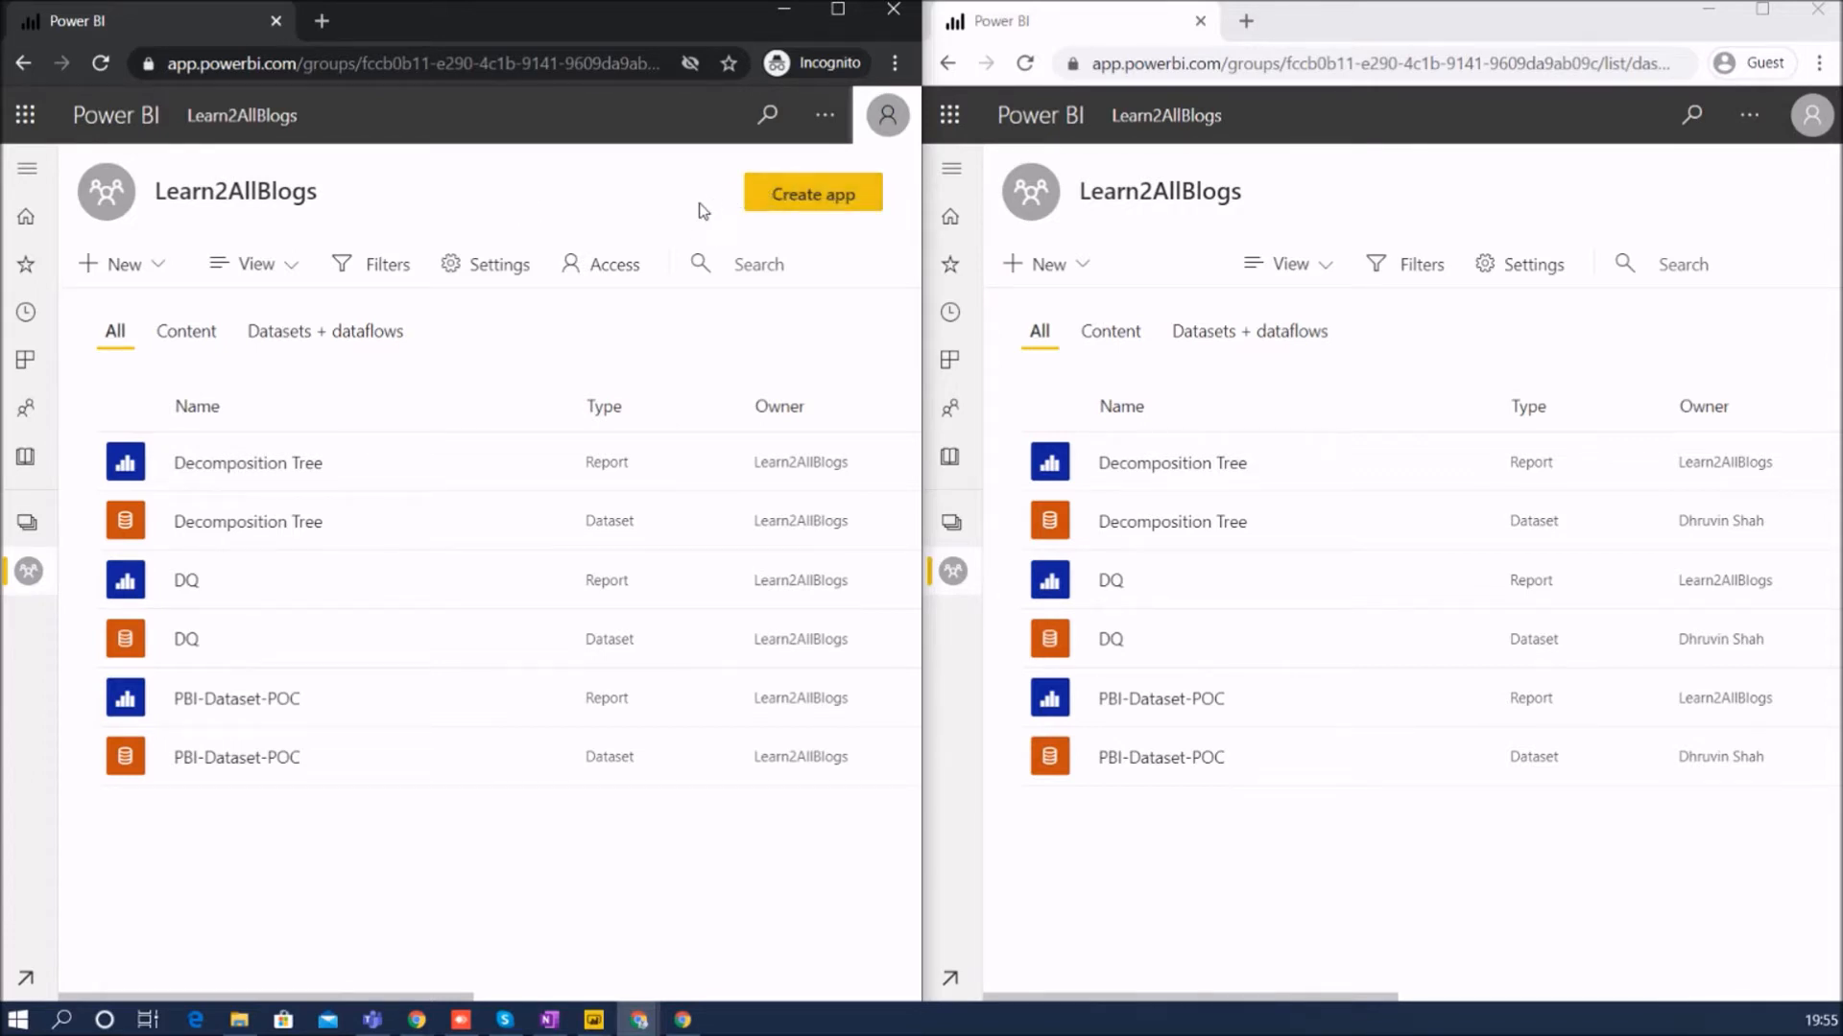
mouse_move(1723, 213)
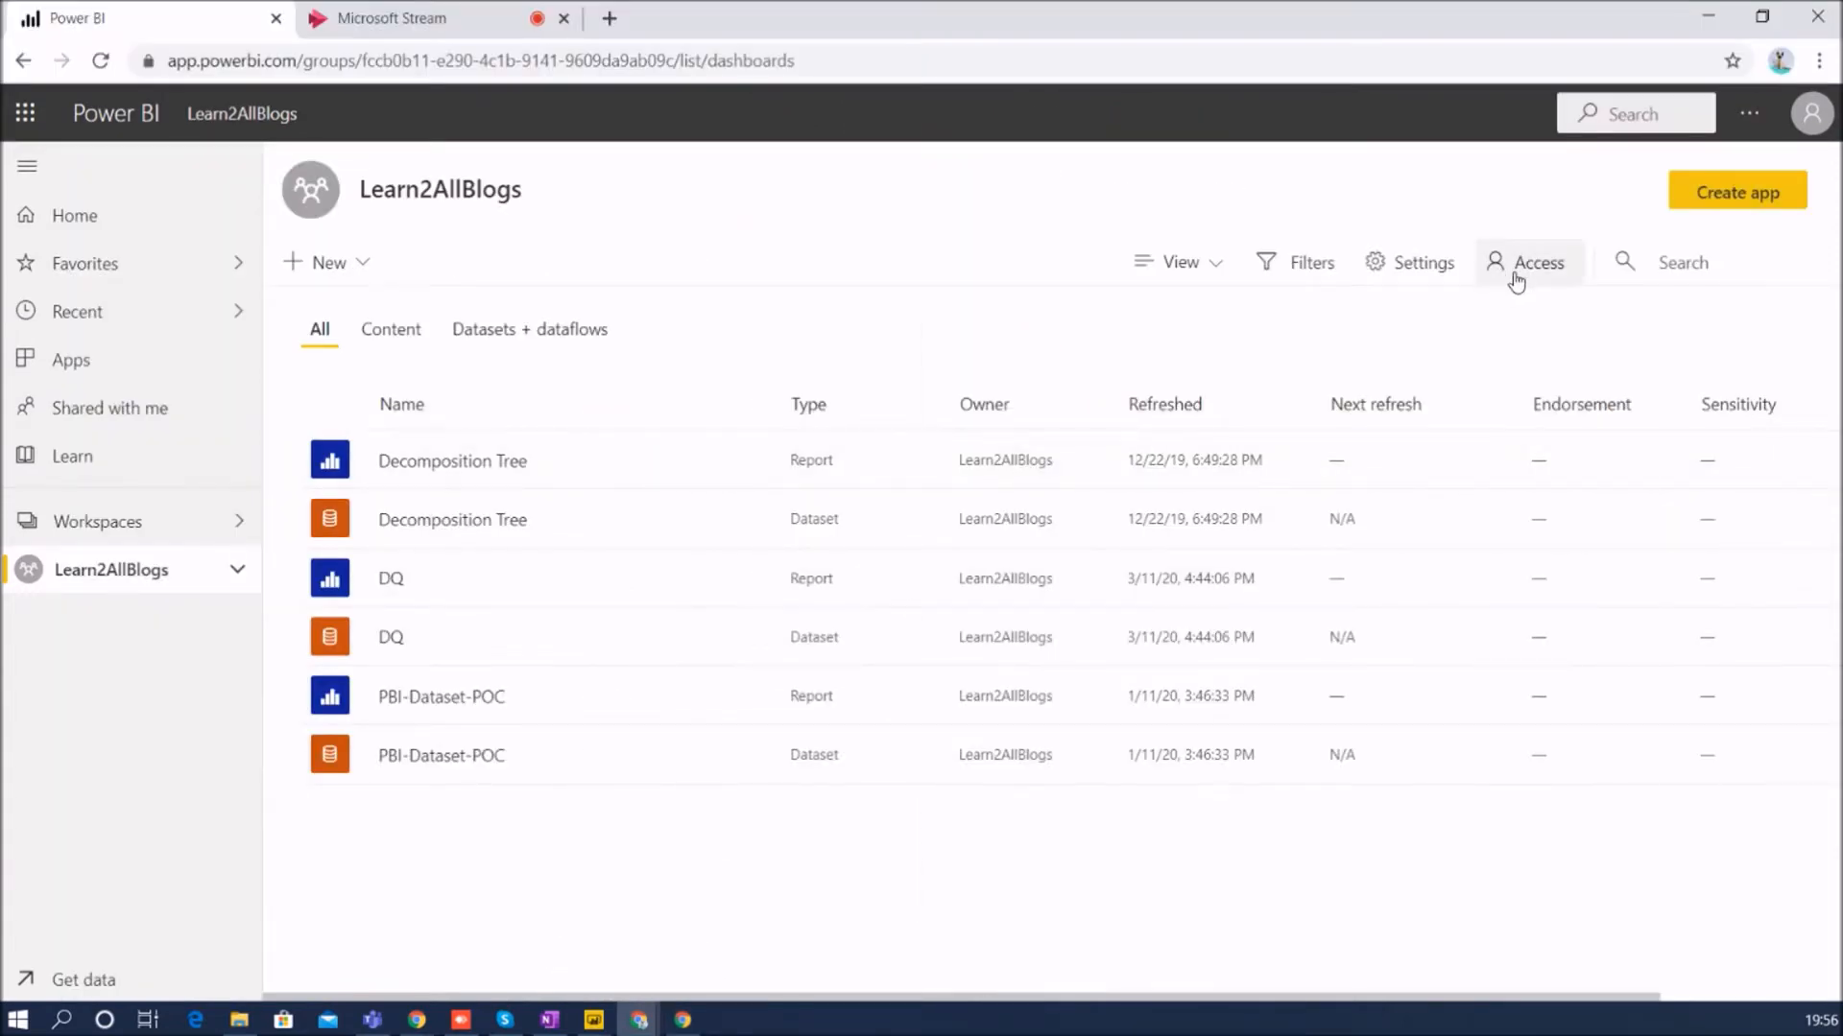
mouse_move(1539, 261)
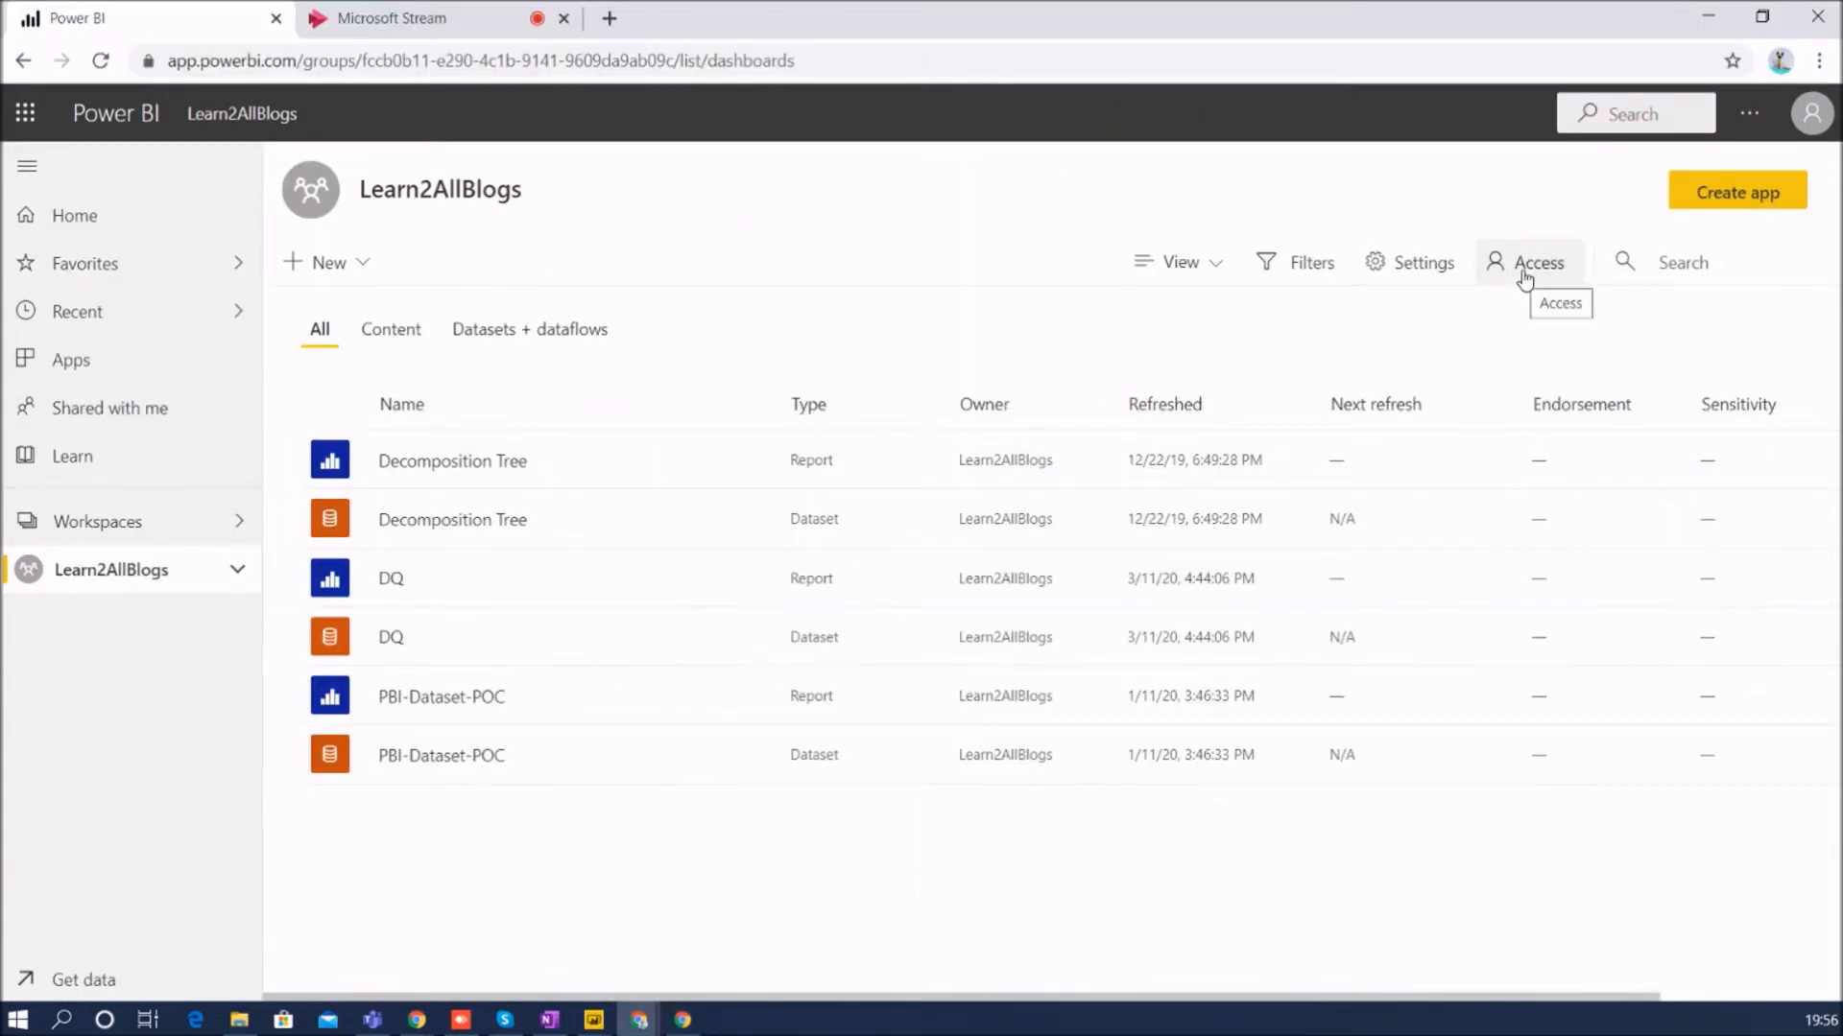
left_click(1535, 263)
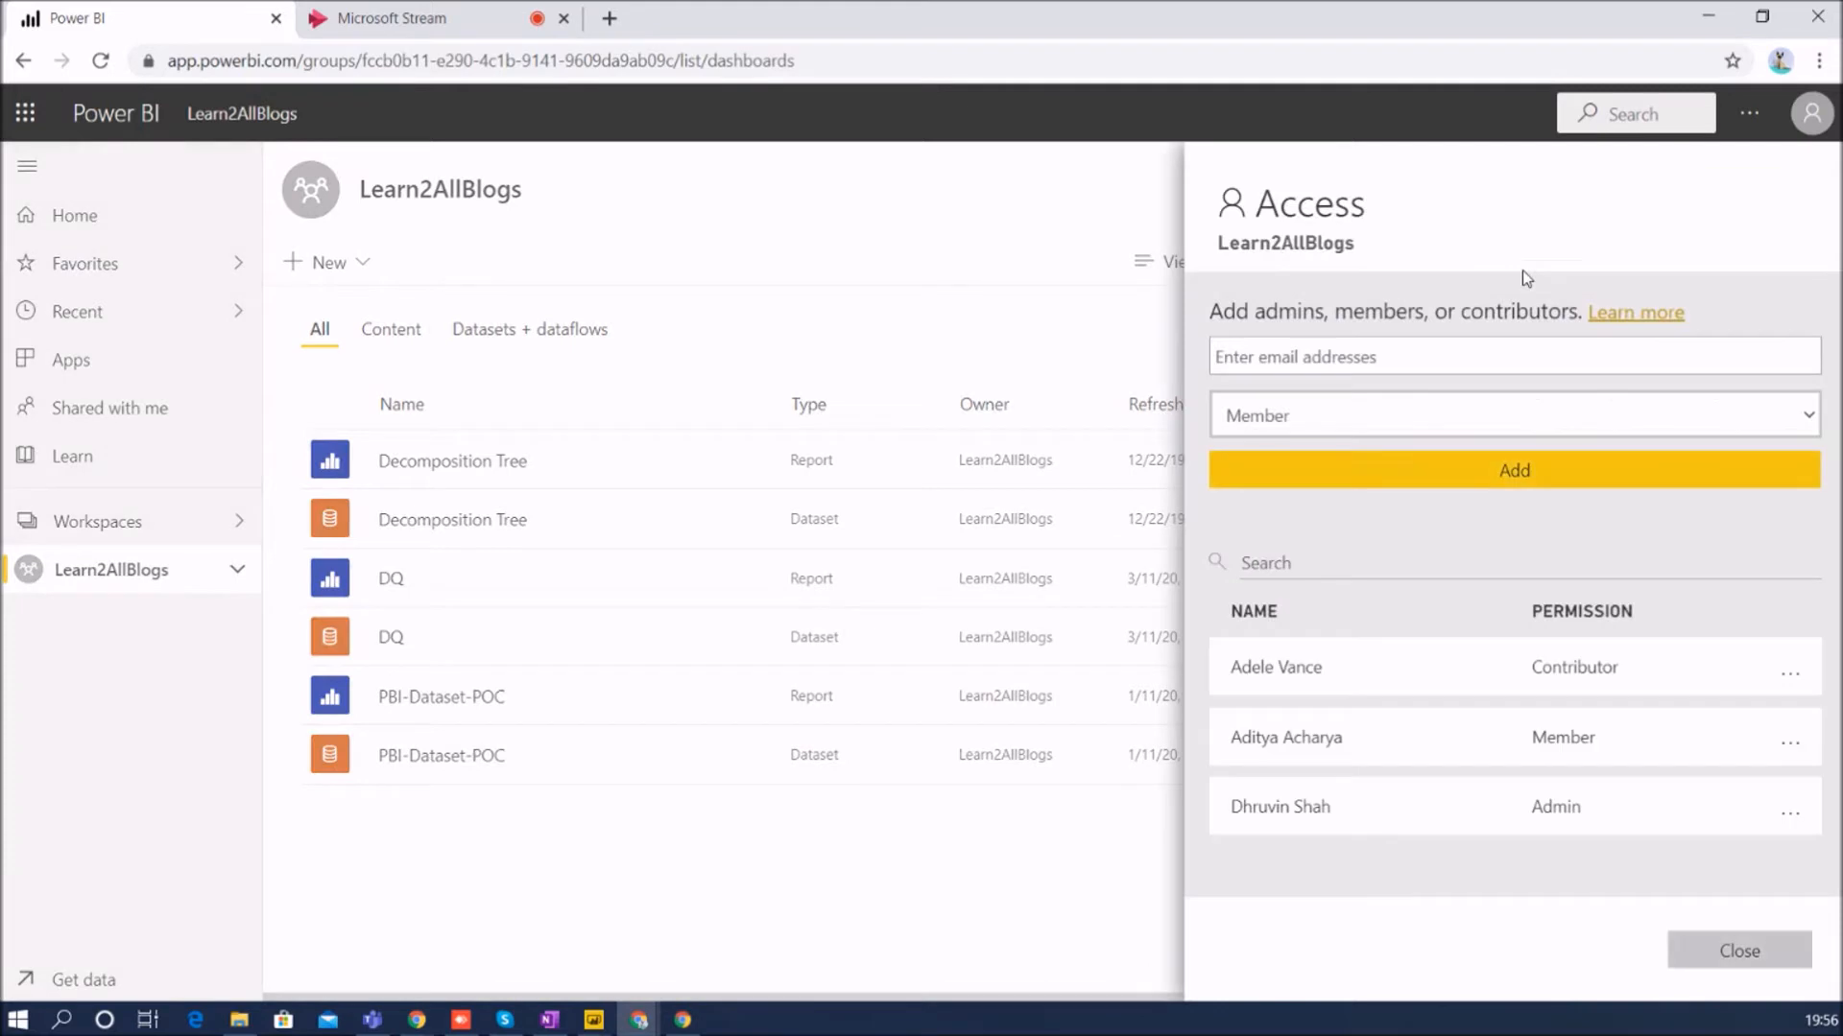
mouse_move(1255, 238)
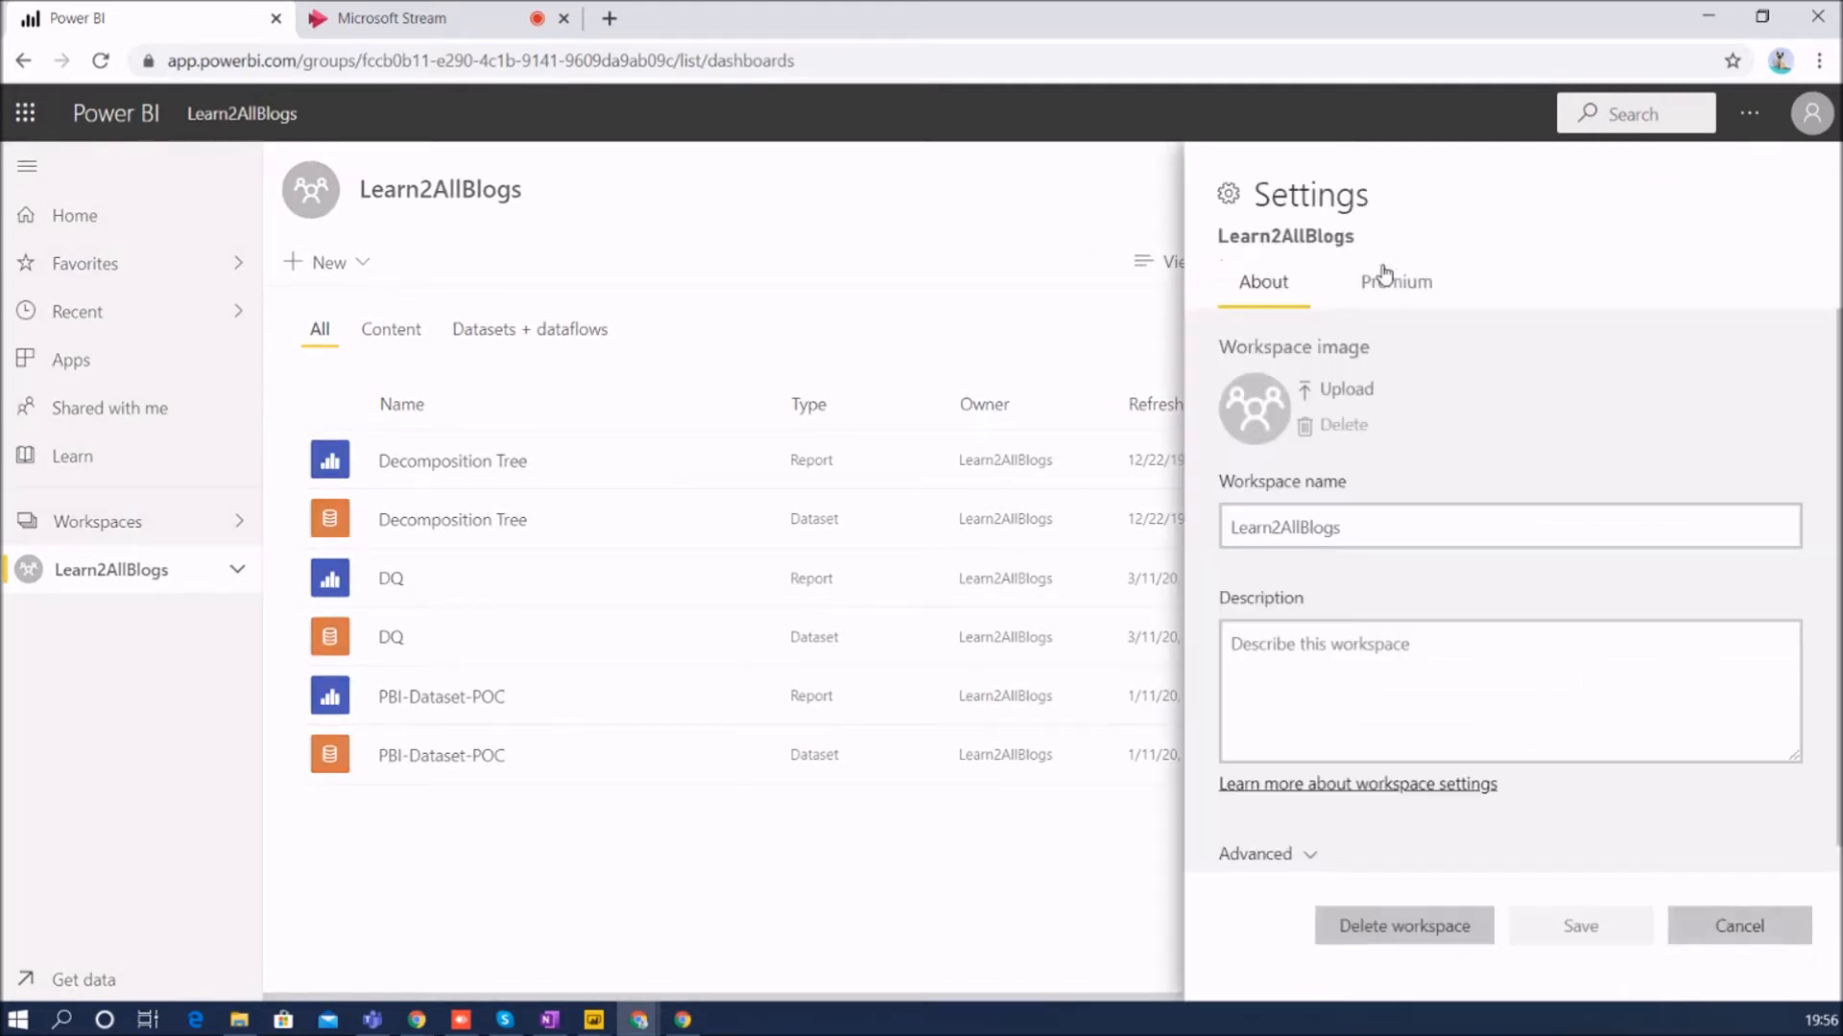
left_click(1253, 854)
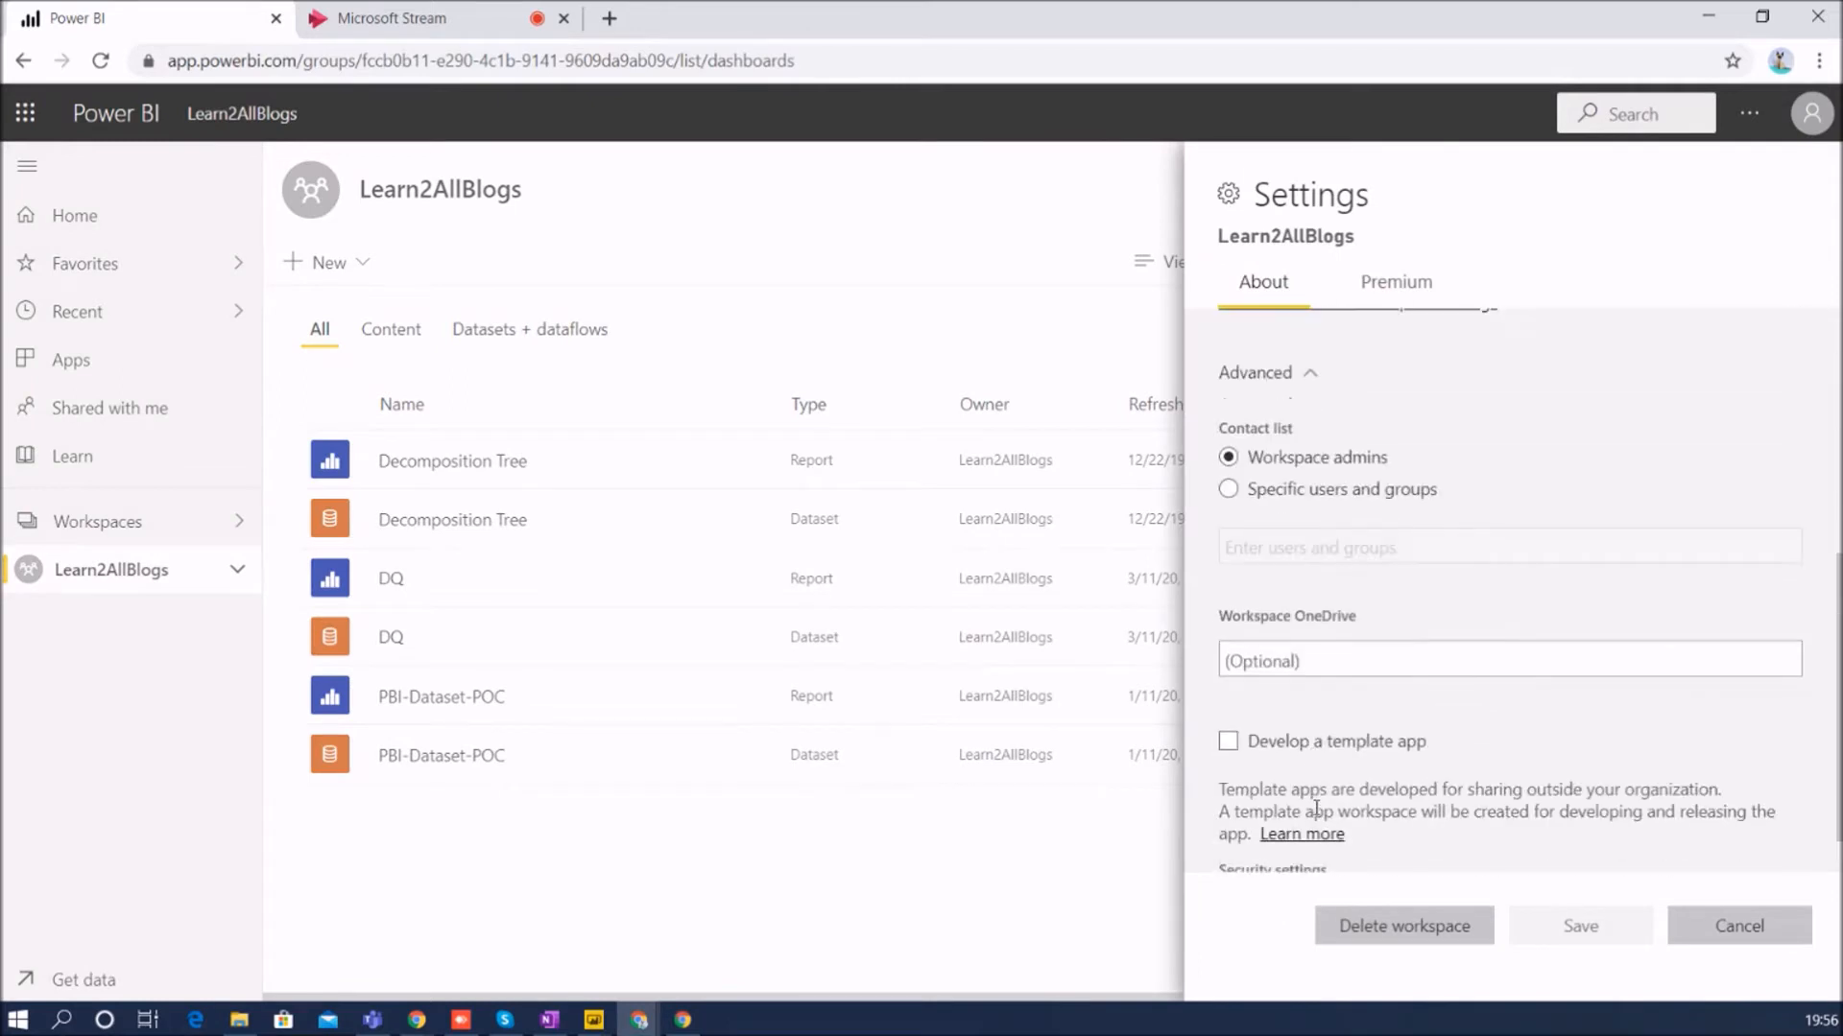
scroll("down", 3)
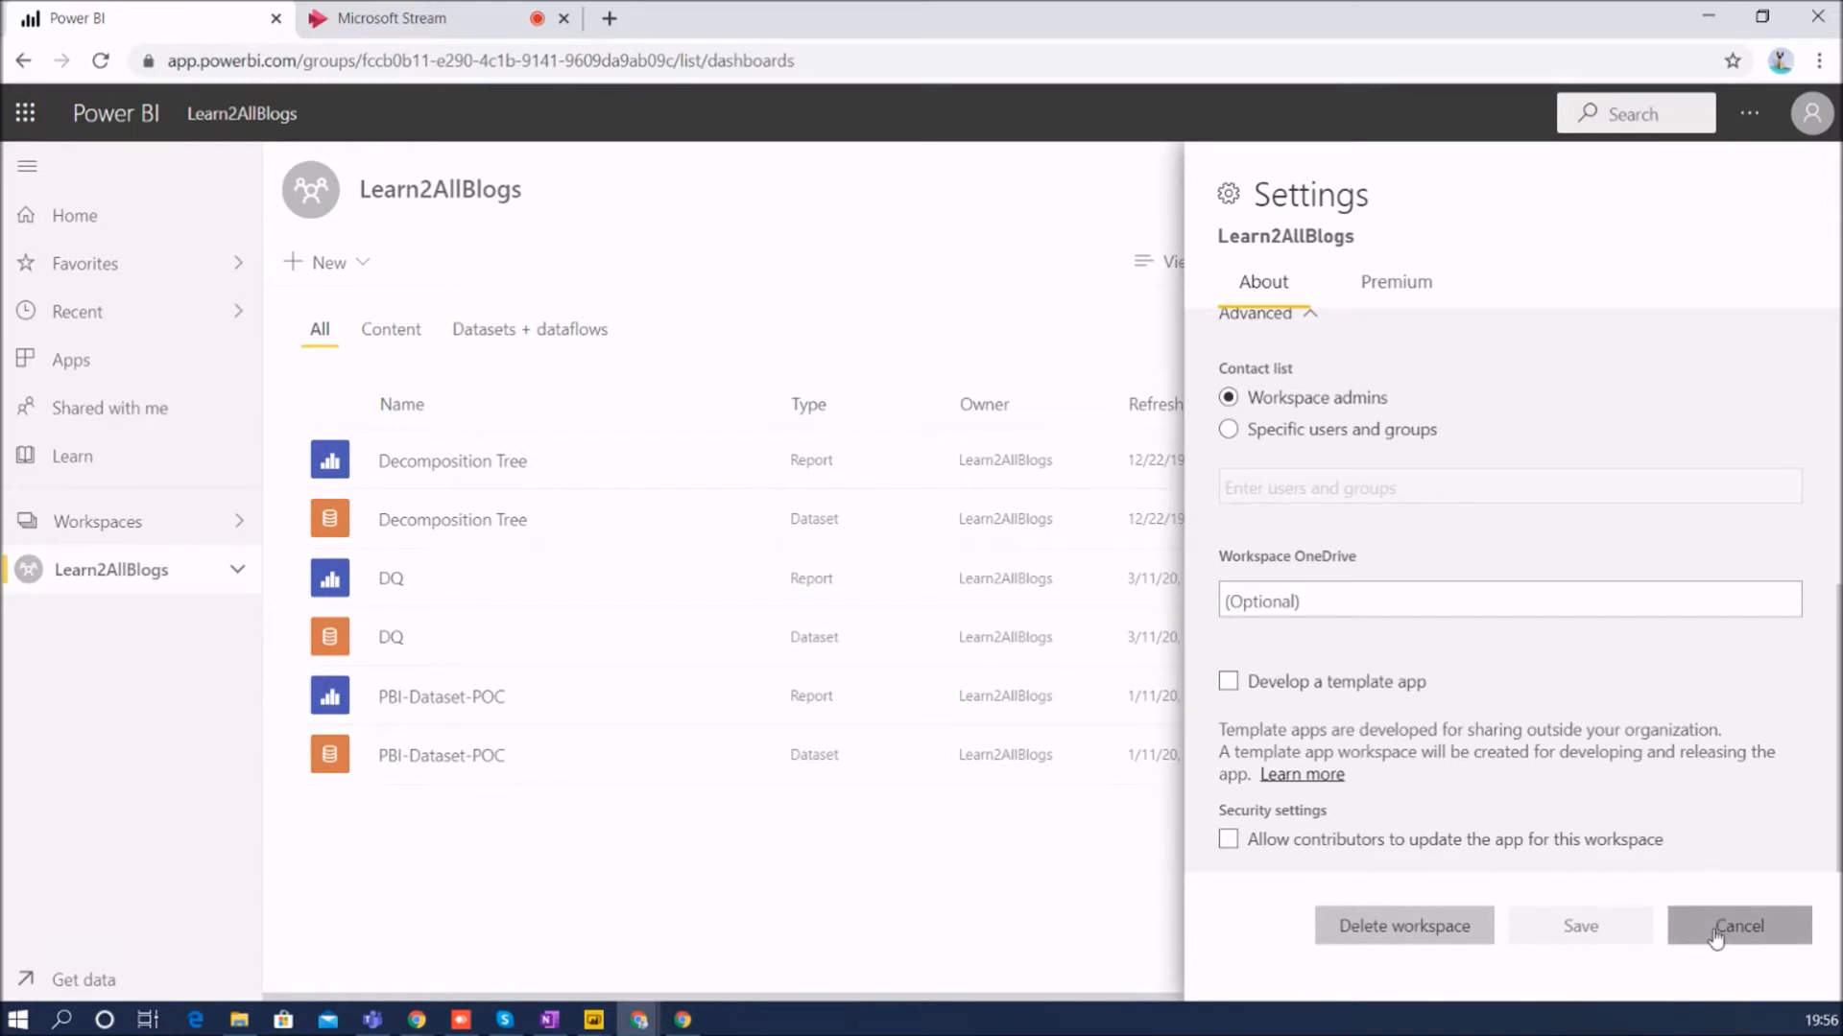
left_click(1739, 925)
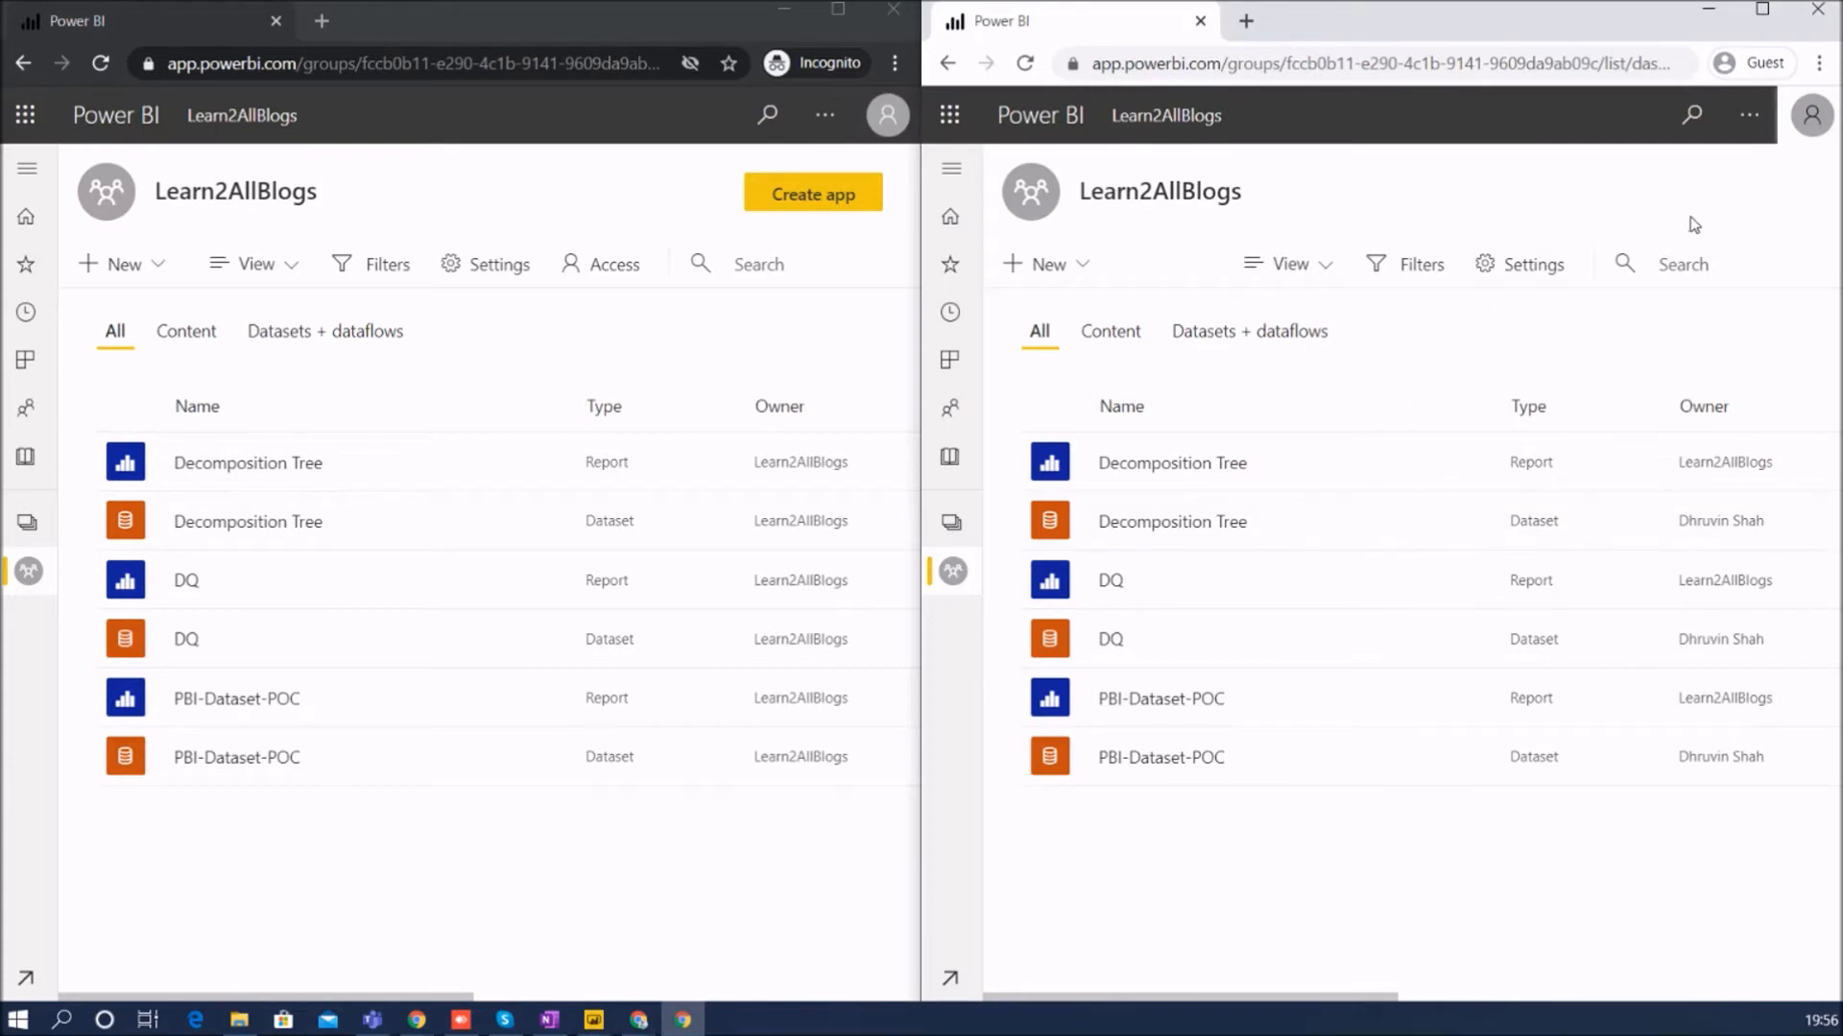
mouse_move(1716, 217)
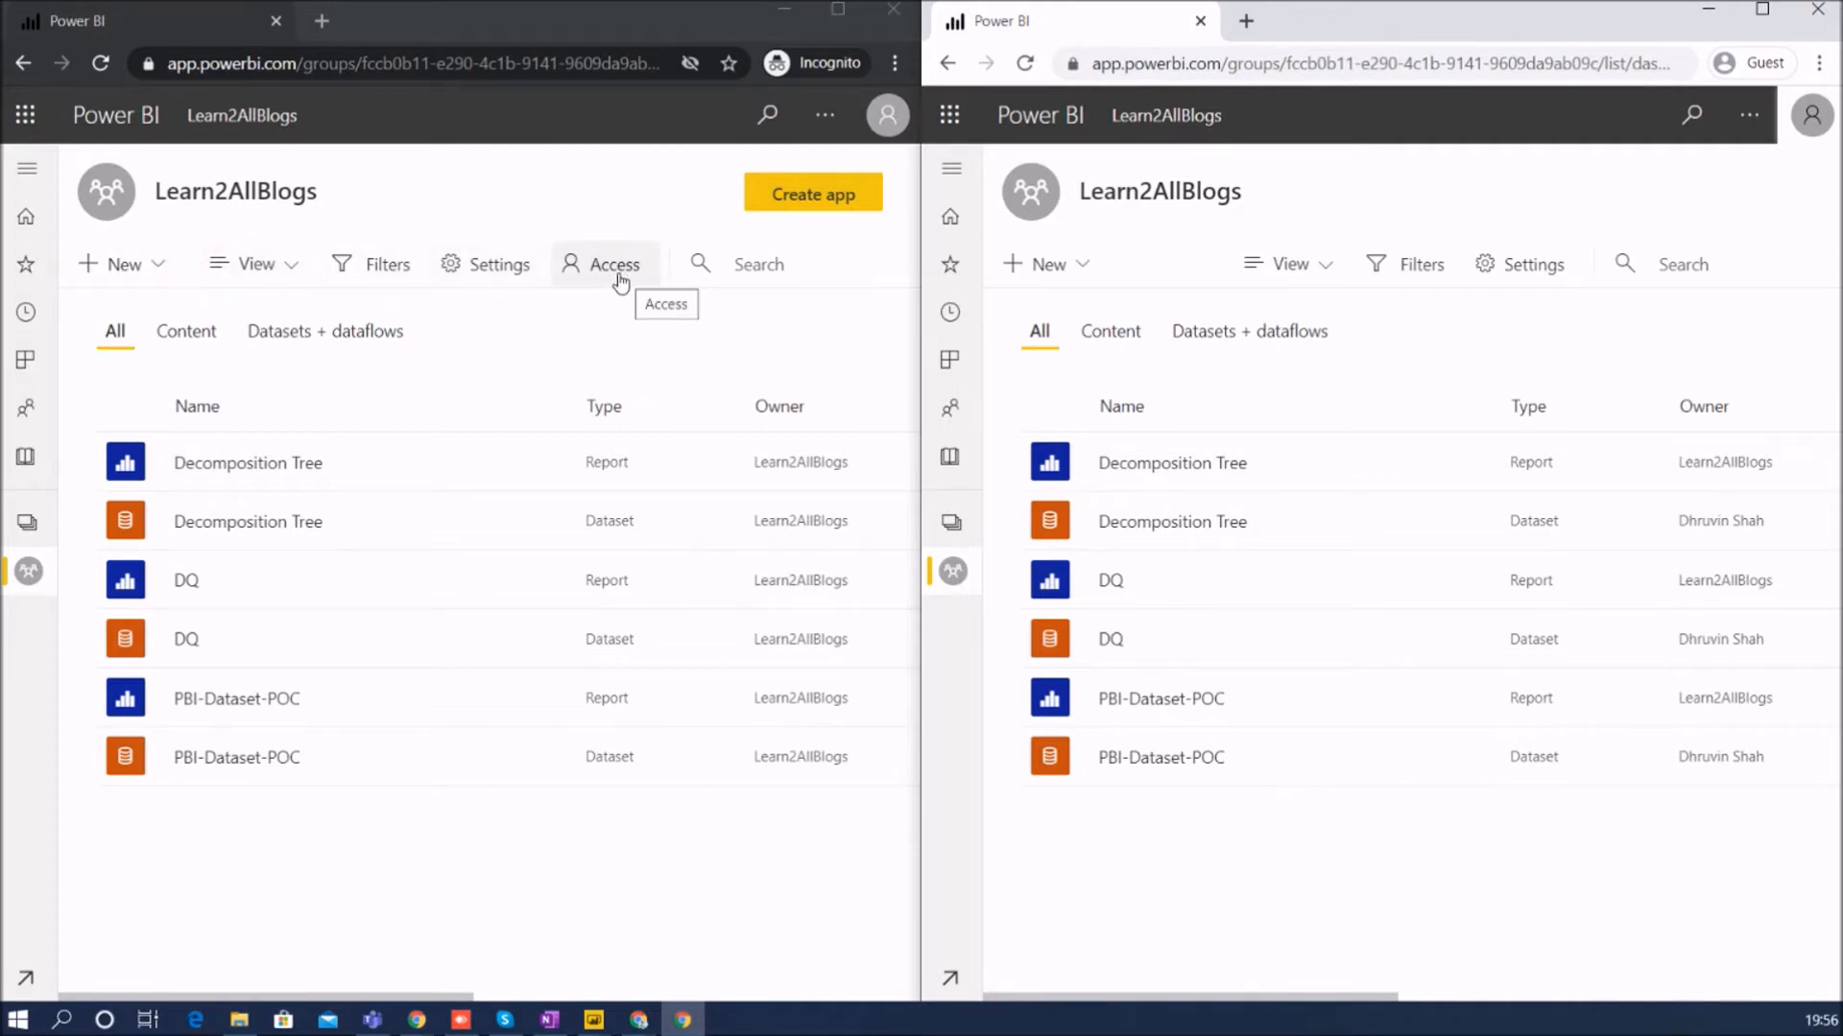
- In the Member window, show the workspace access list and focus the Enter email addresses box
left_click(606, 263)
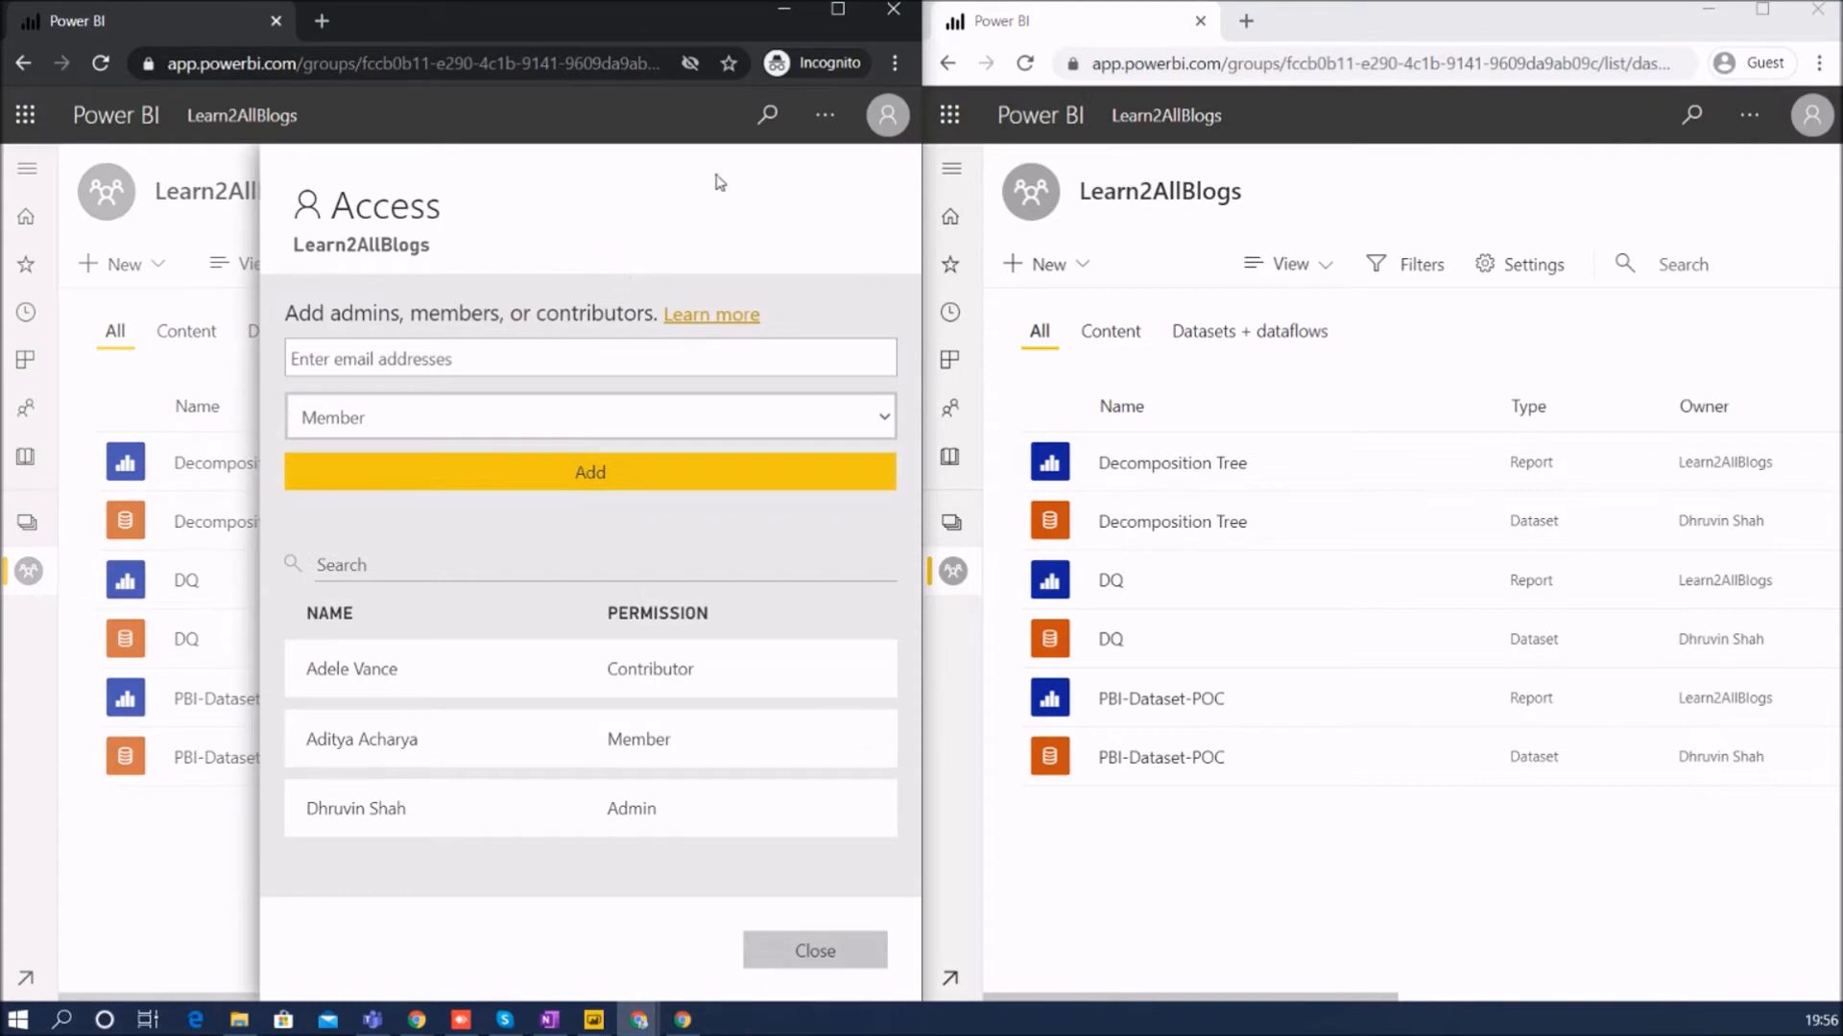
mouse_move(218, 232)
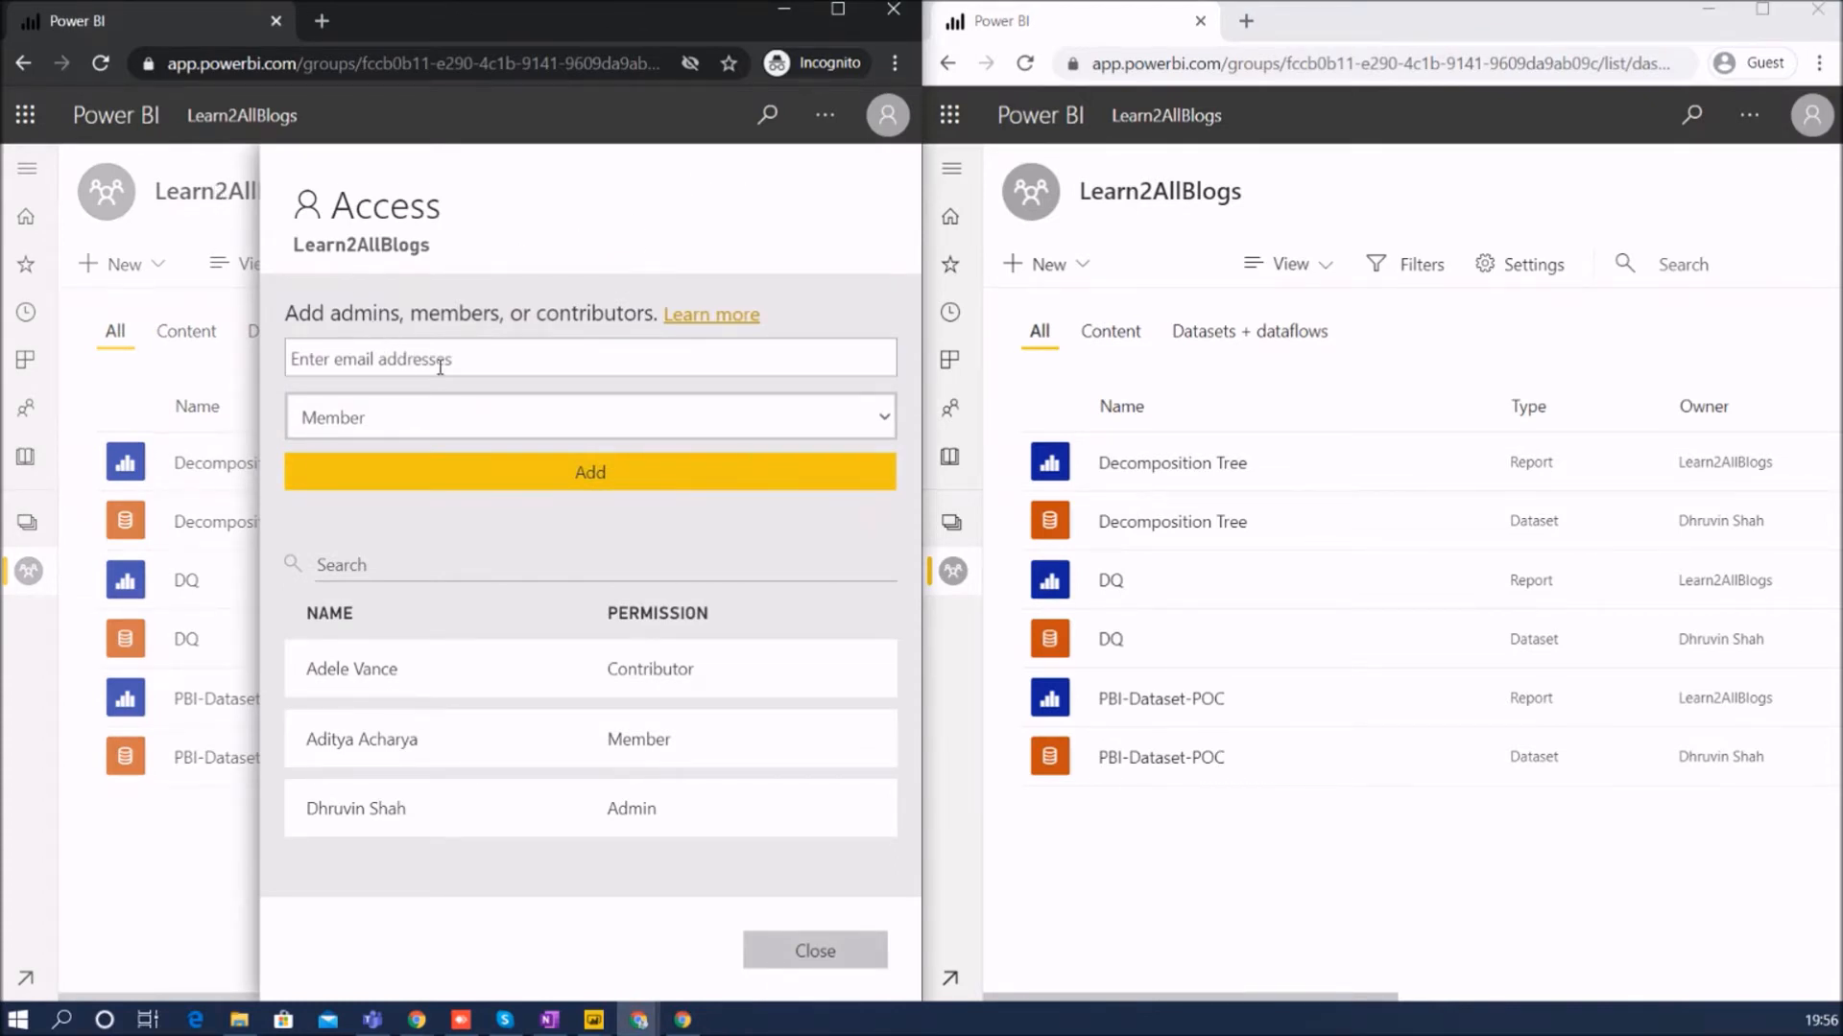
left_click(814, 950)
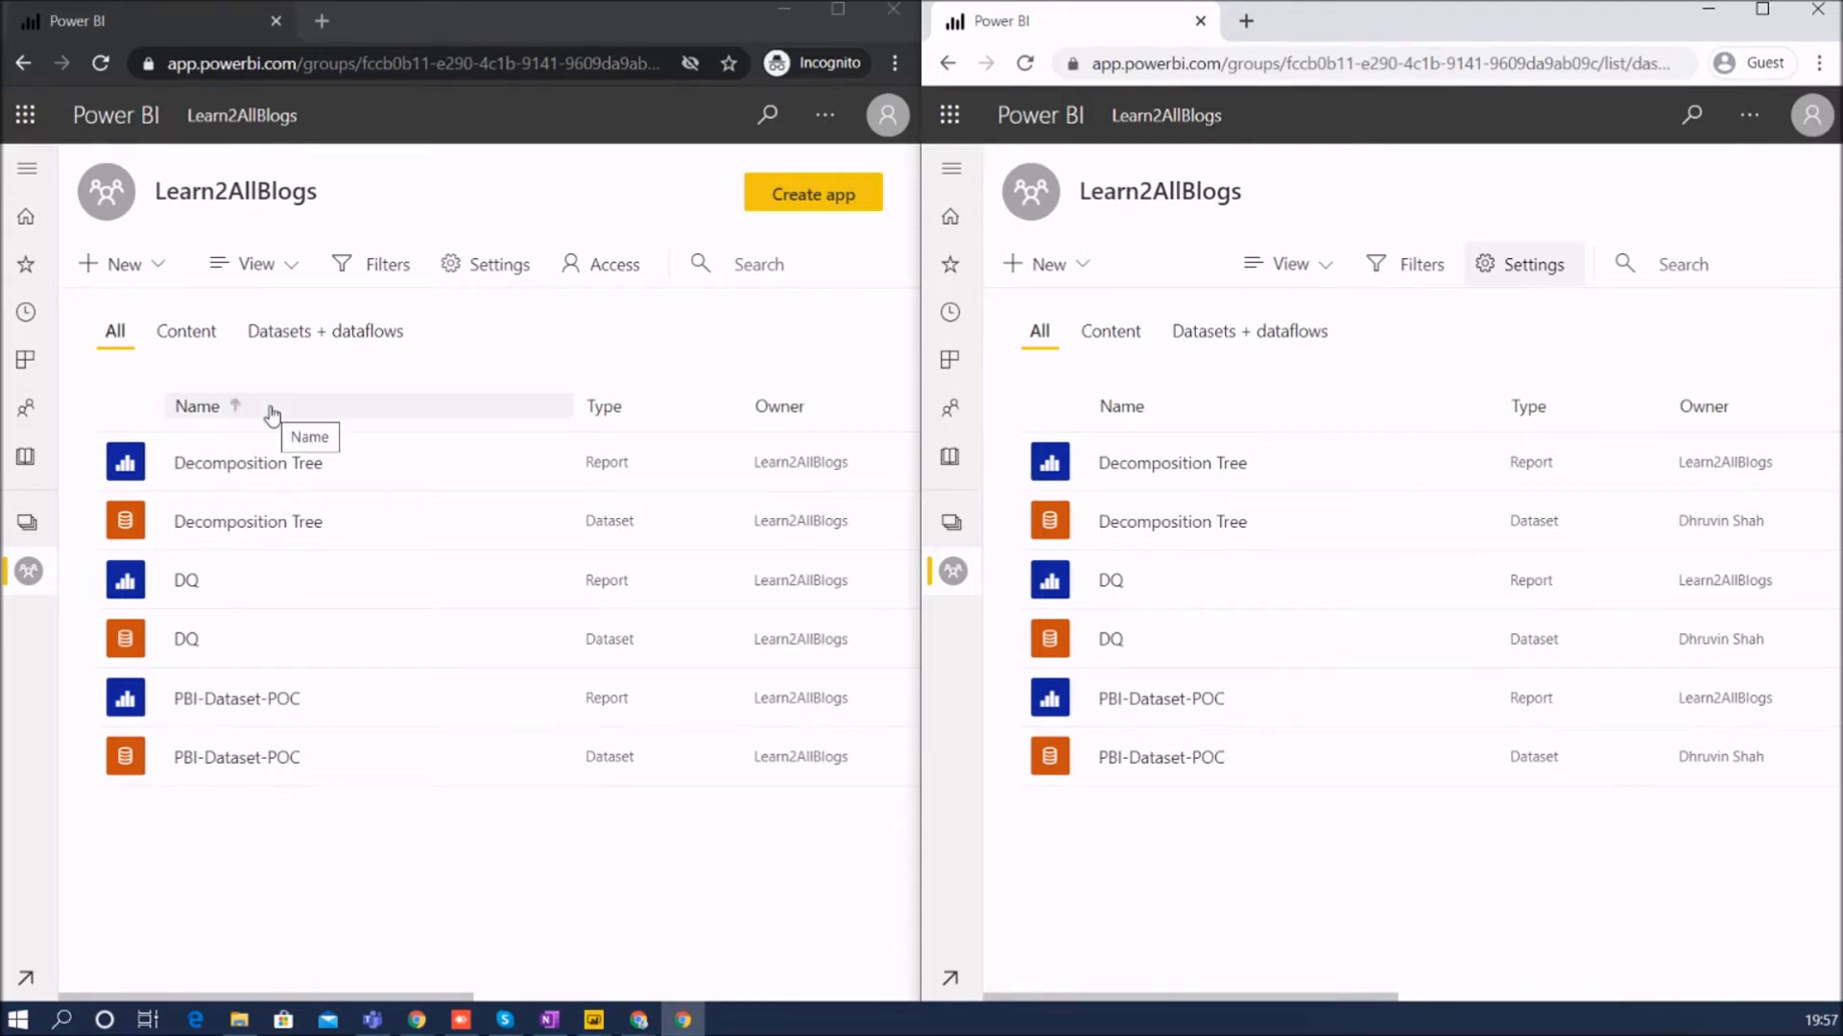
mouse_move(294, 353)
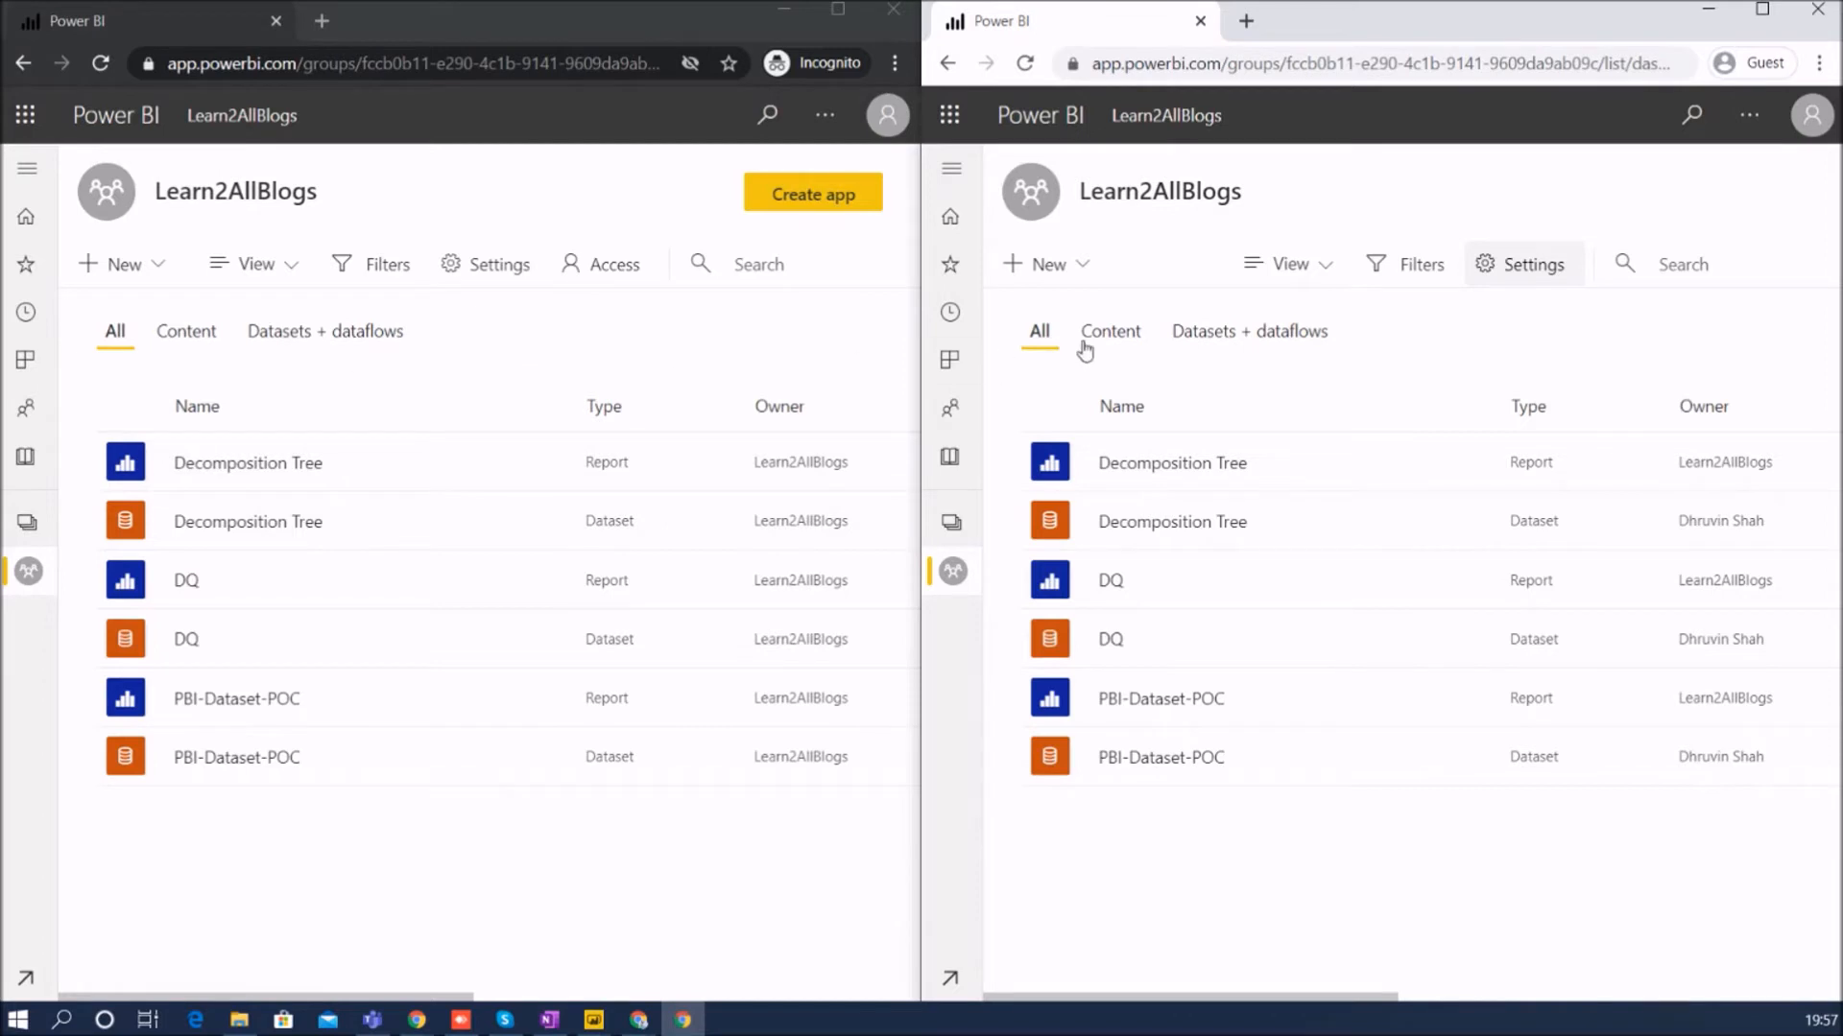
mouse_move(1349, 353)
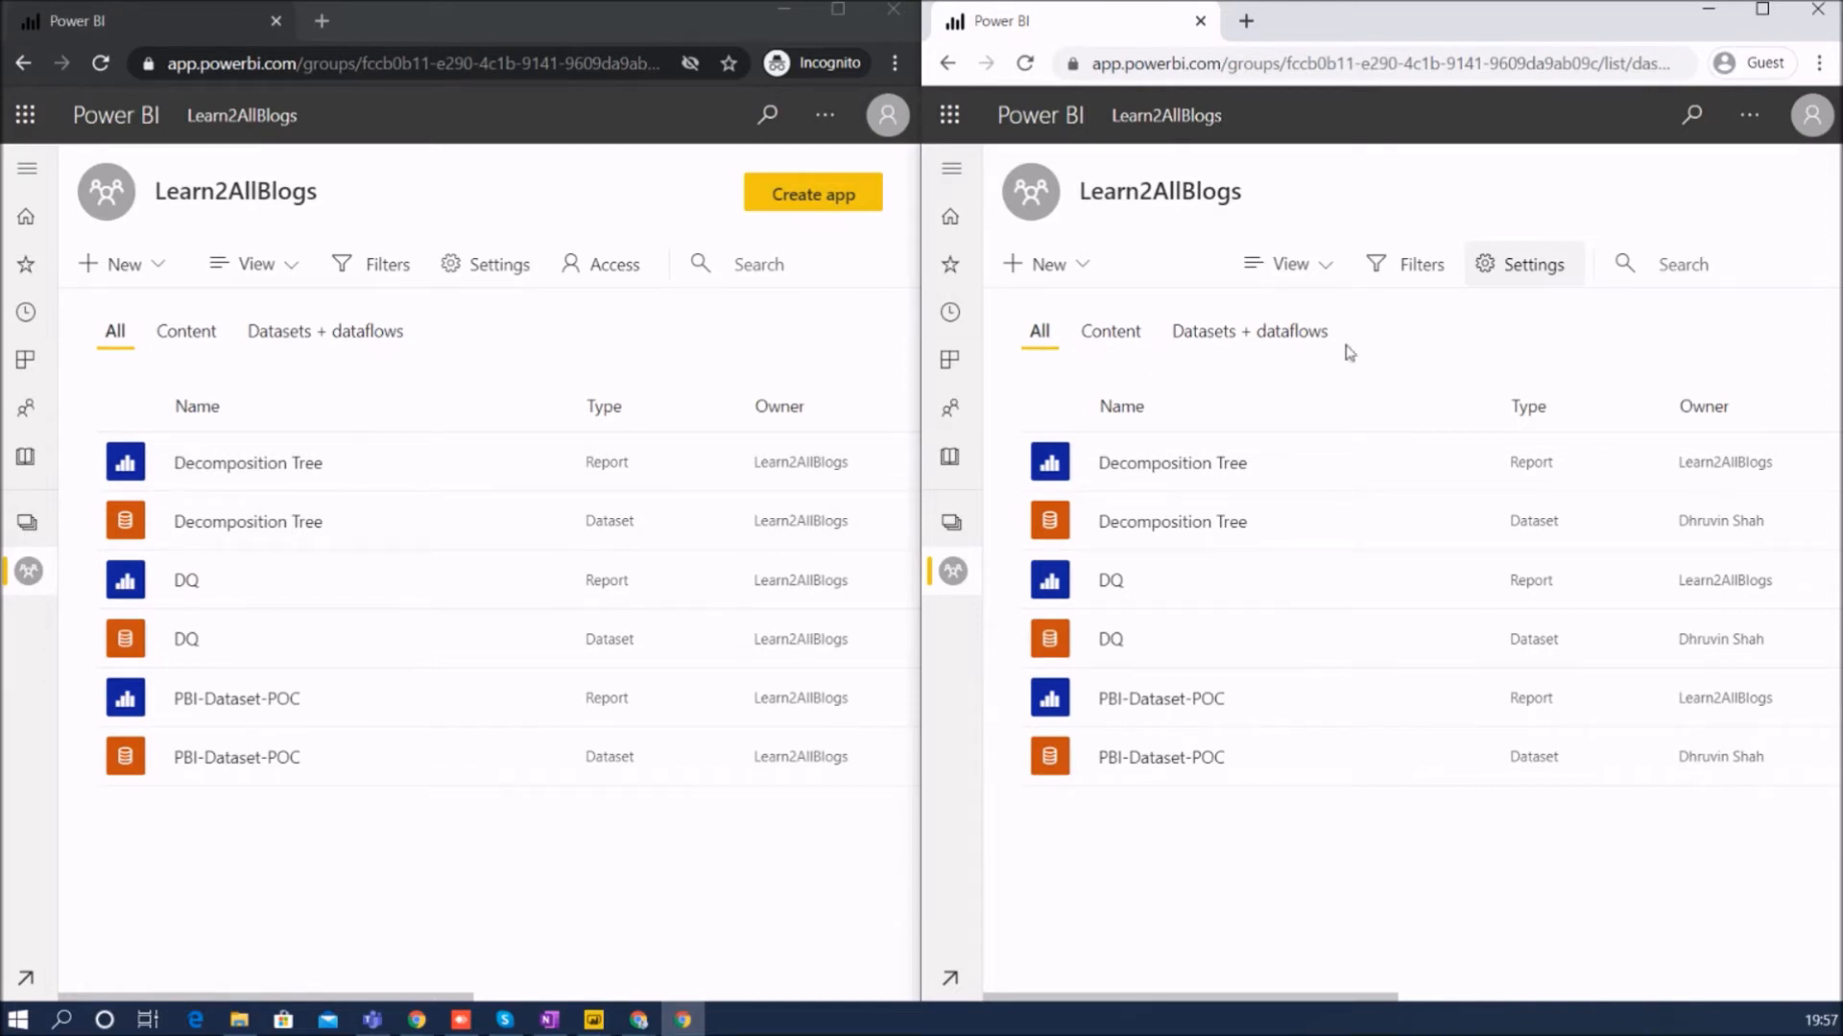
mouse_move(1125, 370)
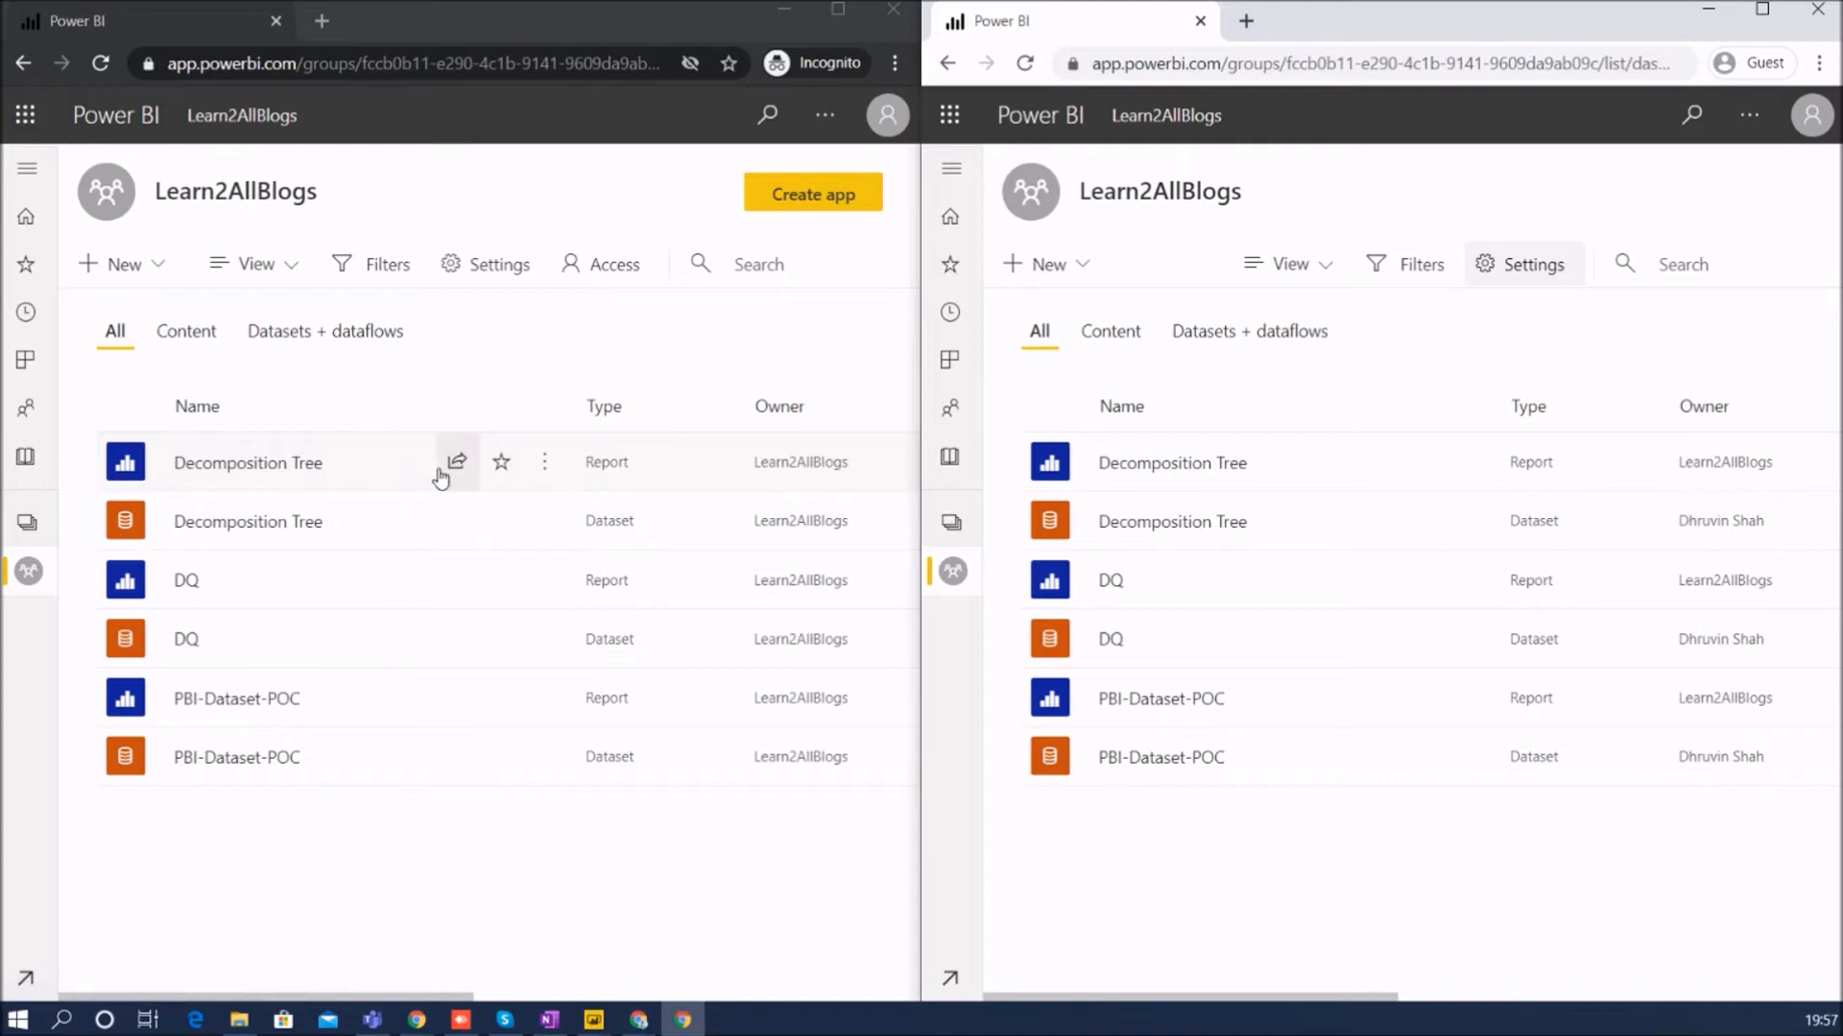
mouse_move(510, 478)
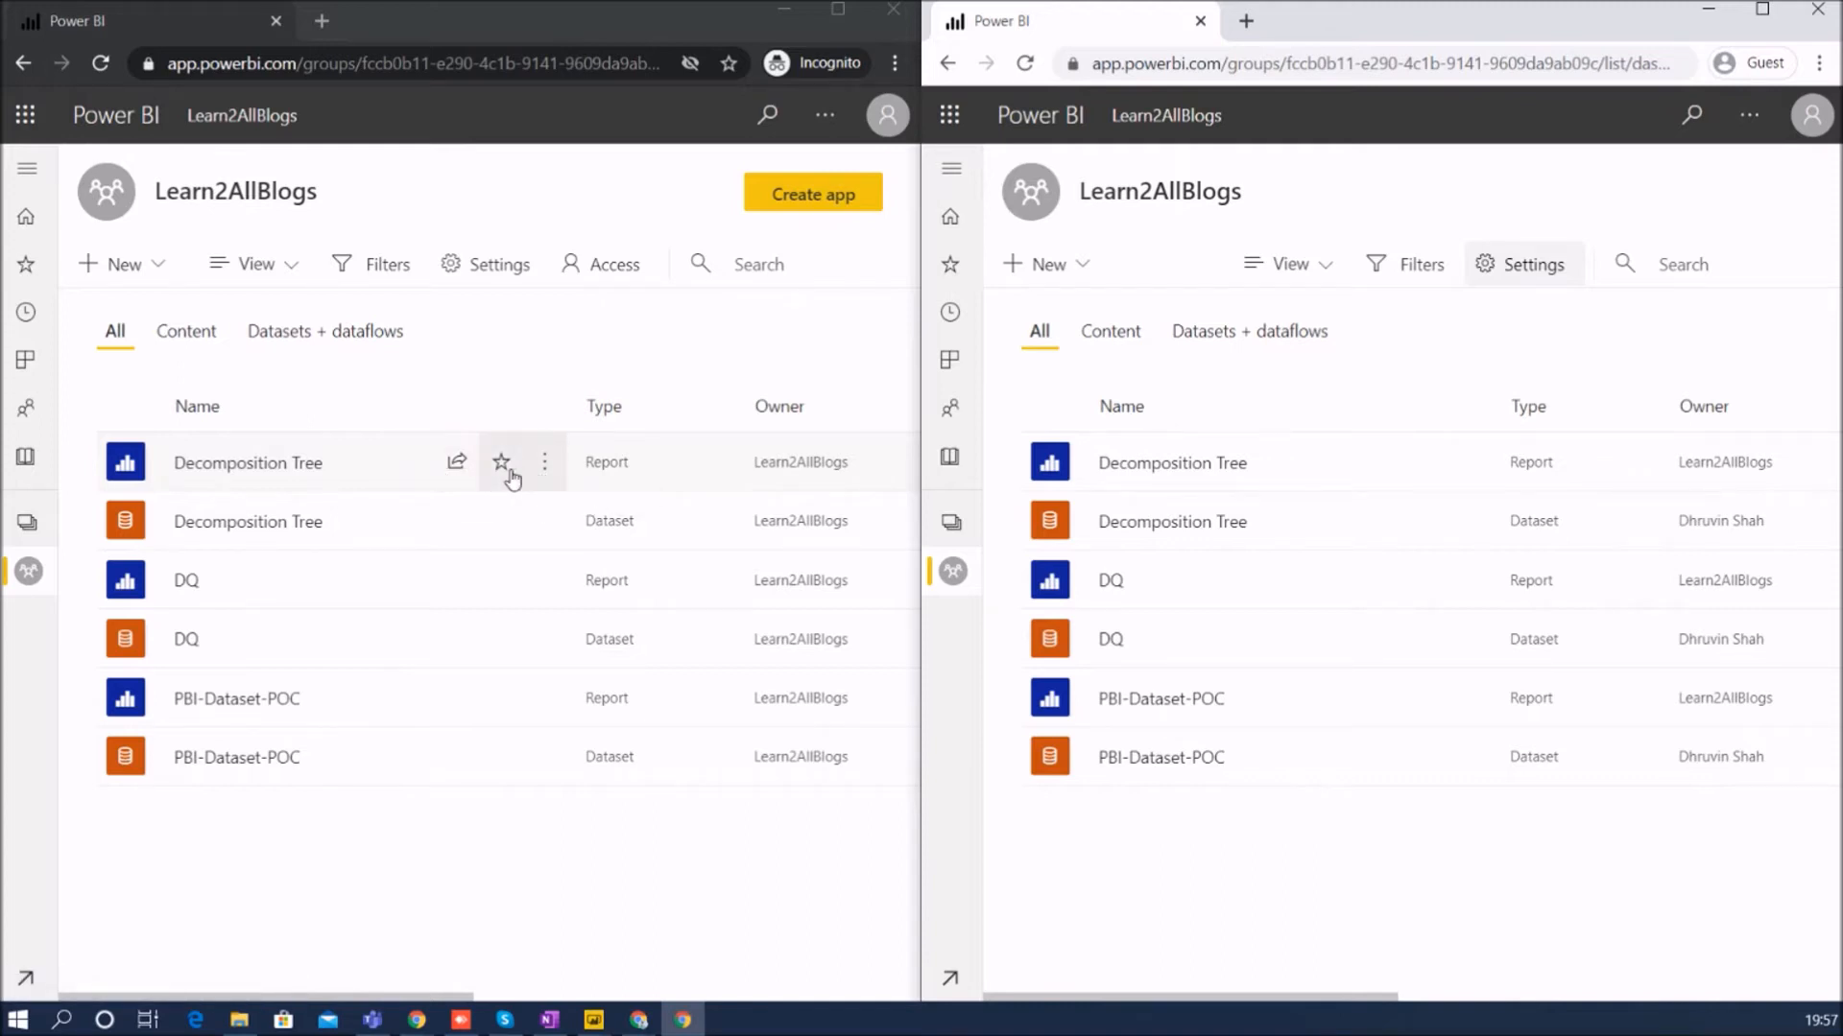
mouse_move(457, 460)
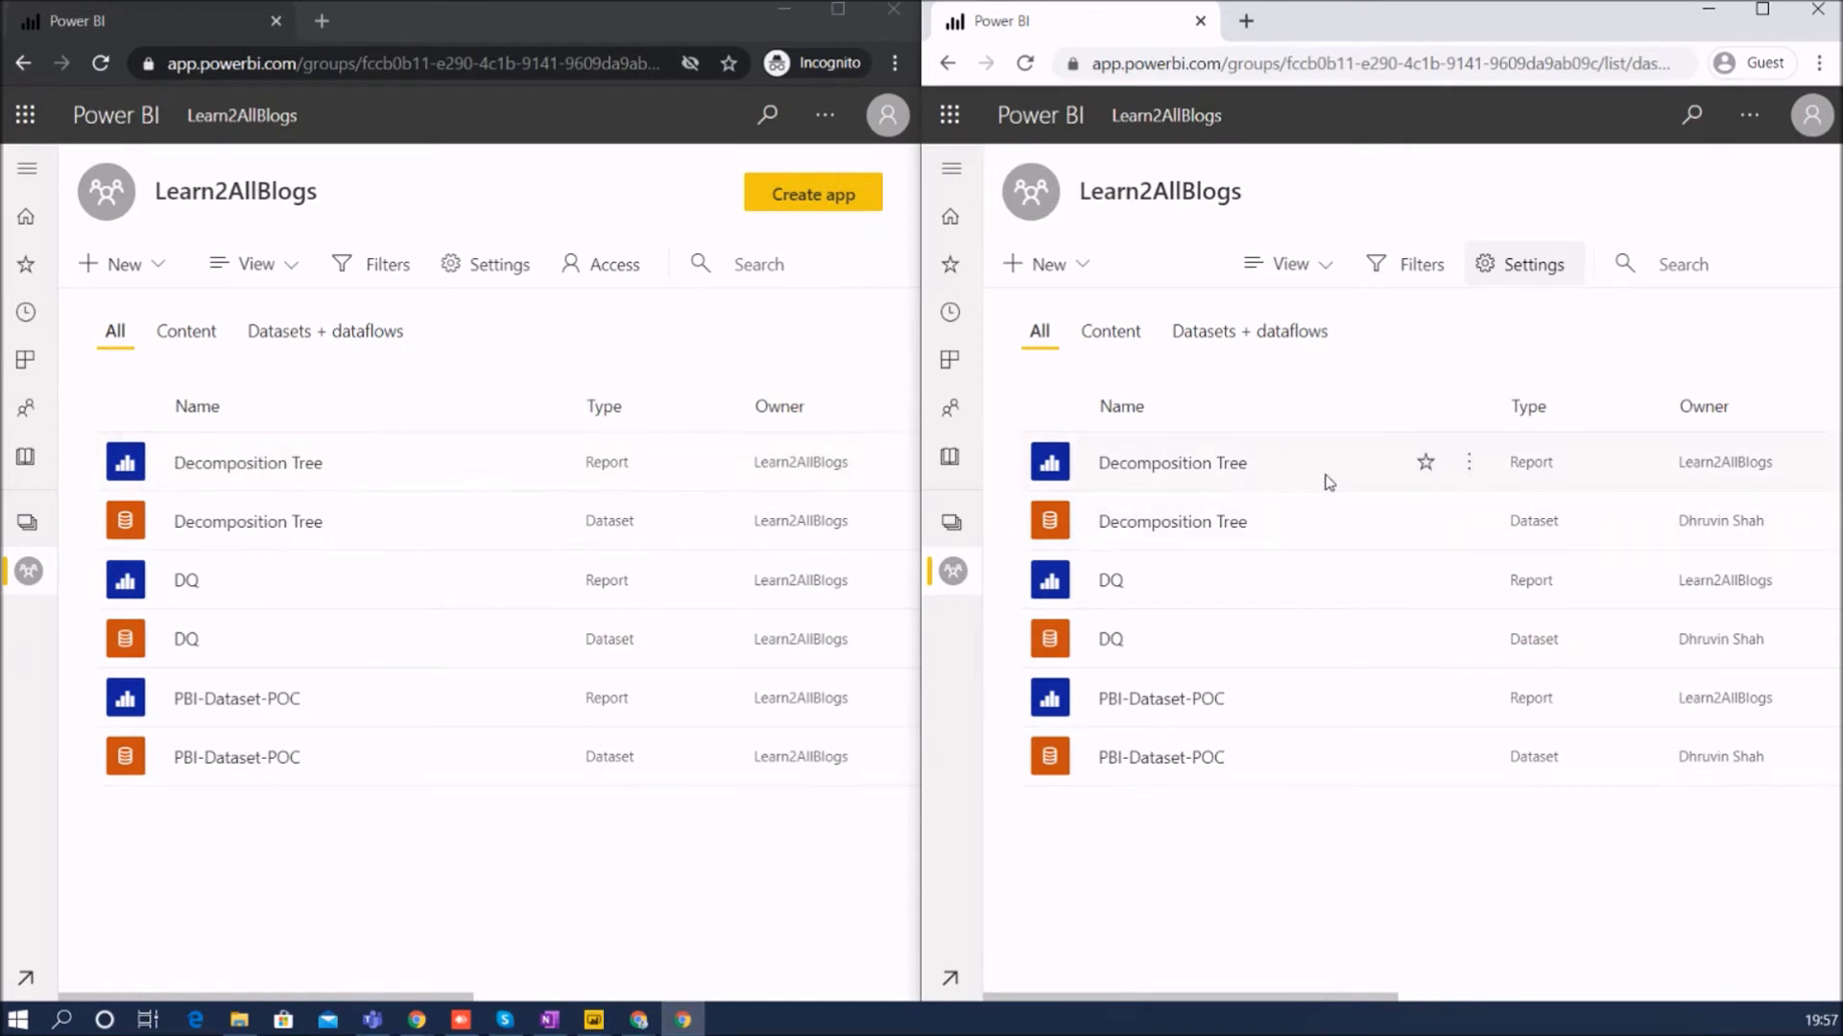
mouse_move(1171, 462)
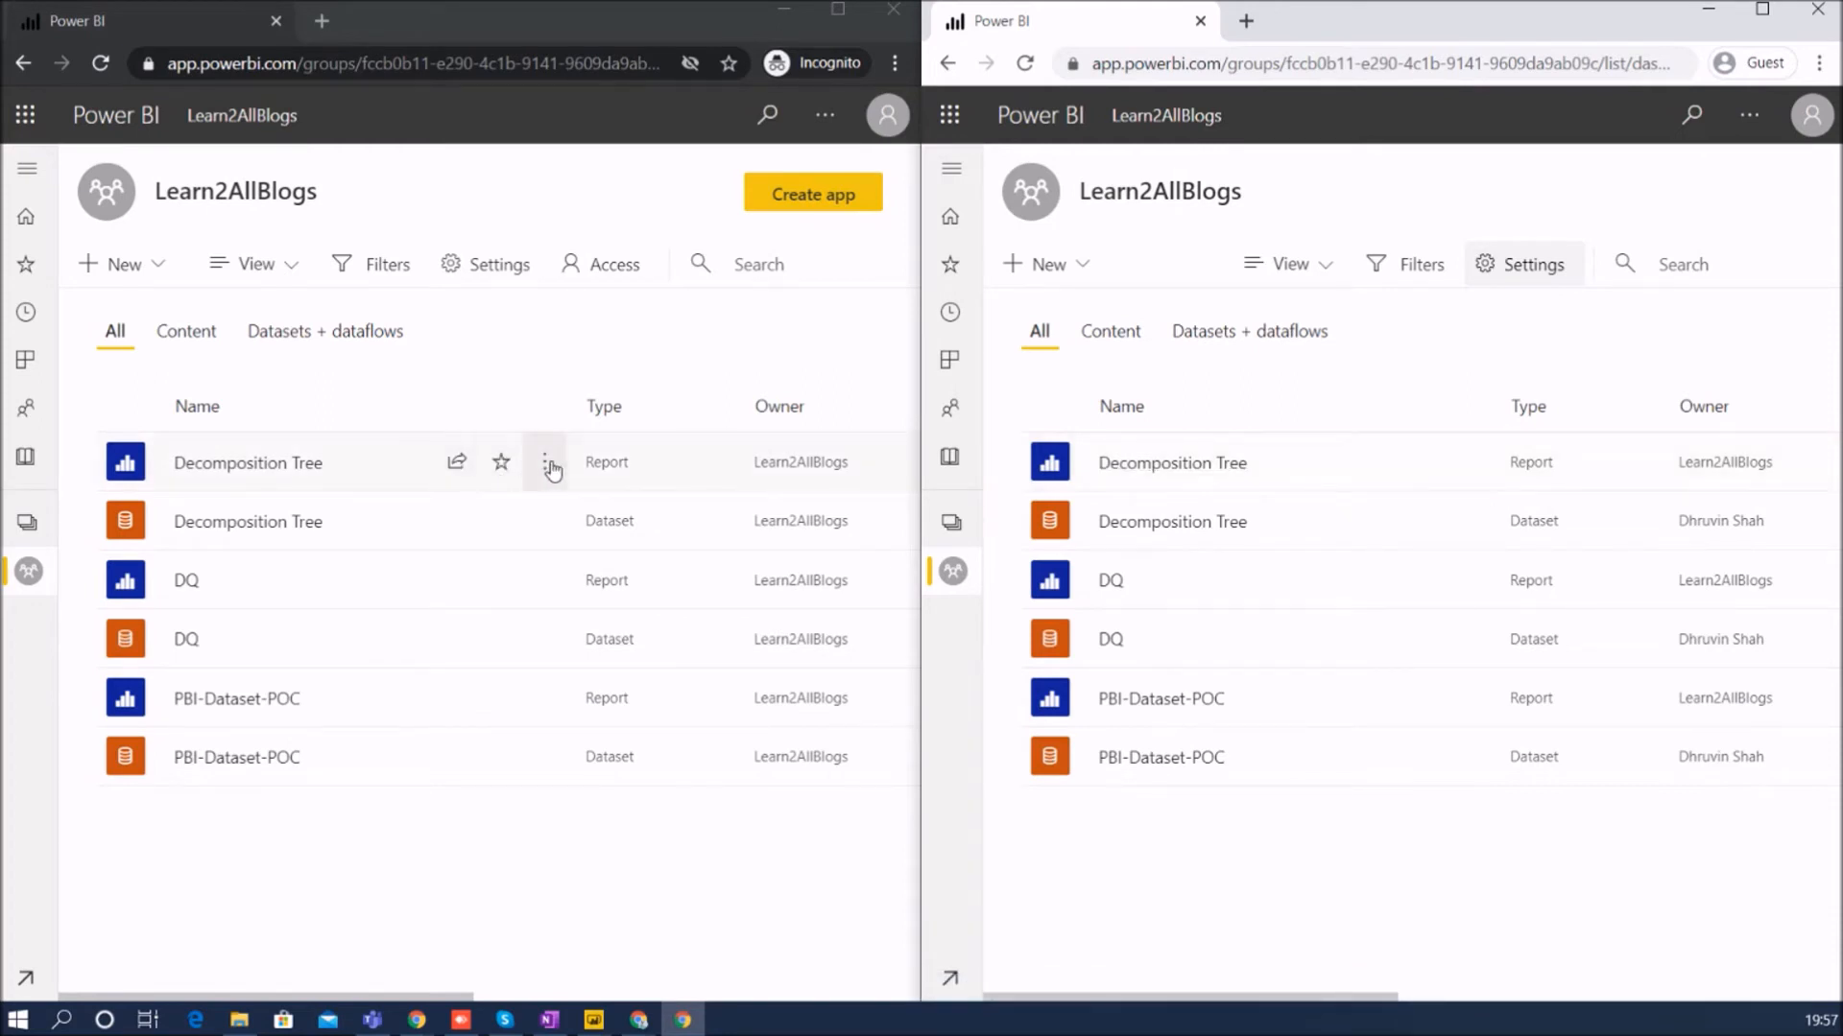
- Show the Decomposition Tree report's more-options menu in the Member and Contributor windows
left_click(543, 462)
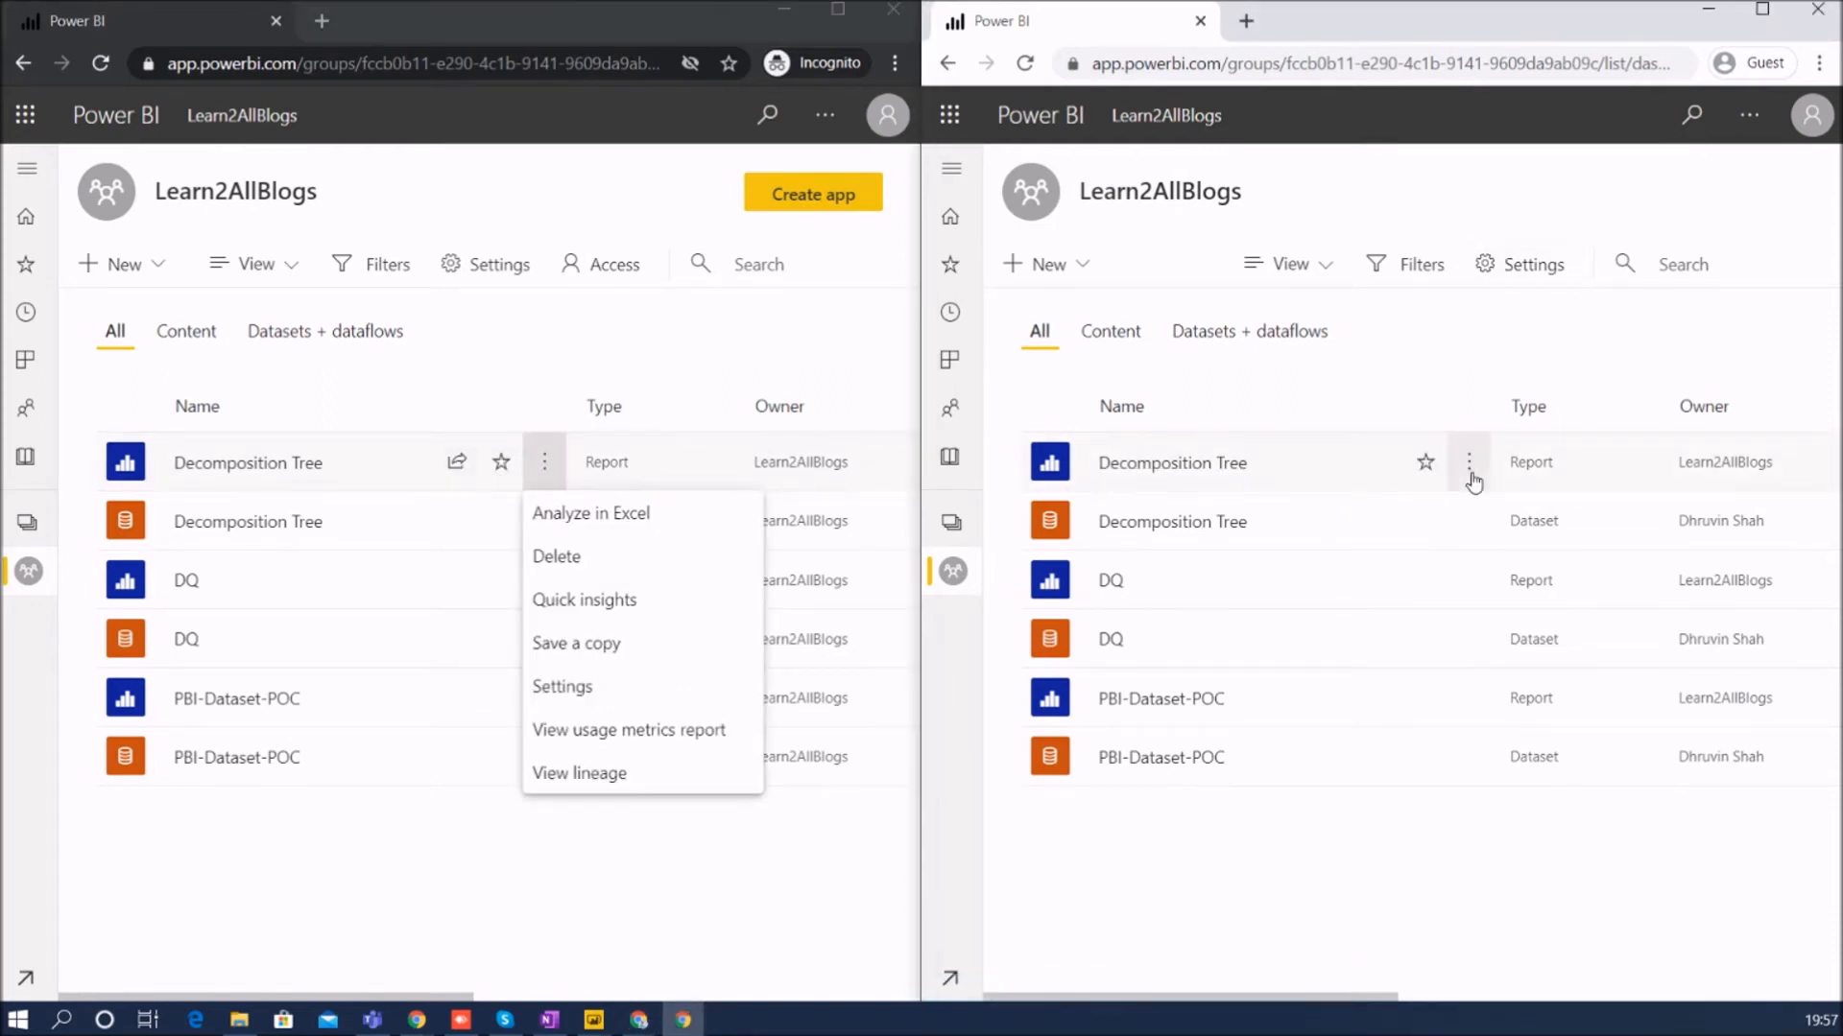
left_click(1469, 463)
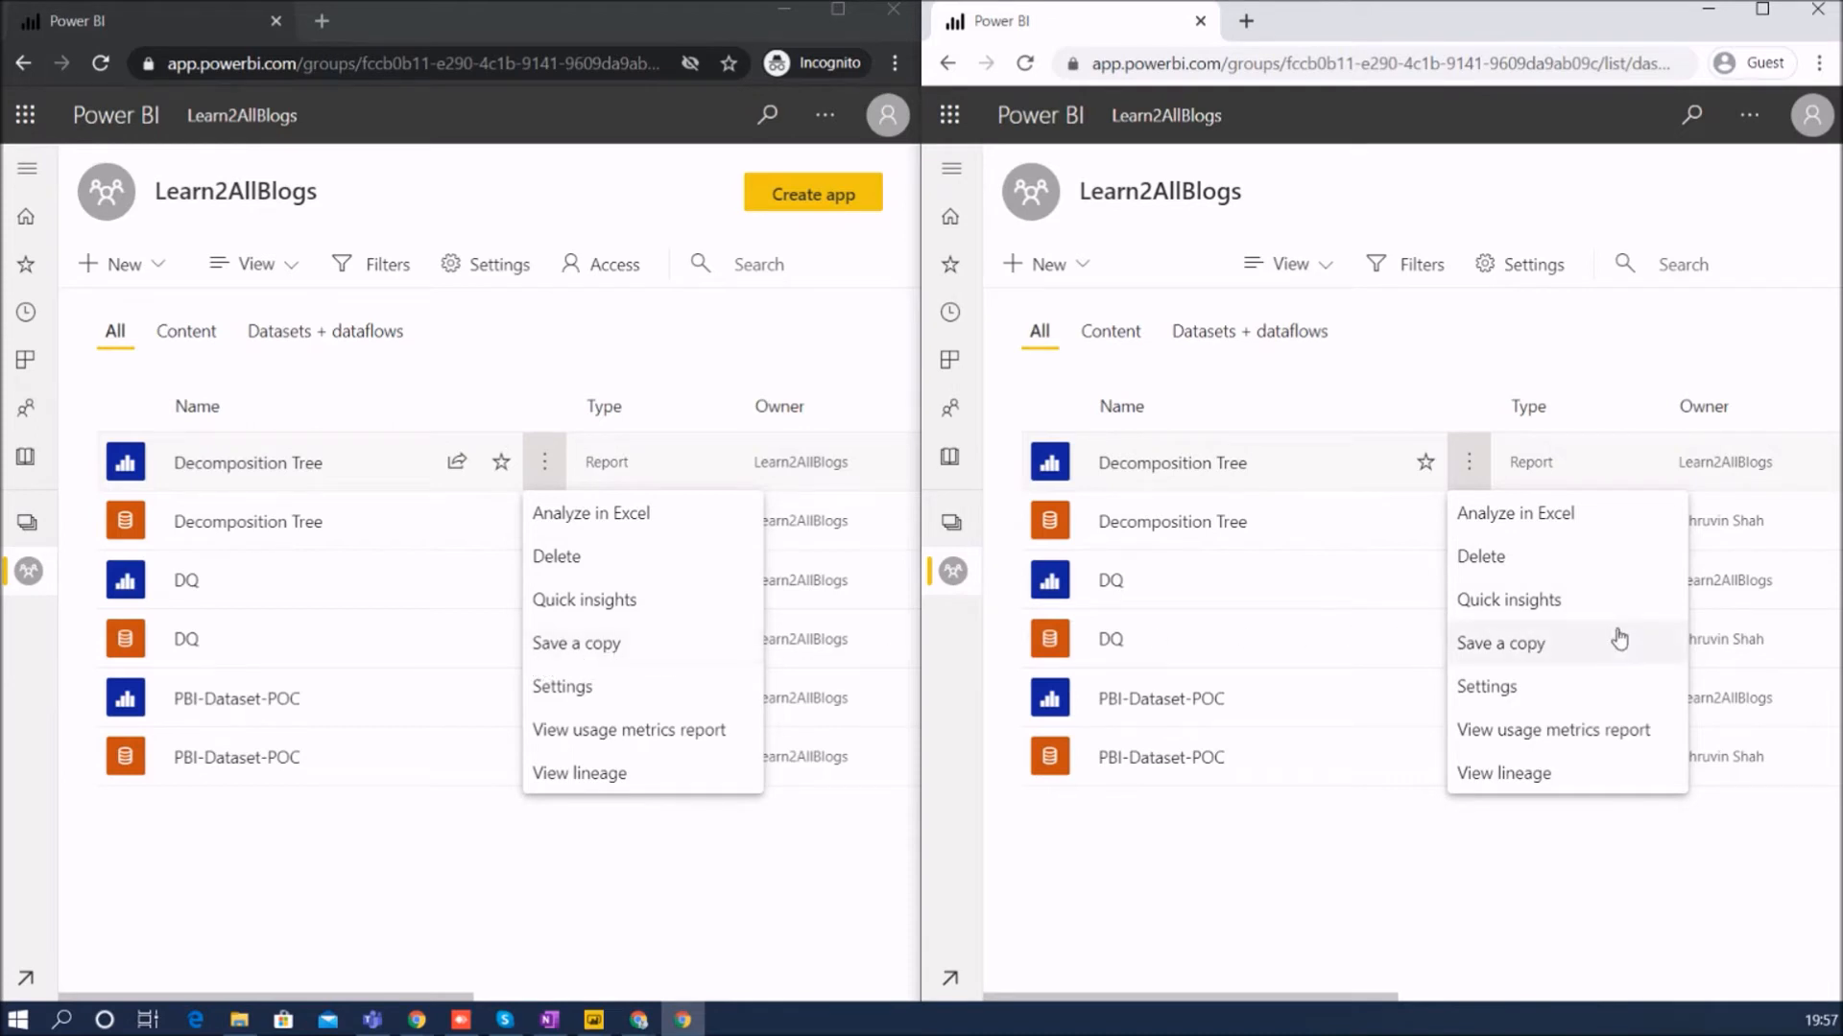
mouse_move(583, 729)
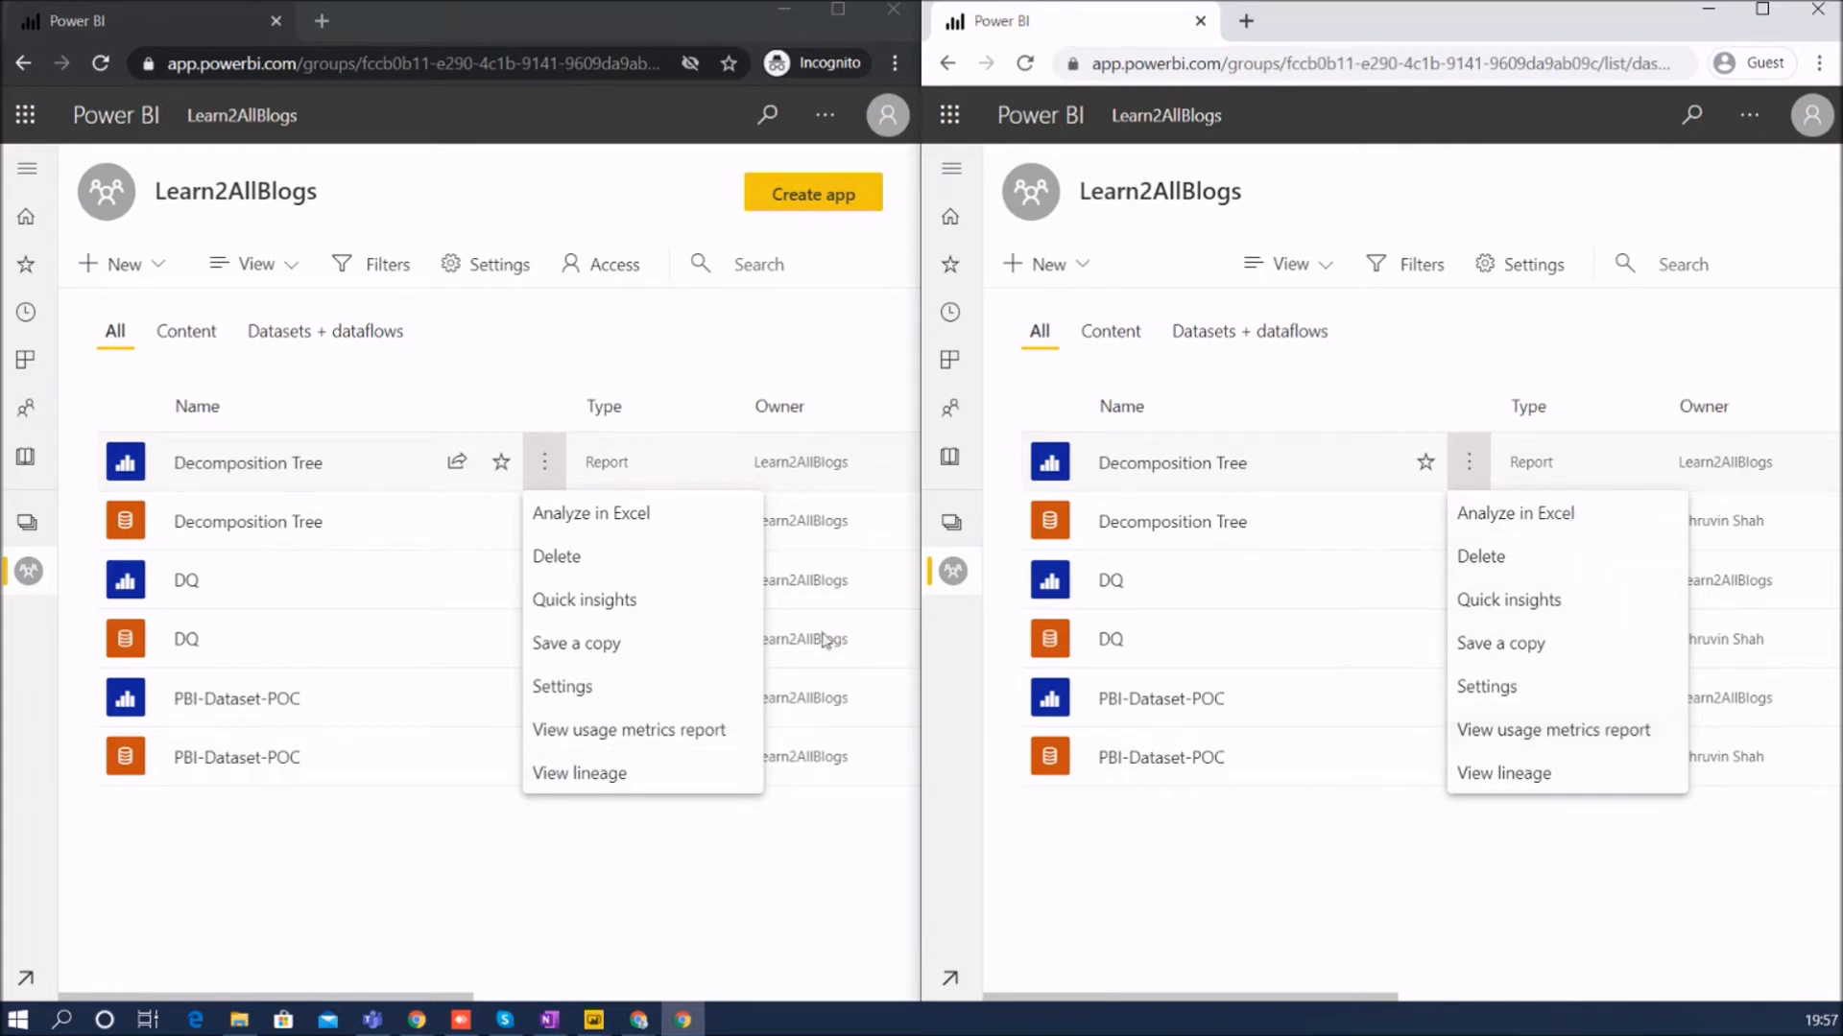
mouse_move(561, 904)
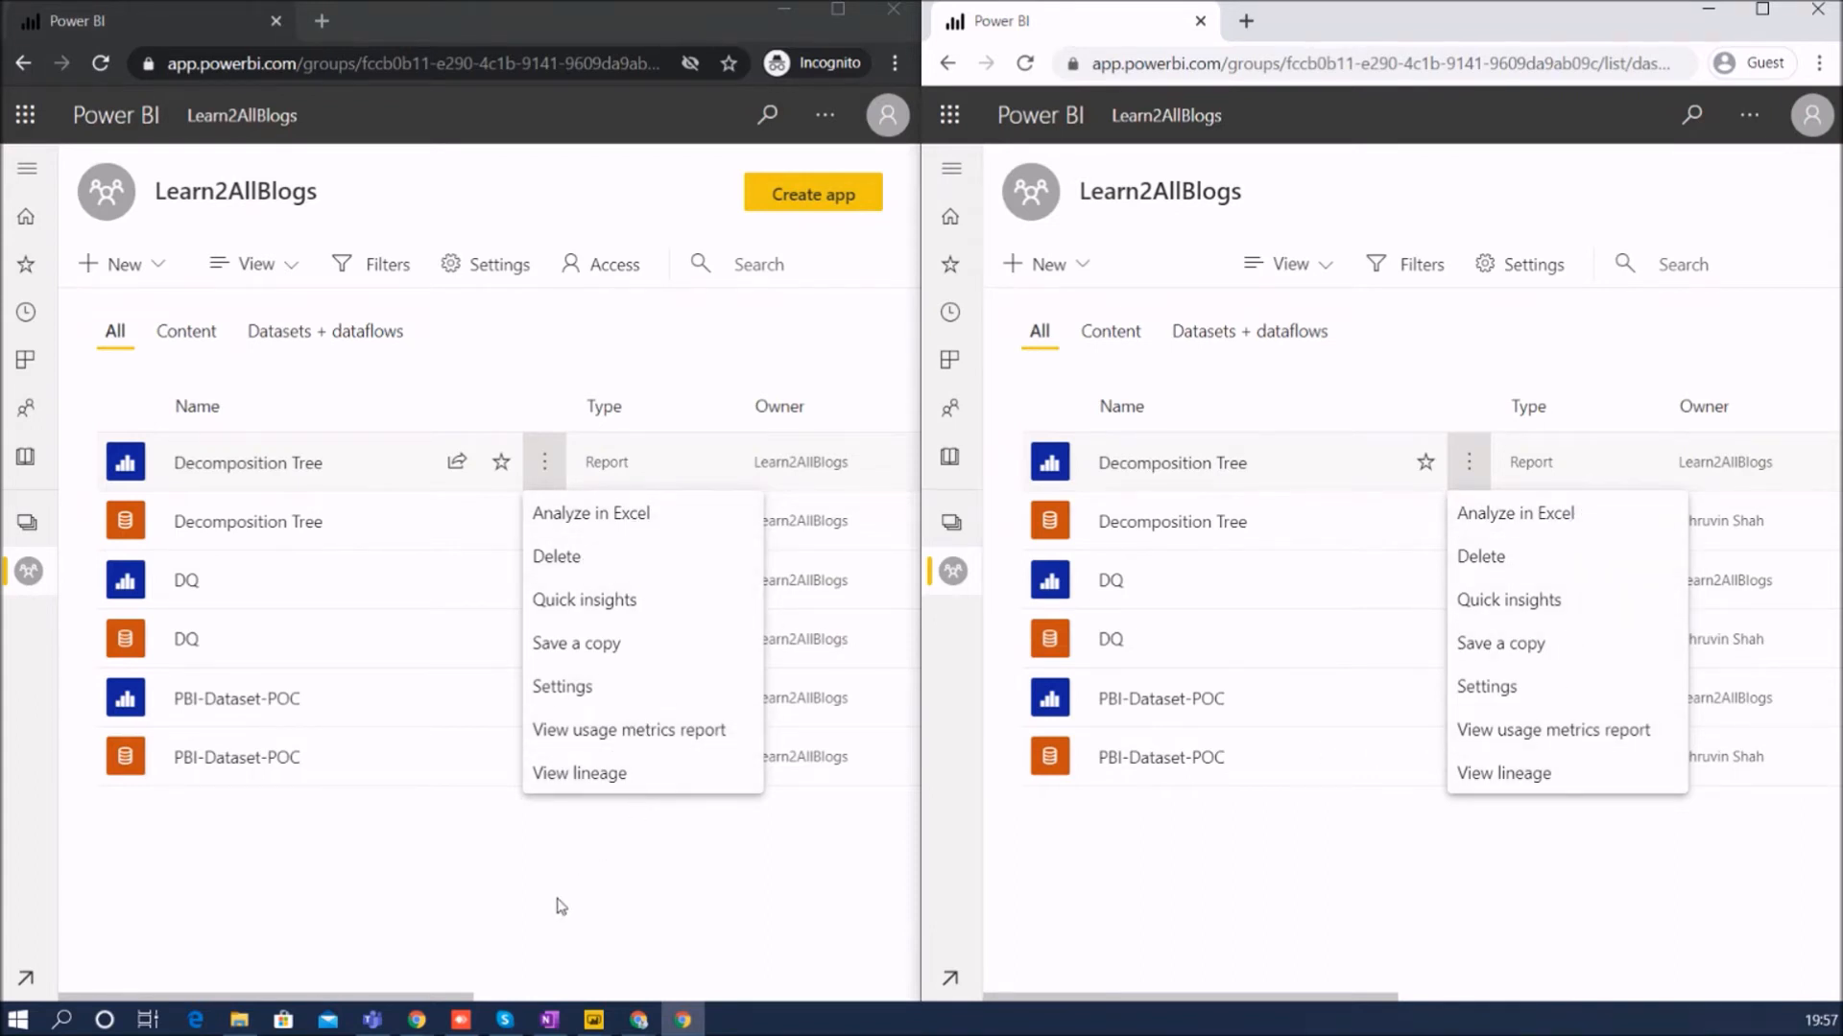
mouse_move(1169, 403)
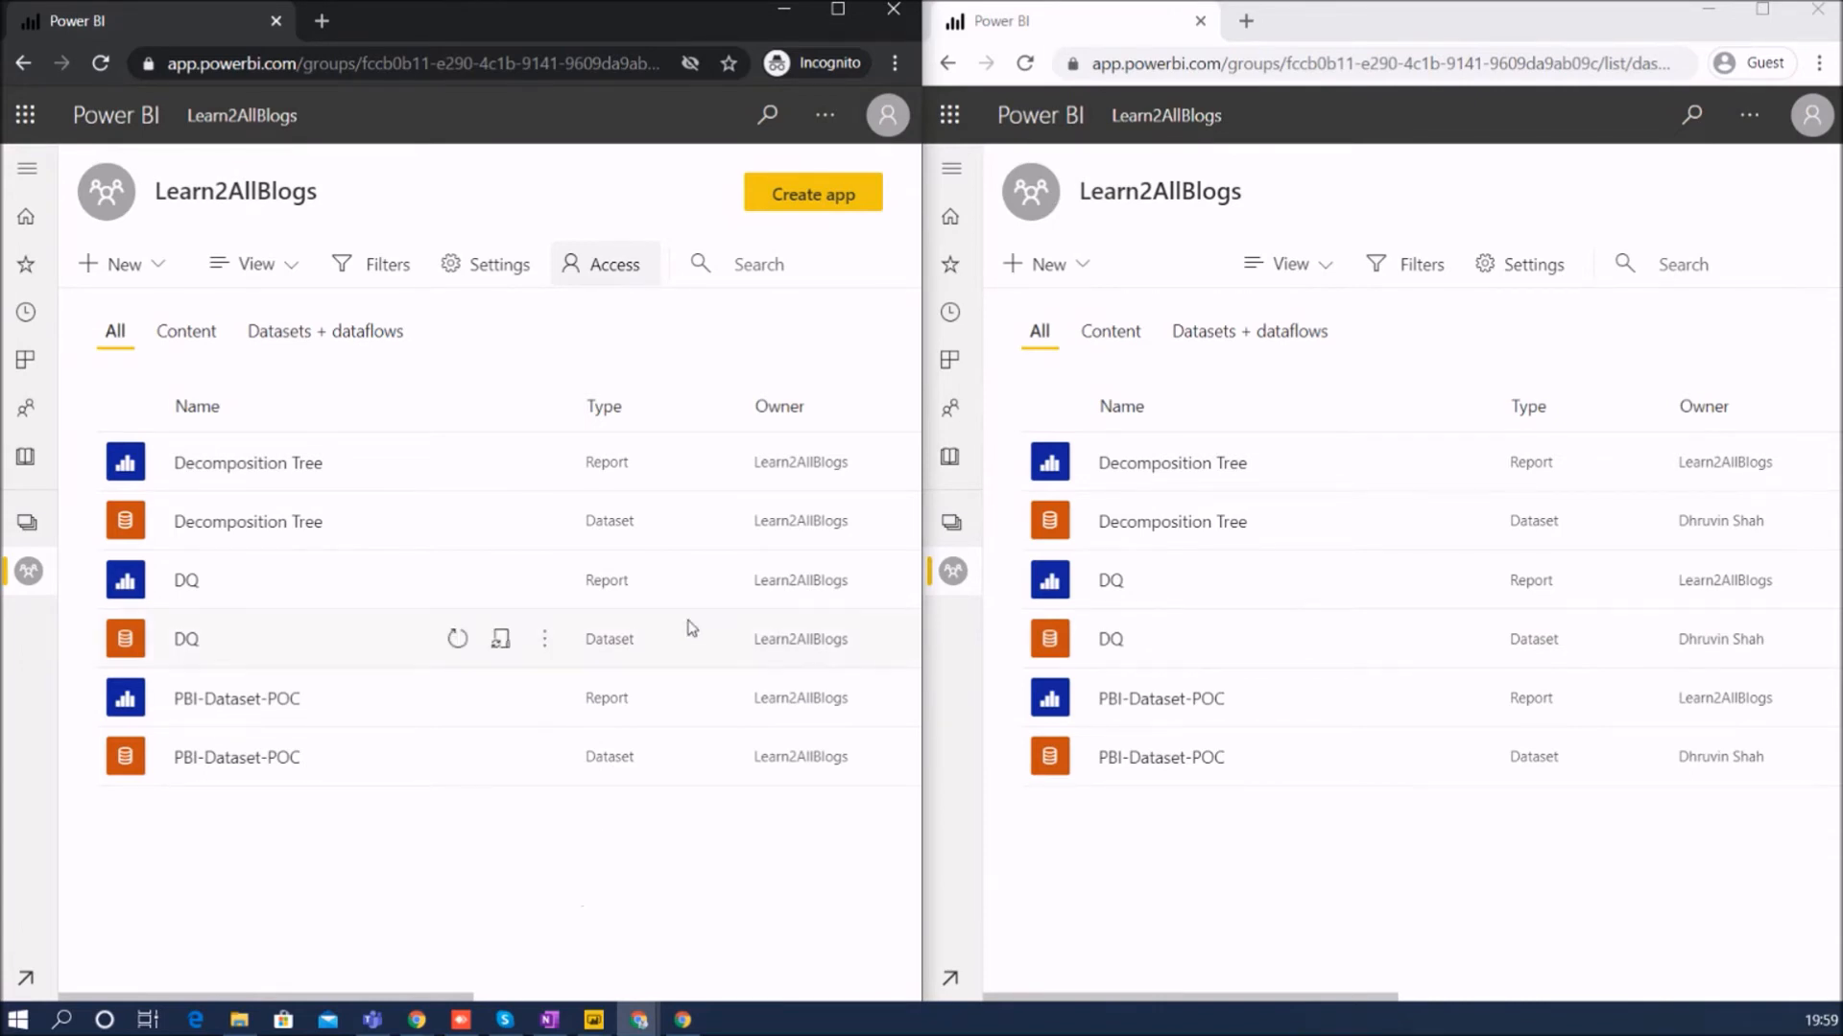
mouse_move(919, 825)
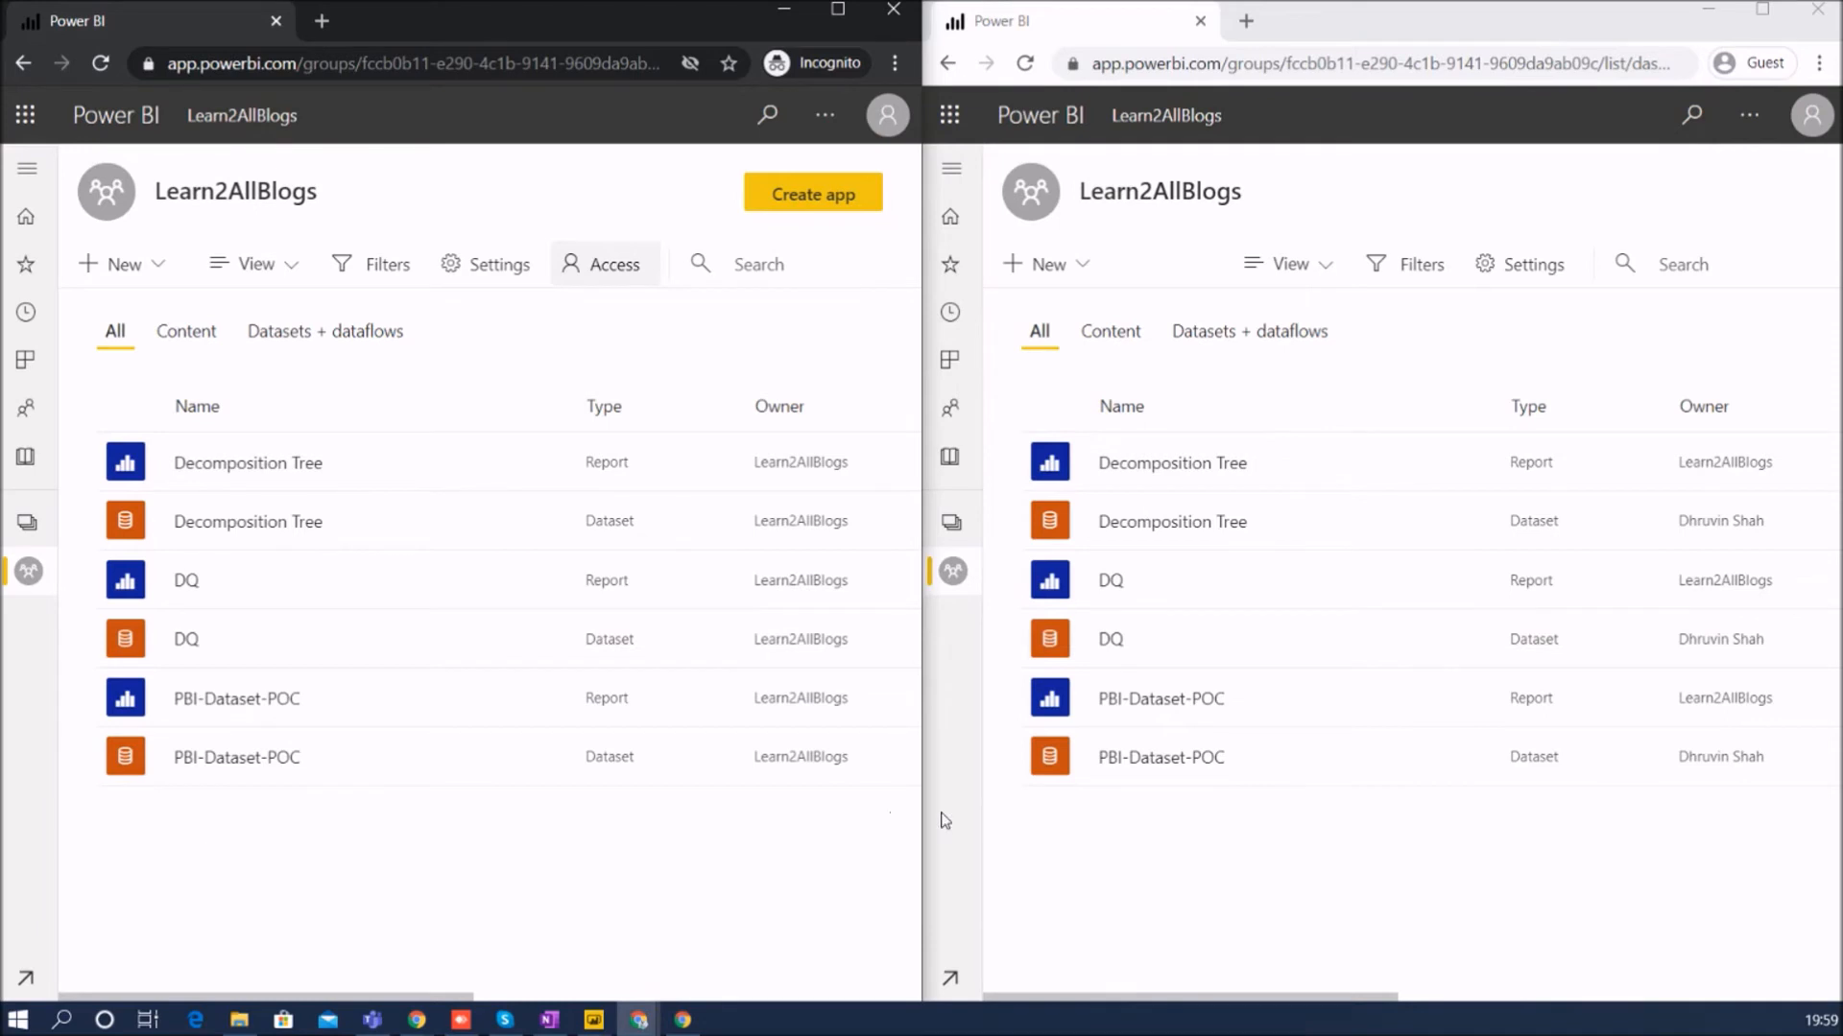
mouse_move(111, 833)
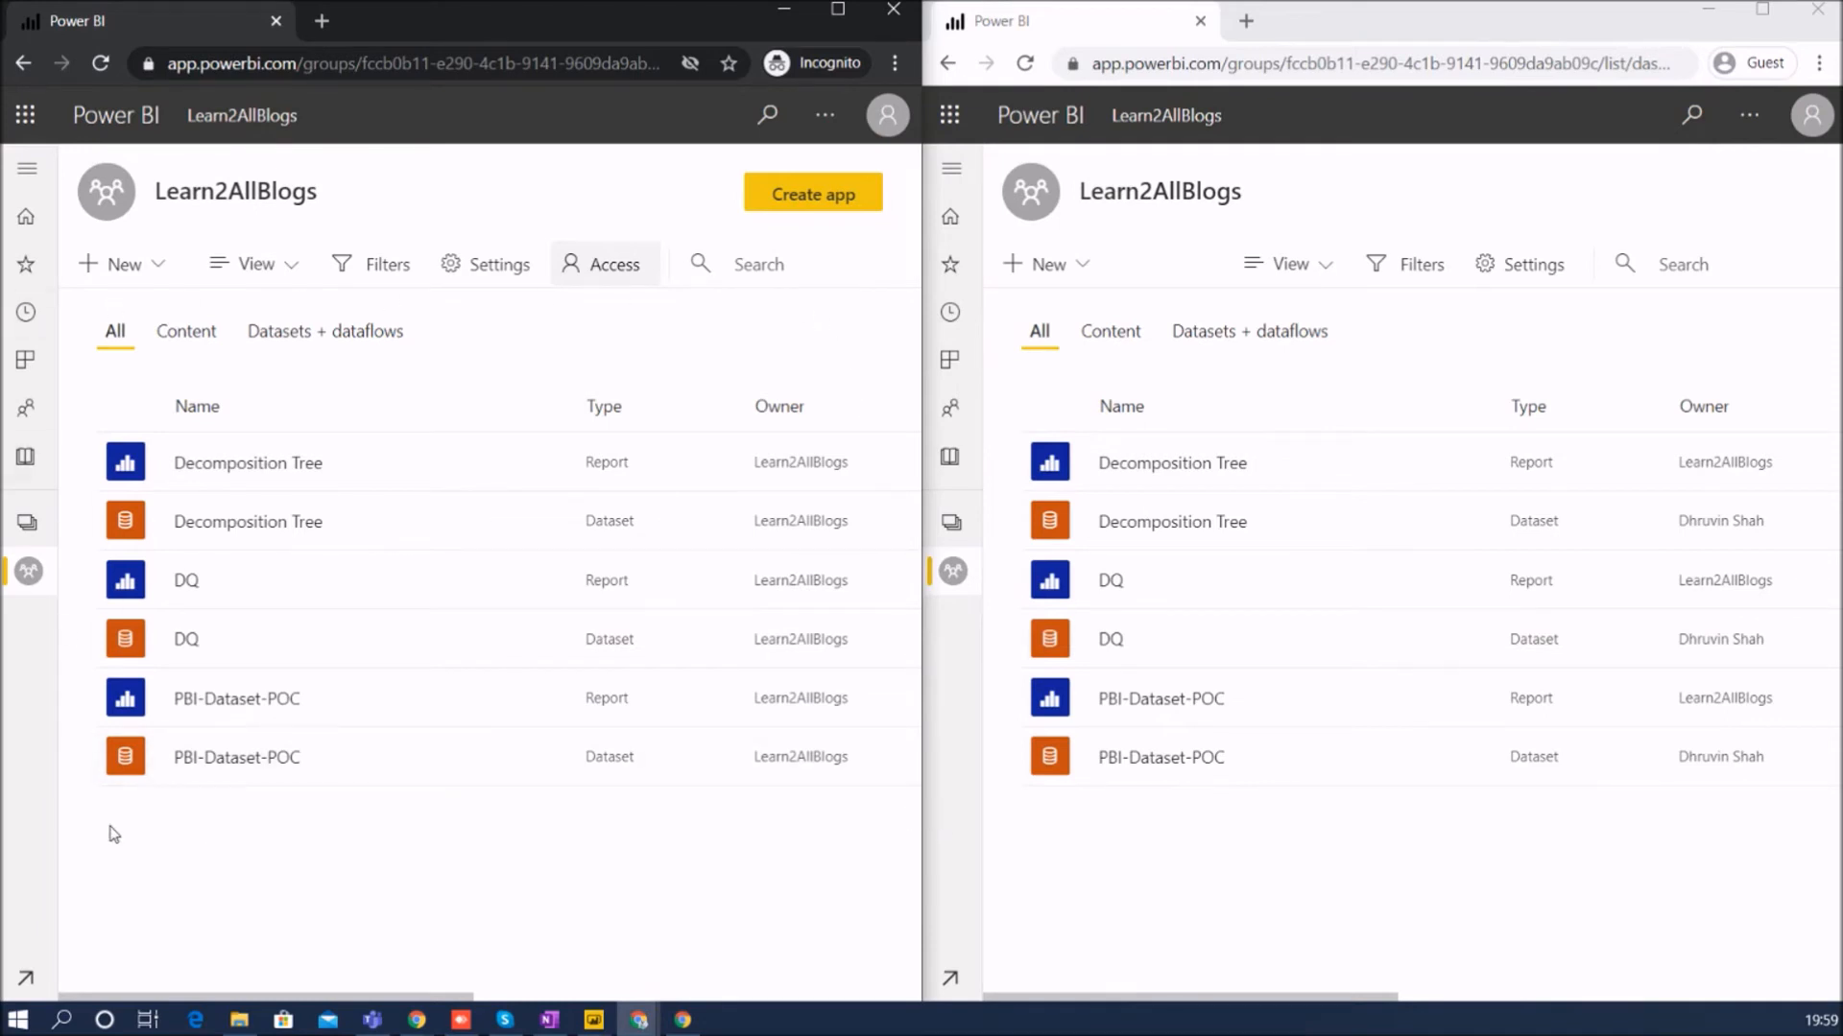
mouse_move(794, 829)
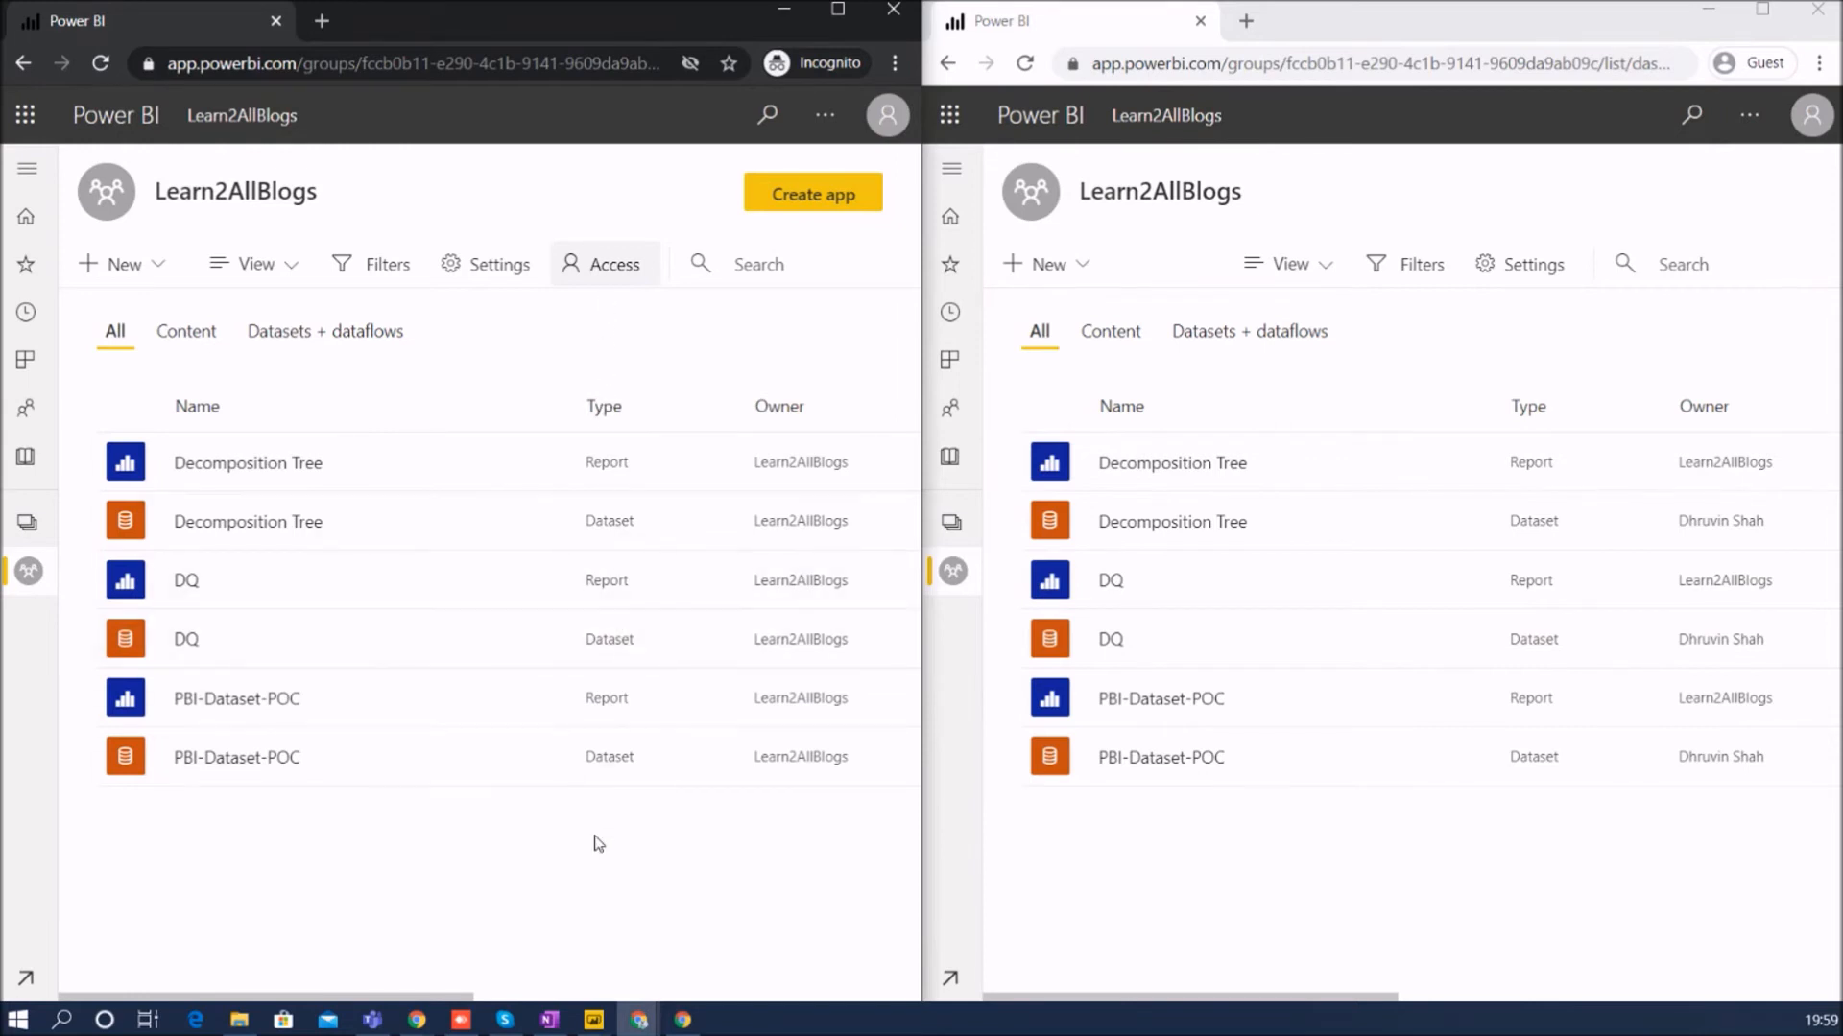
mouse_move(668, 259)
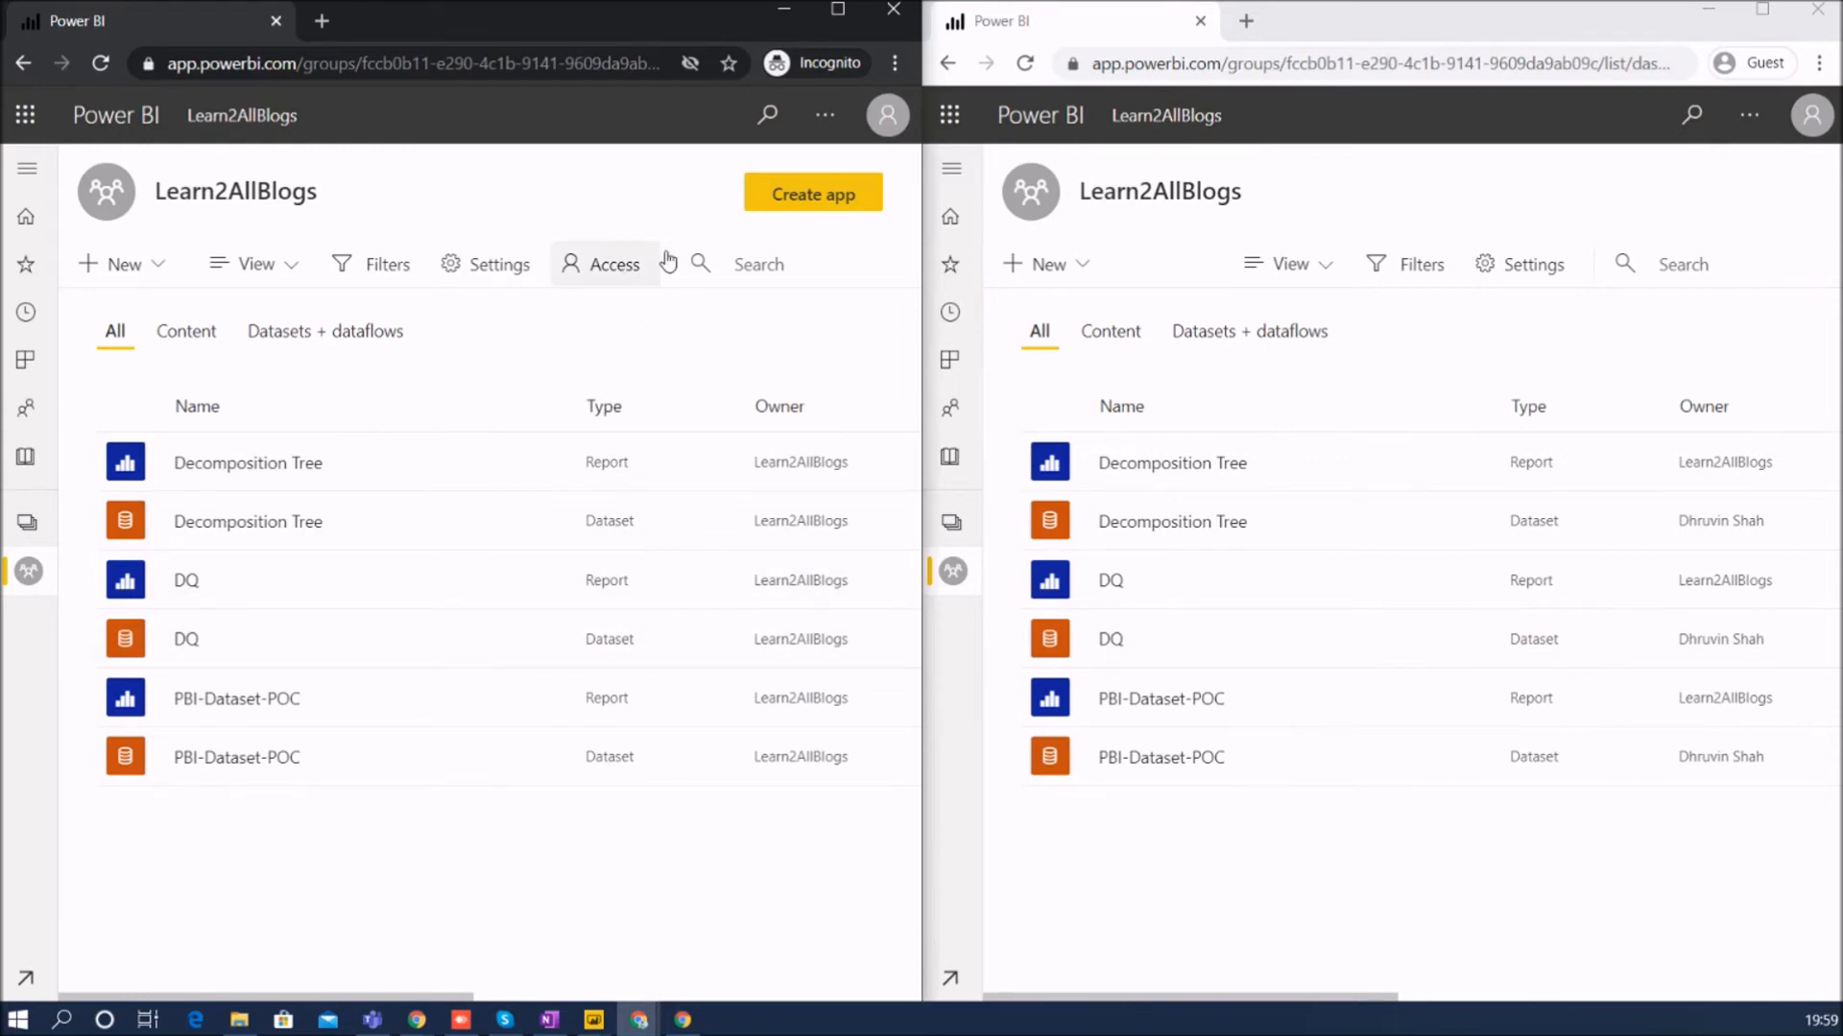
mouse_move(781, 209)
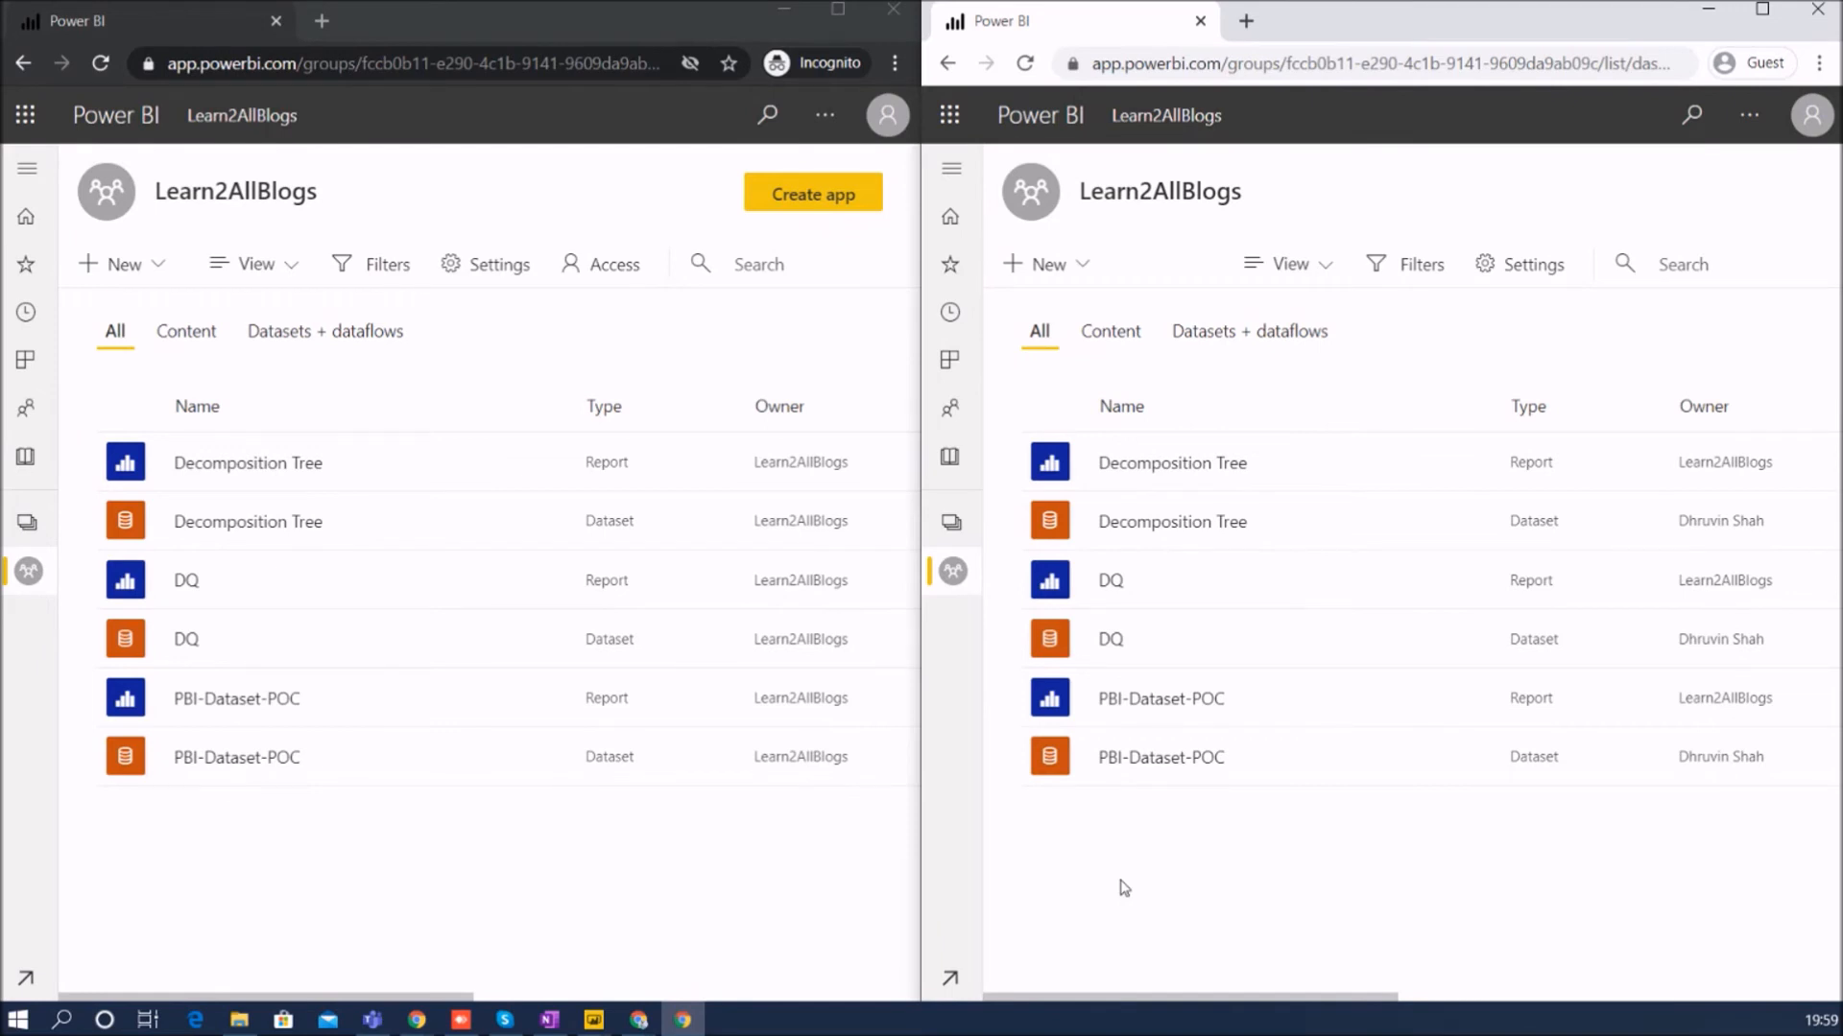
mouse_move(1745, 187)
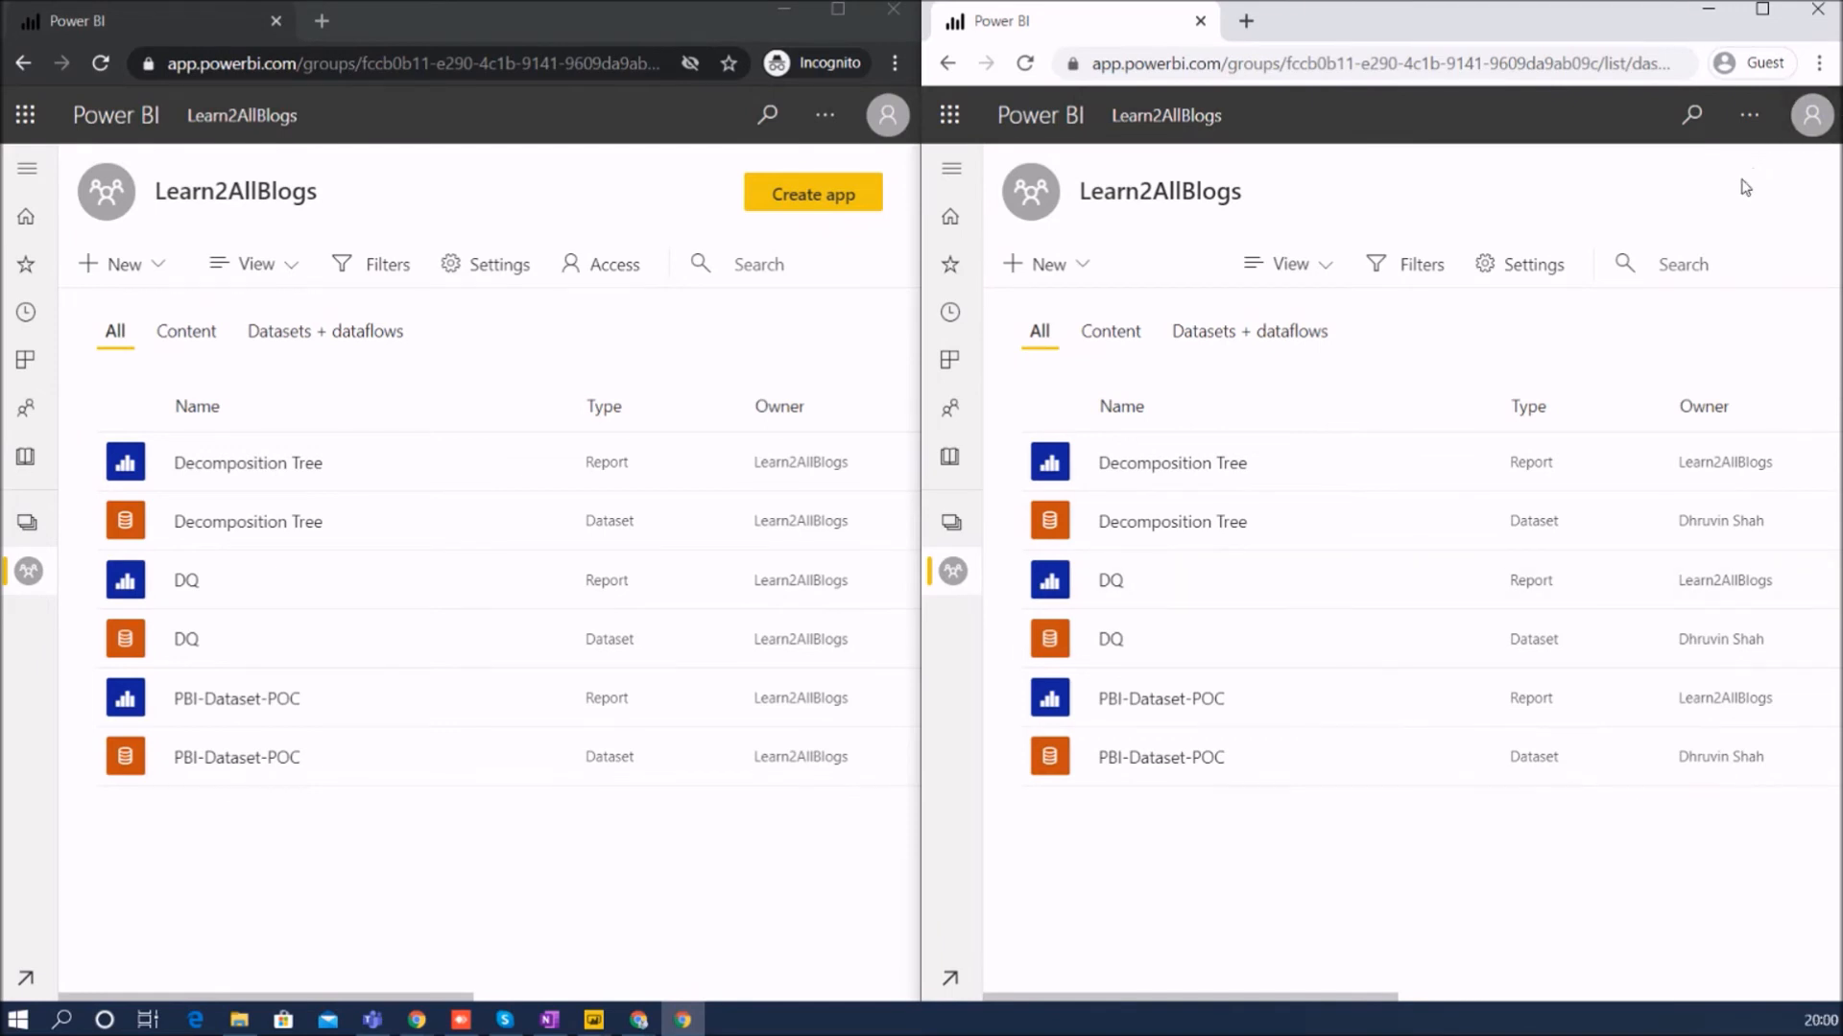
mouse_move(1718, 236)
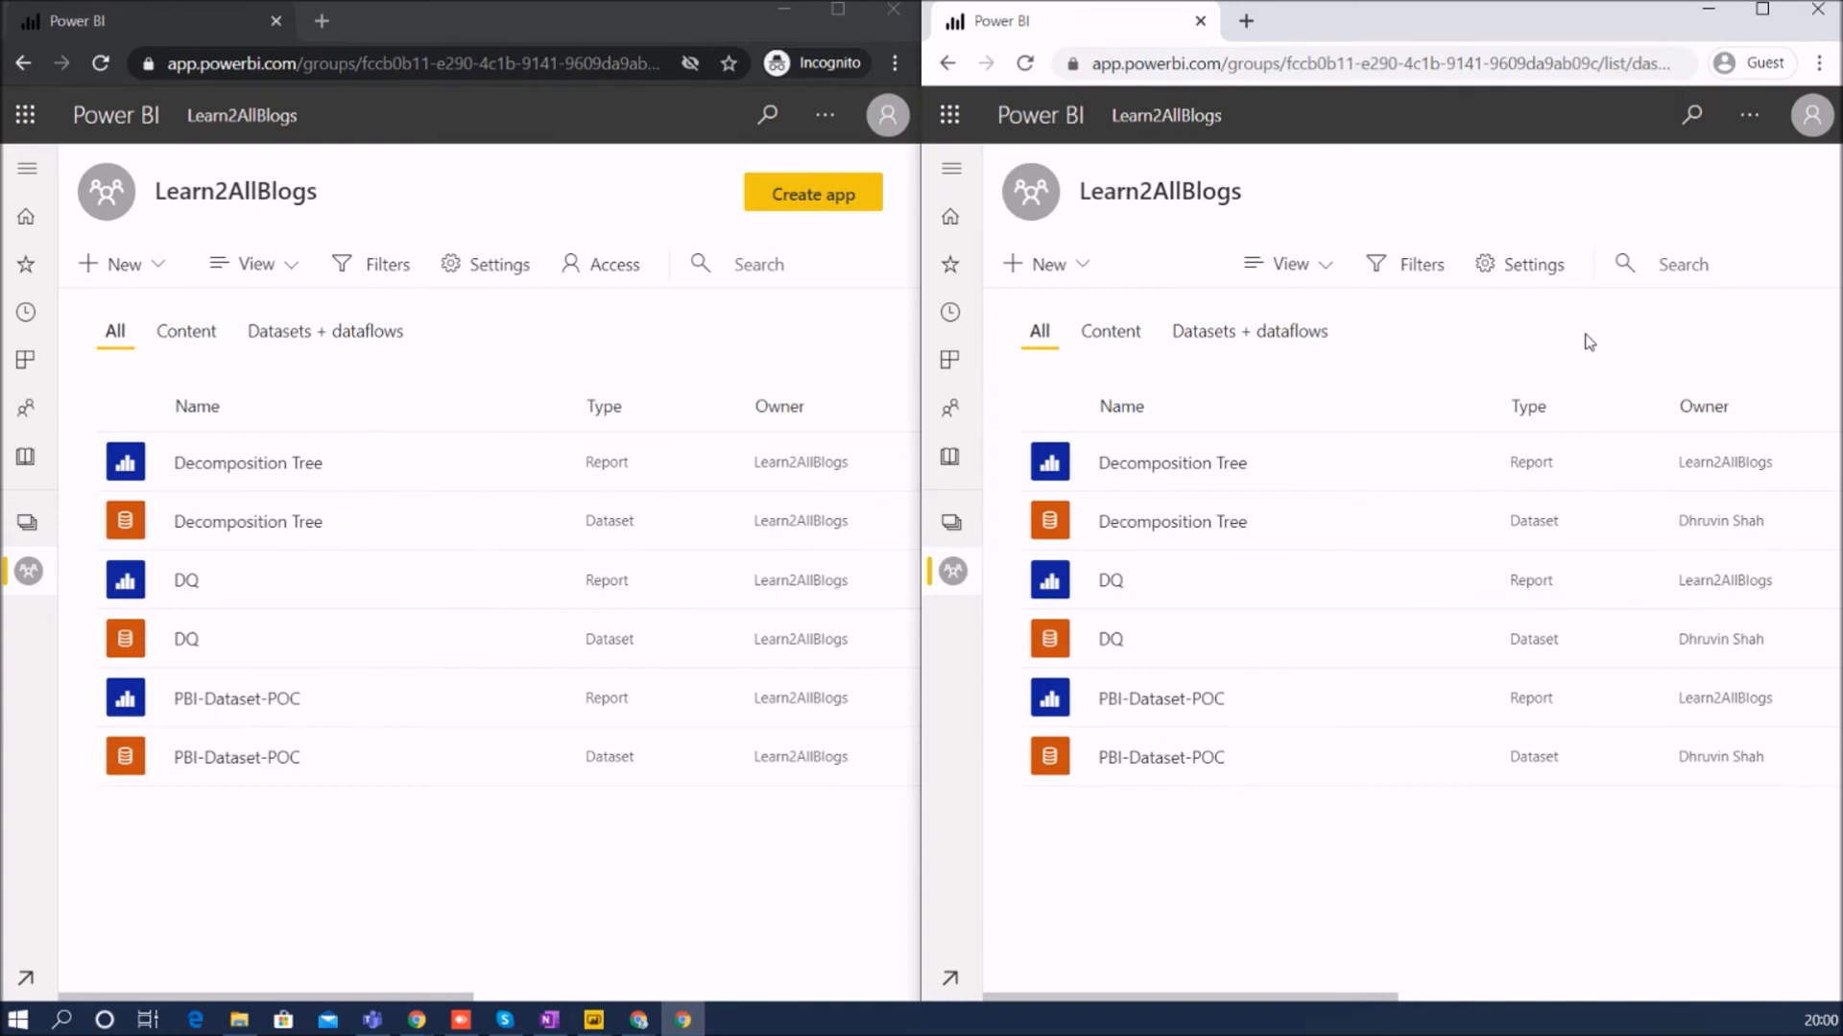
mouse_move(1631, 626)
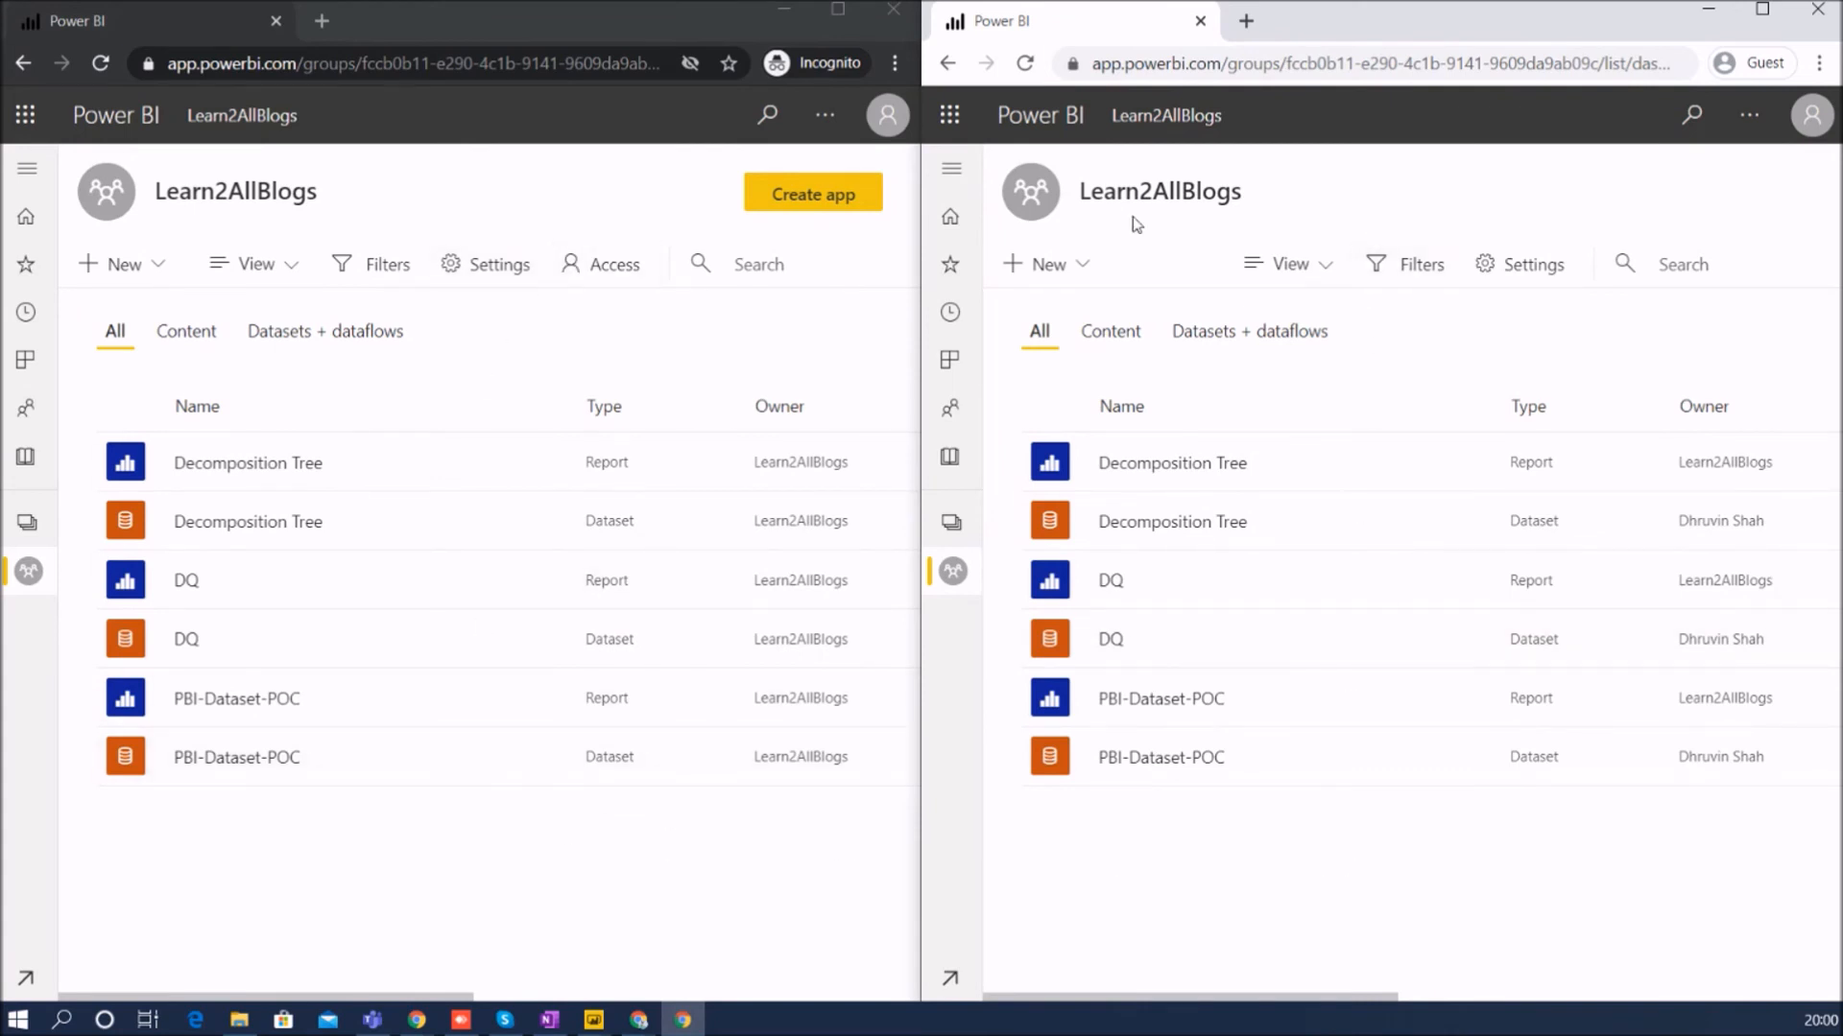
mouse_move(641, 923)
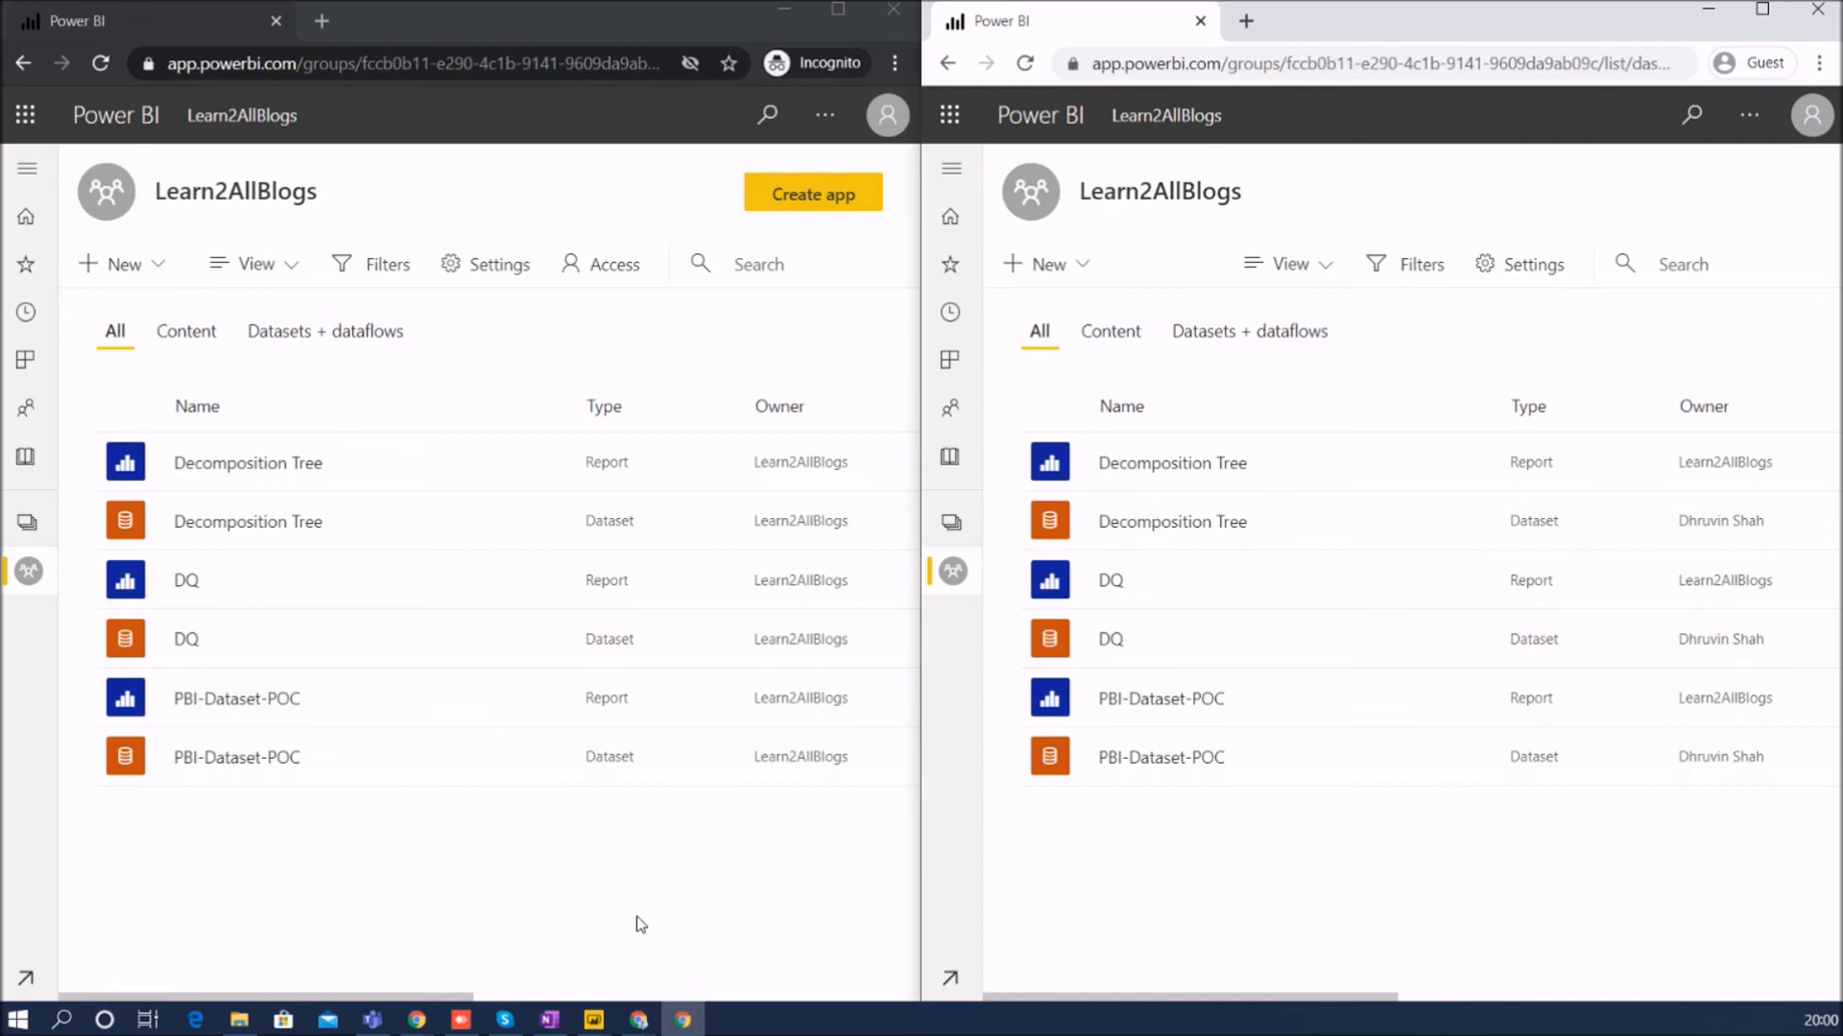
mouse_move(637, 933)
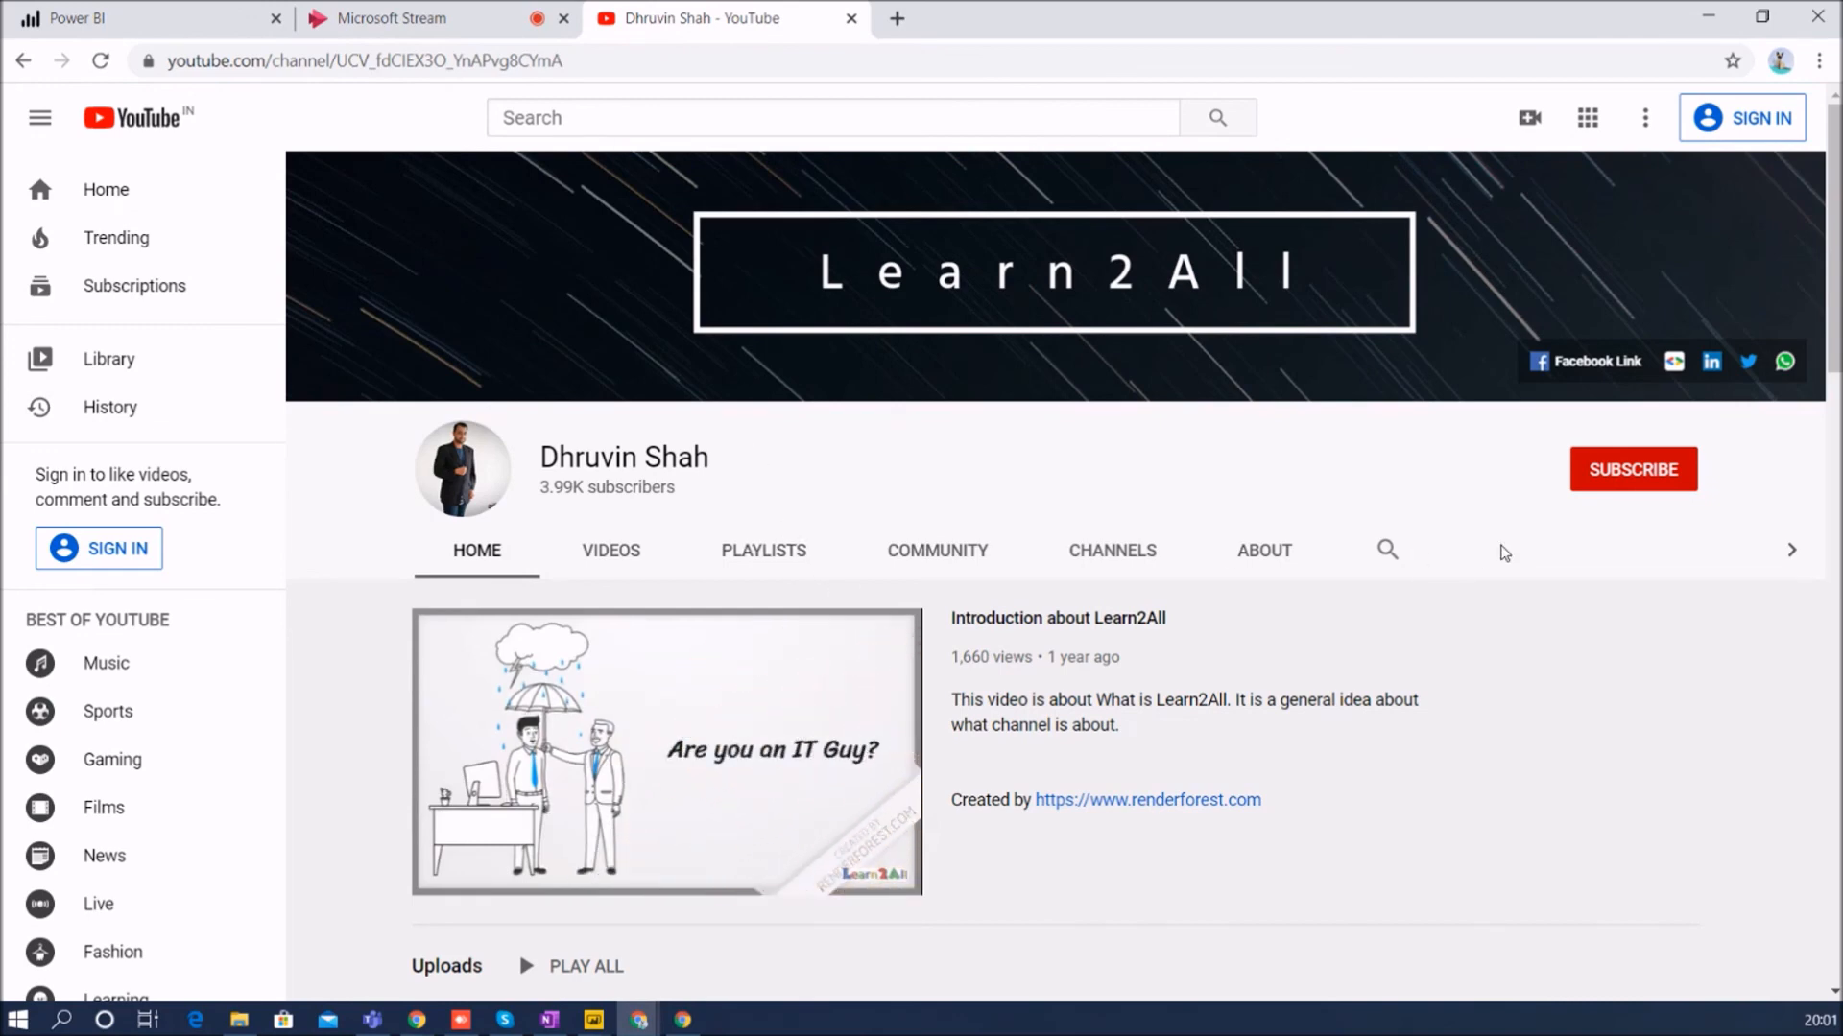
mouse_move(1632, 469)
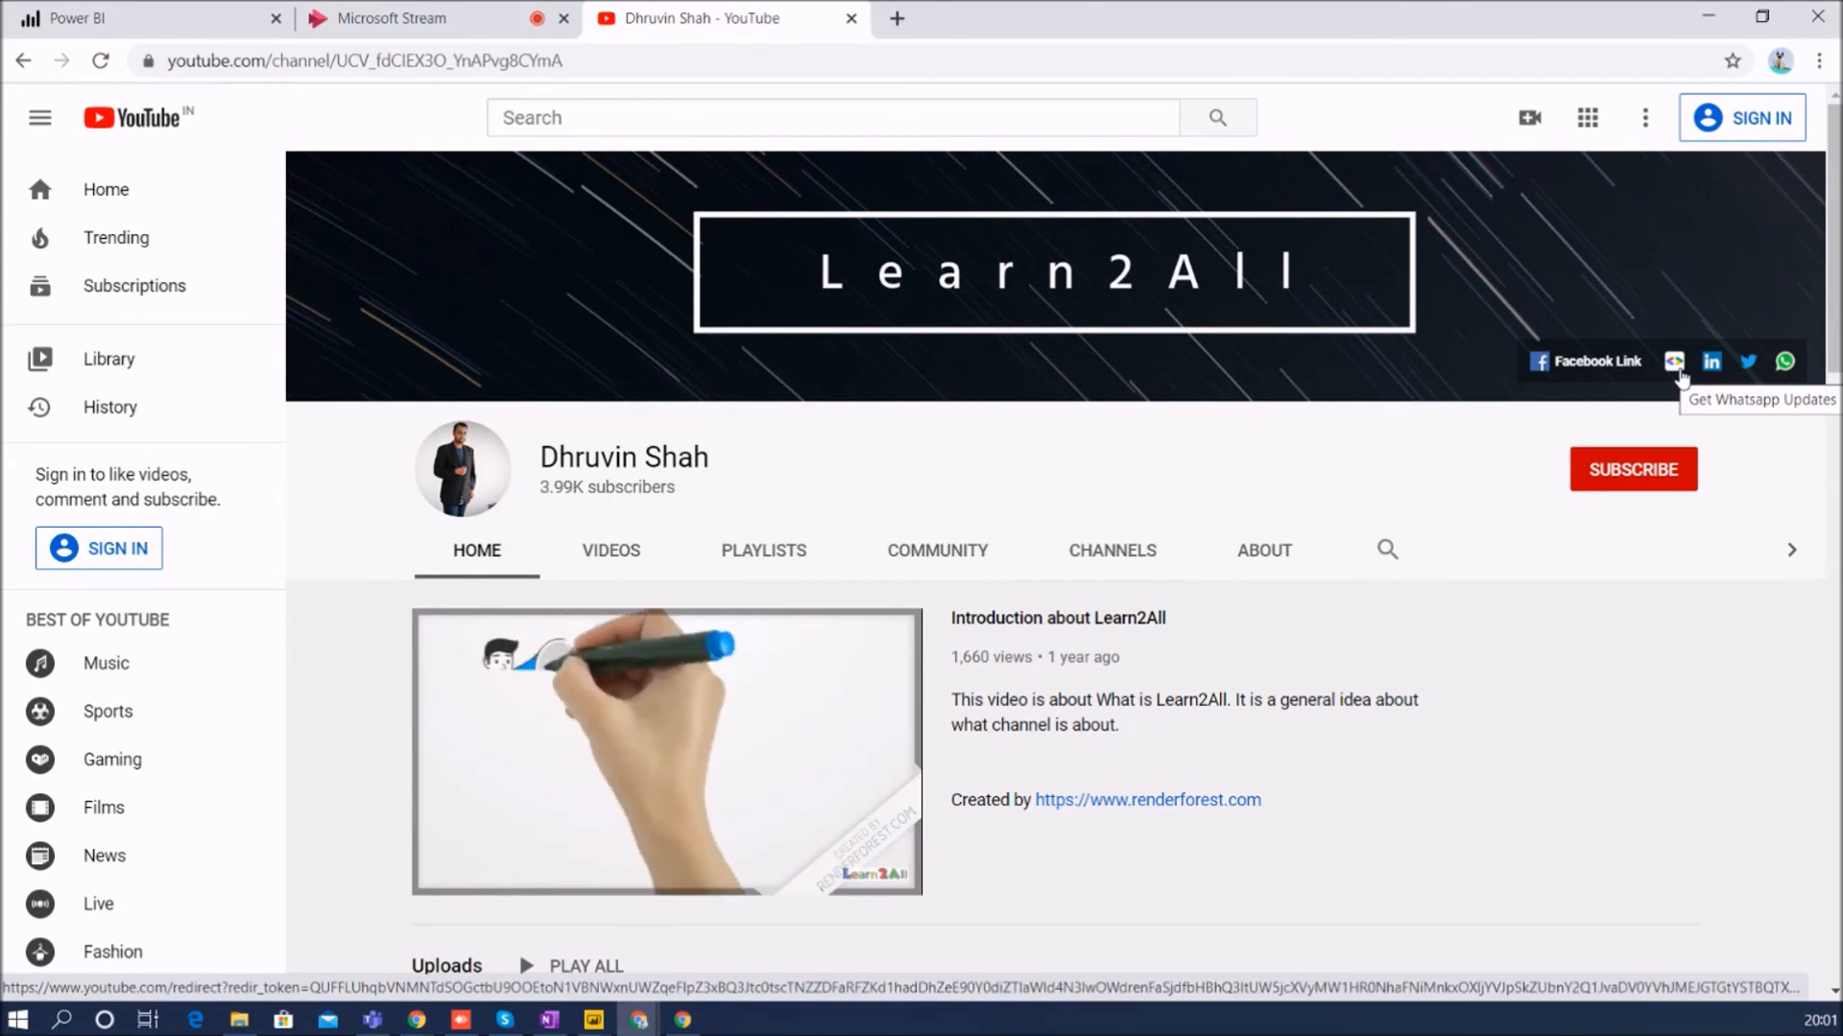
- From the Learn2All channel banner, launch the 'Get Whatsapp Updates' Google Form in a new tab
left_click(1674, 361)
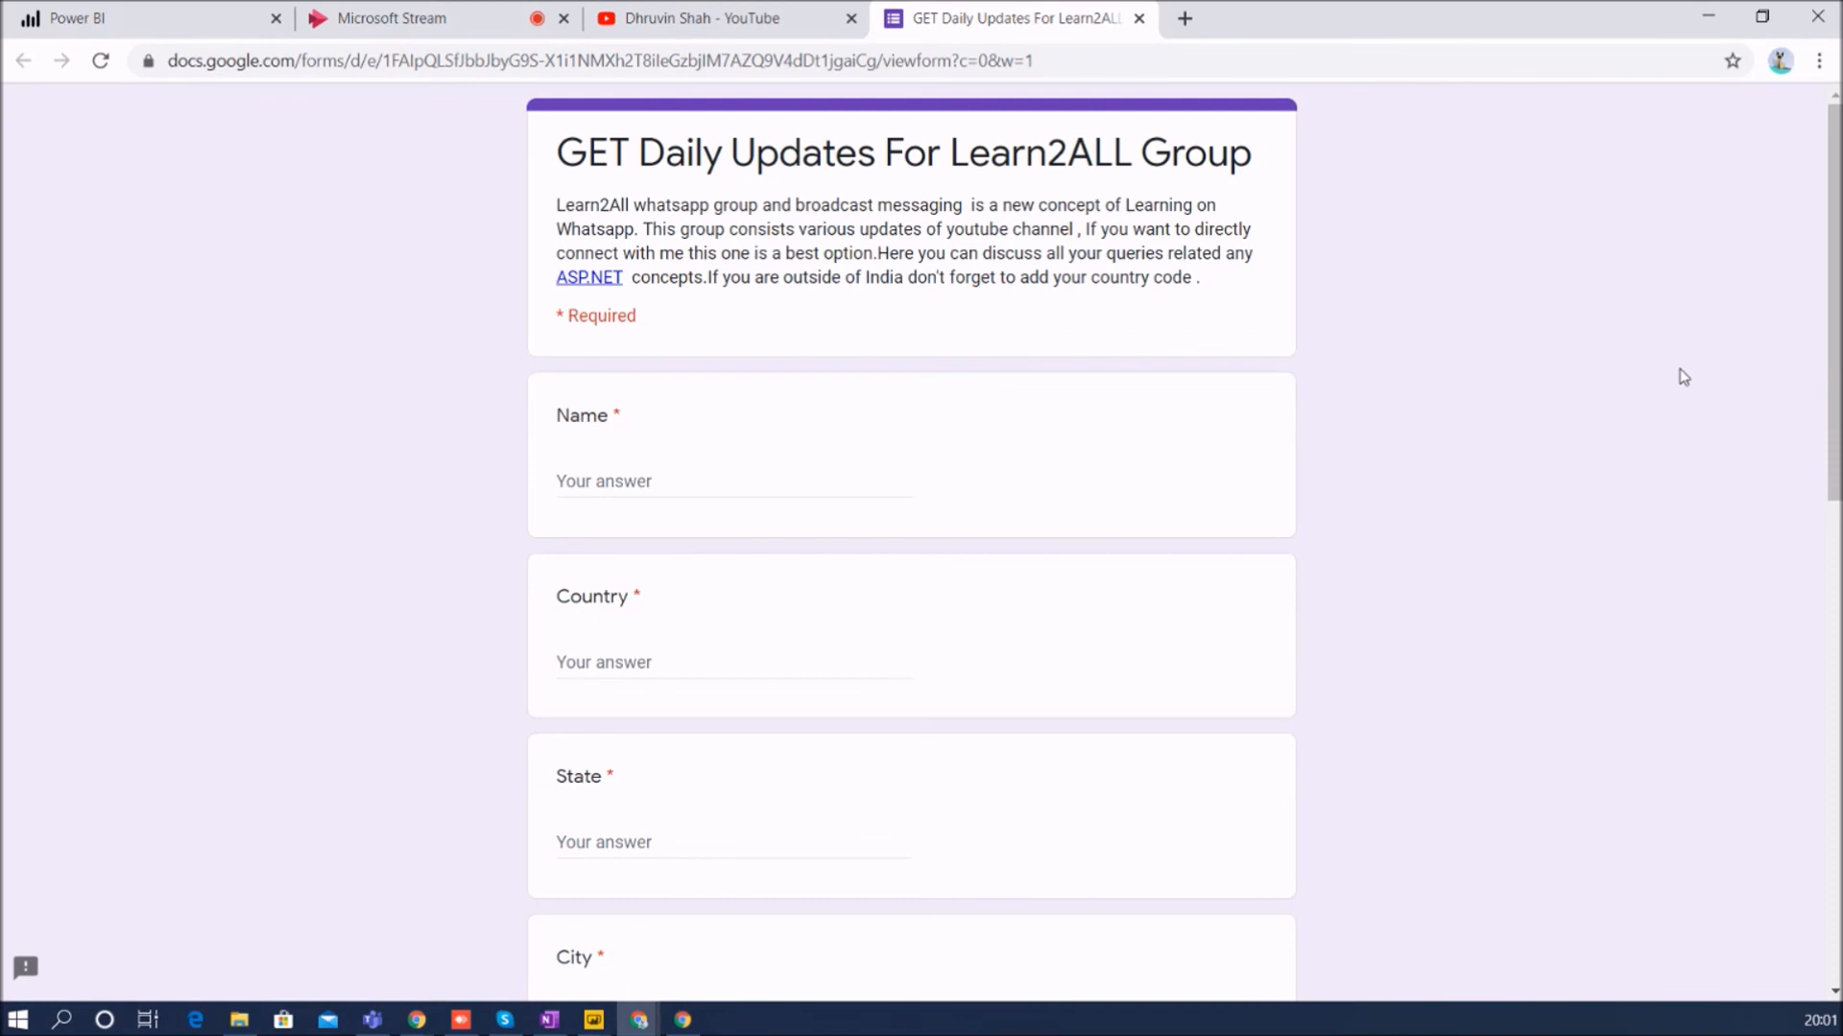
mouse_move(1626, 380)
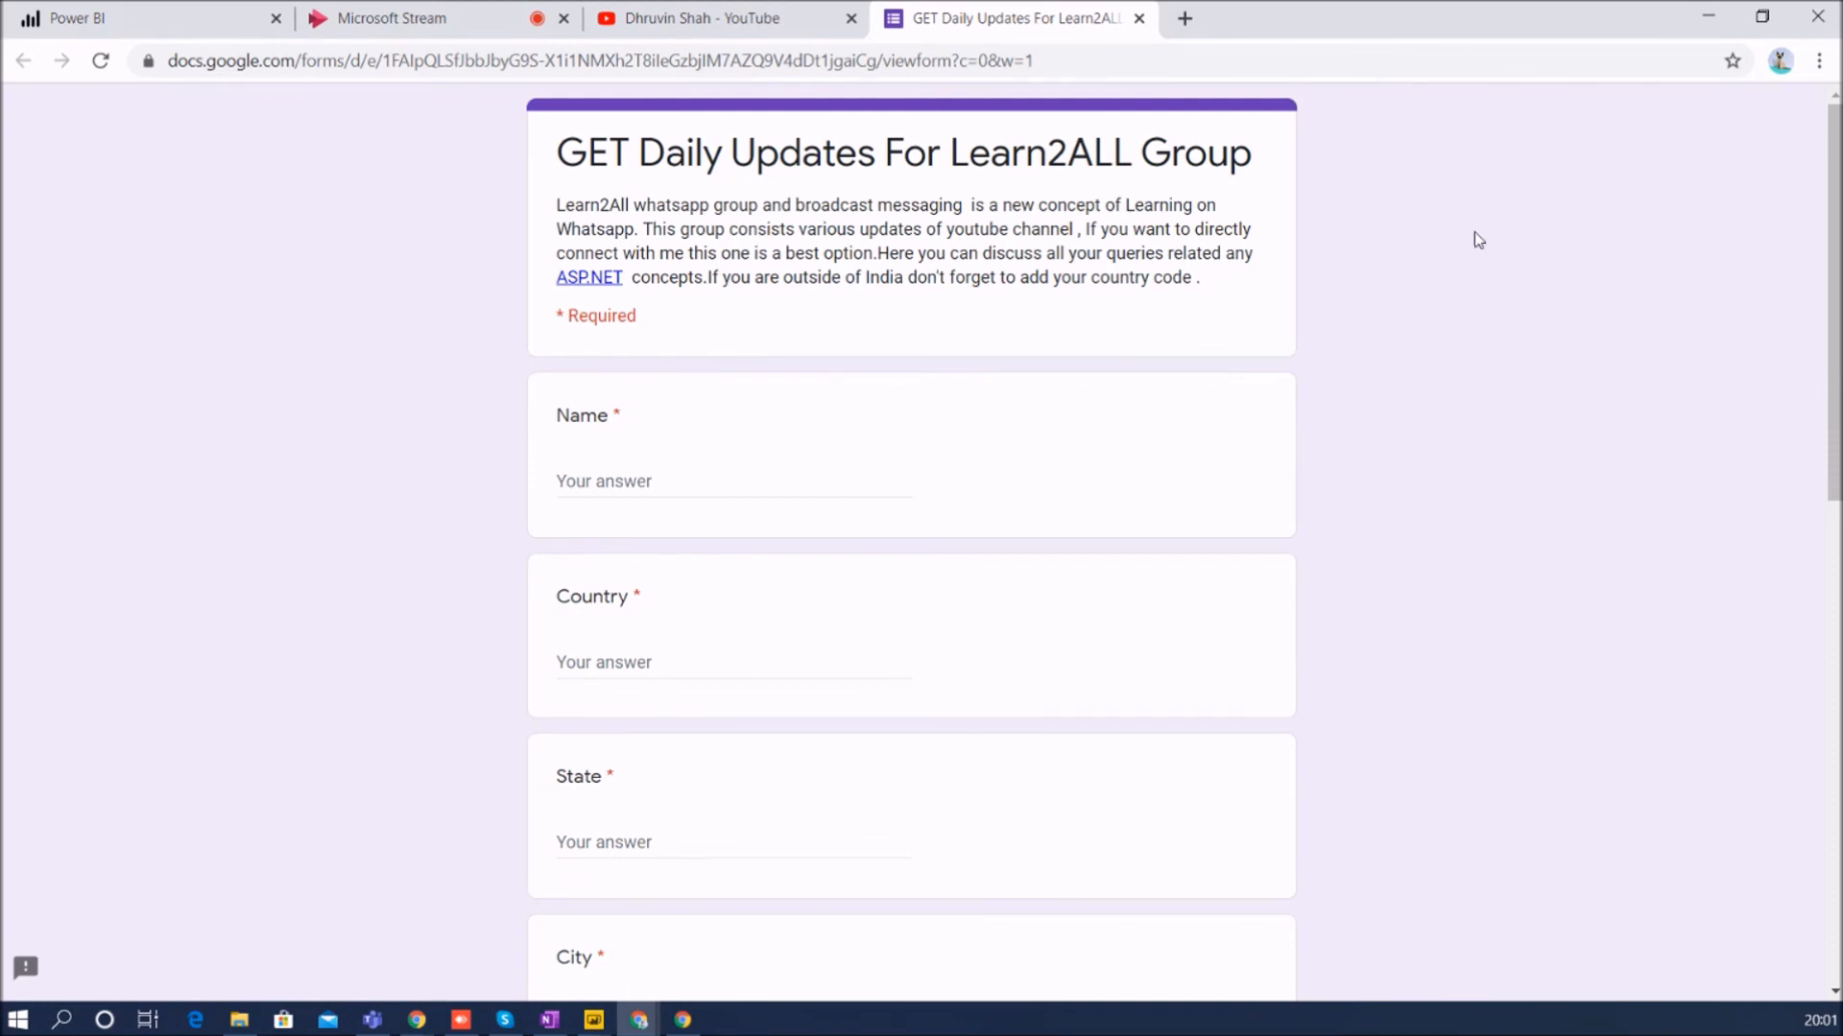
- Return to the Dhruvin Shah YouTube channel page, leaving the Google Form in its tab
left_click(705, 17)
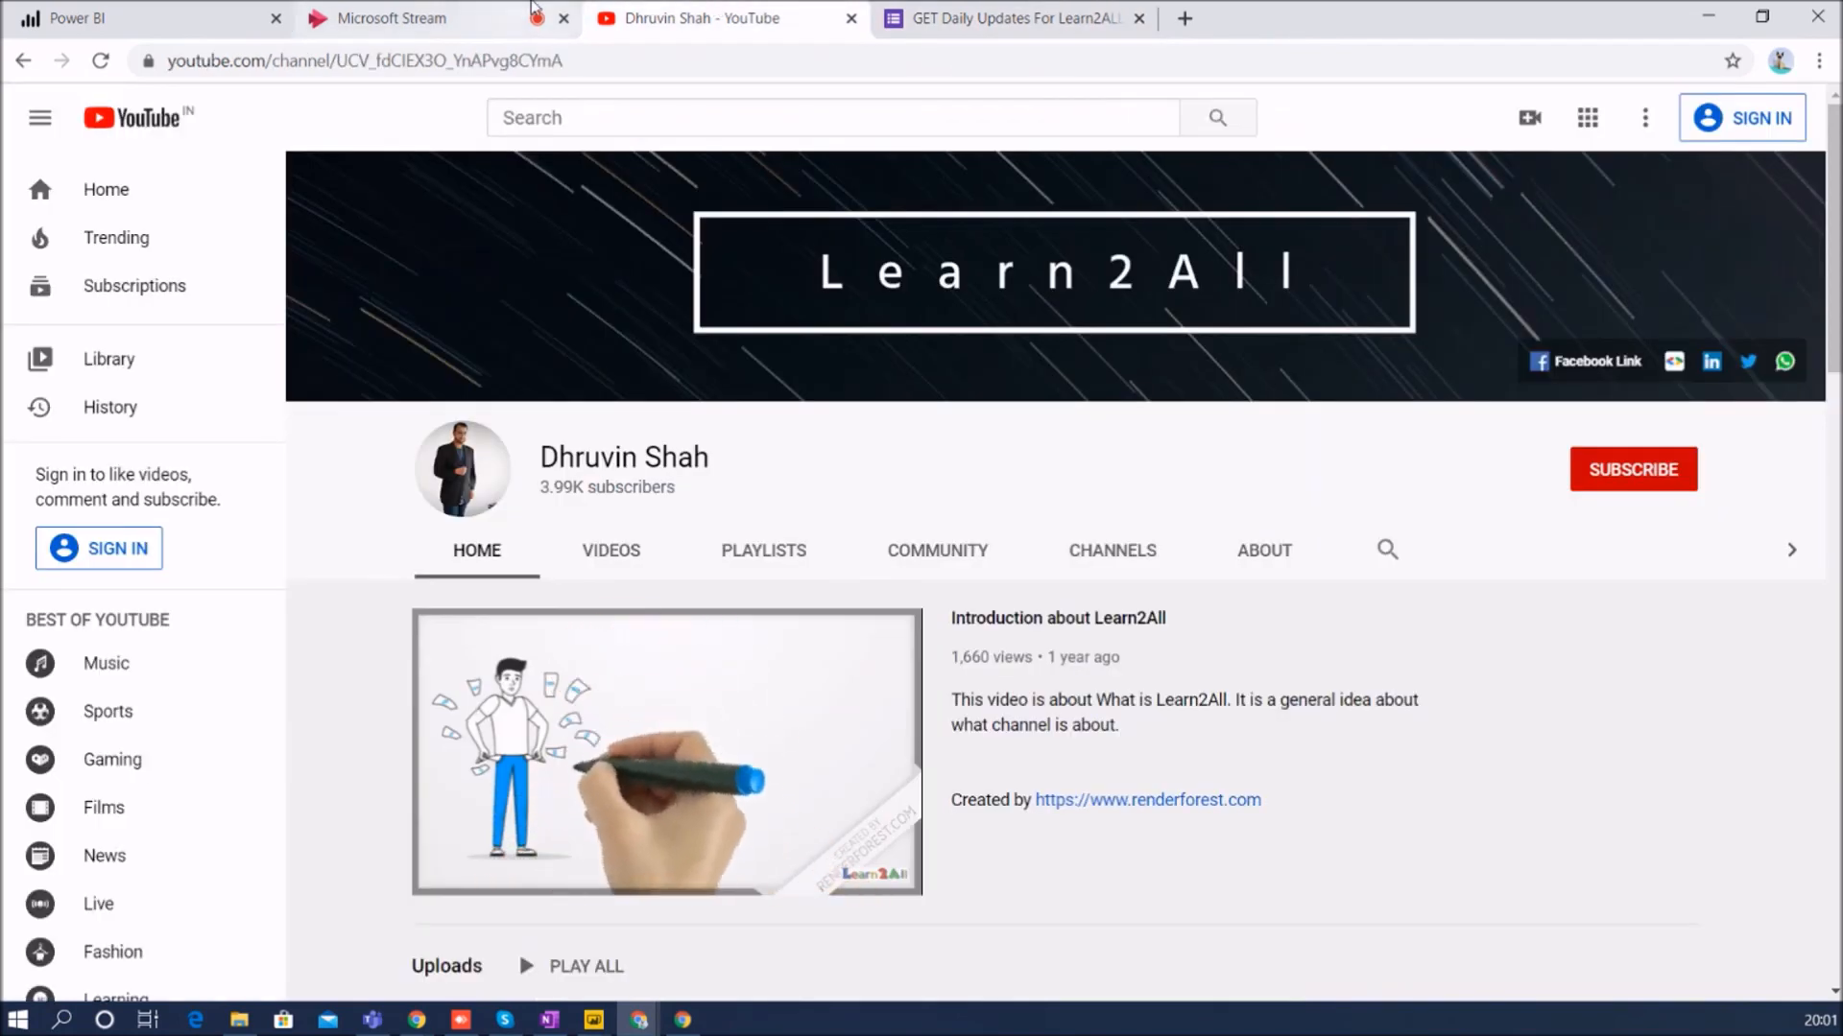